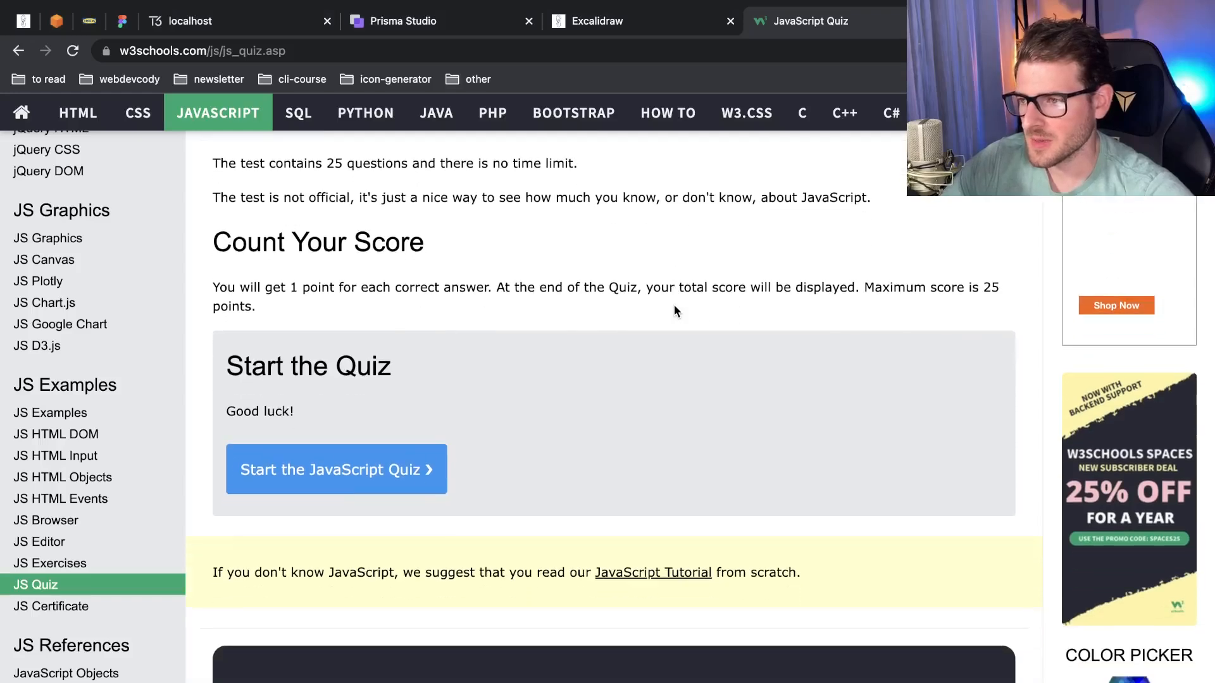
Start the JavaScript quiz and answer question 1 with <script>
{"action": "scroll", "scroll_direction": "down", "scroll_amount": 3}
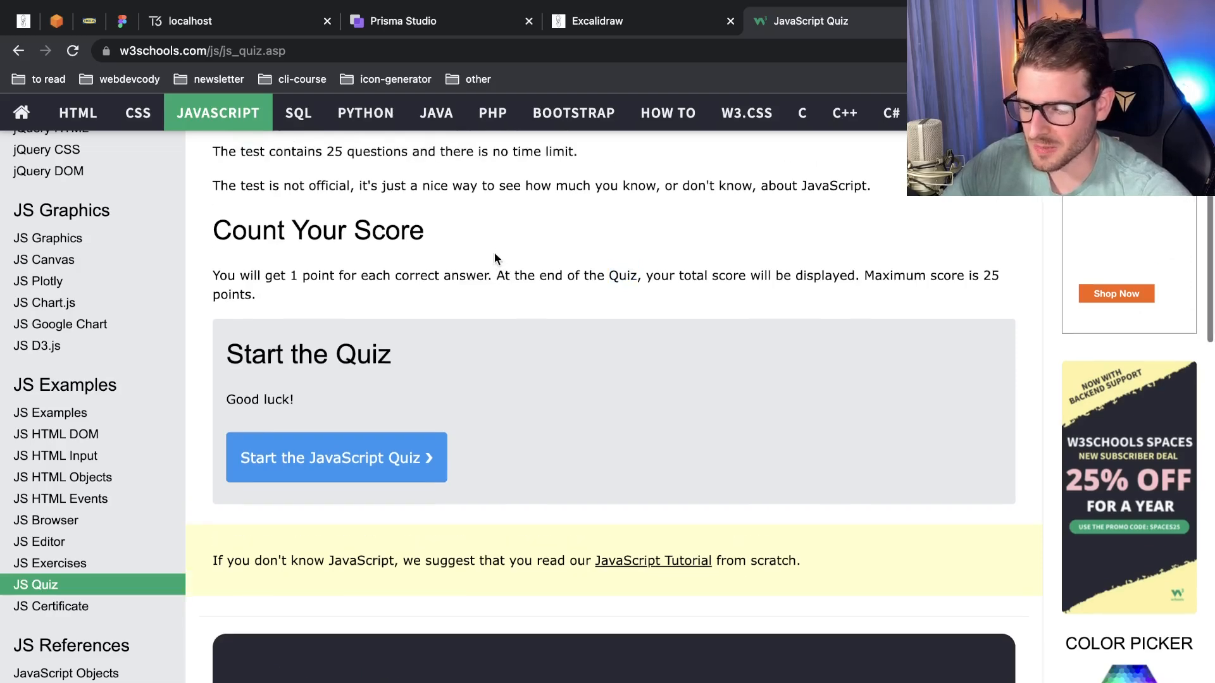
{"action": "scroll", "scroll_direction": "down", "scroll_amount": 3}
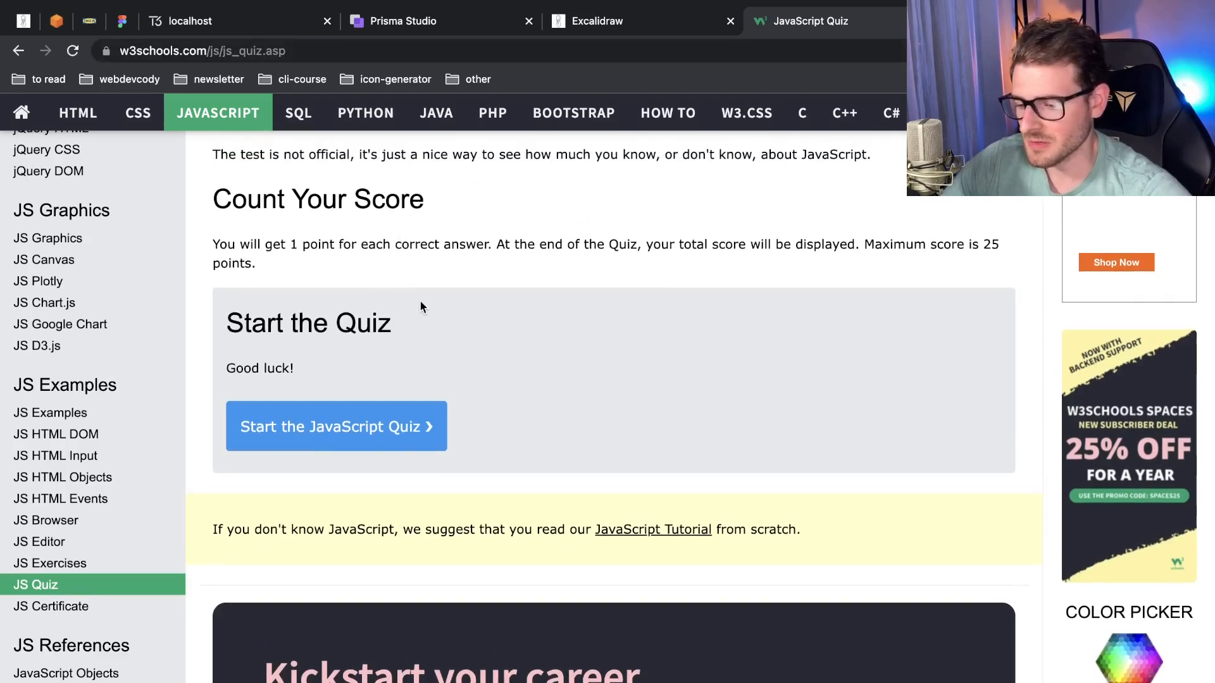
{"action": "scroll", "scroll_direction": "down", "scroll_amount": 3}
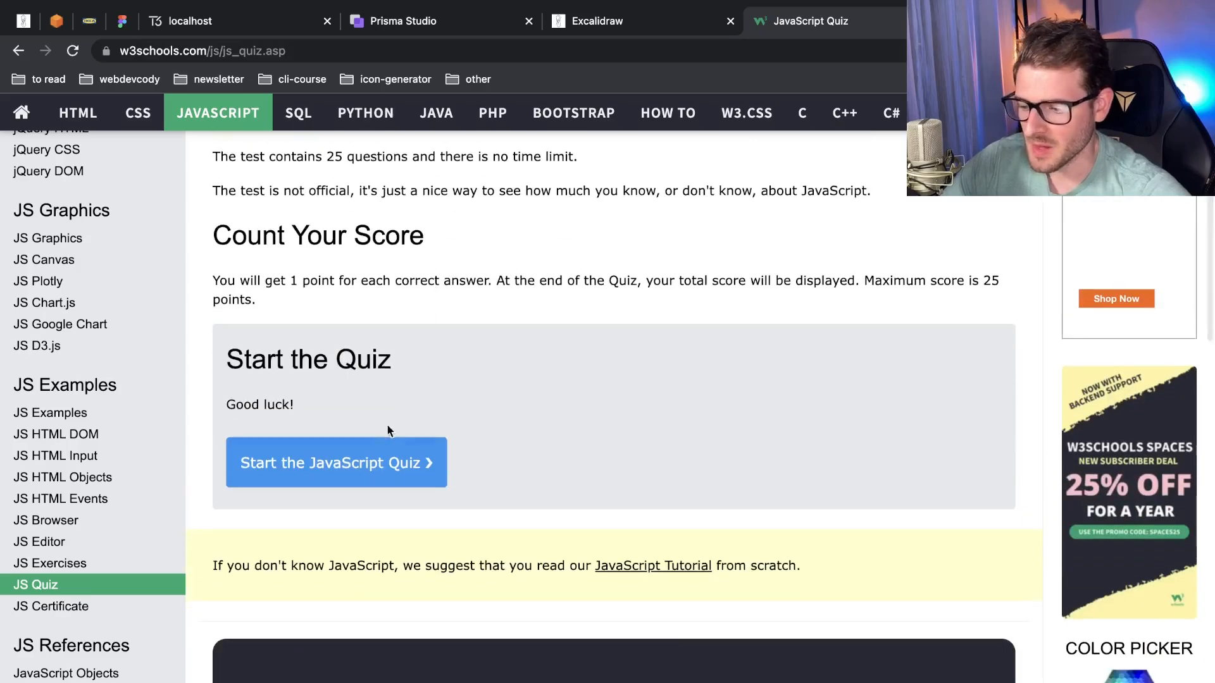
{"action": "left_click", "coordinate": [335, 463]}
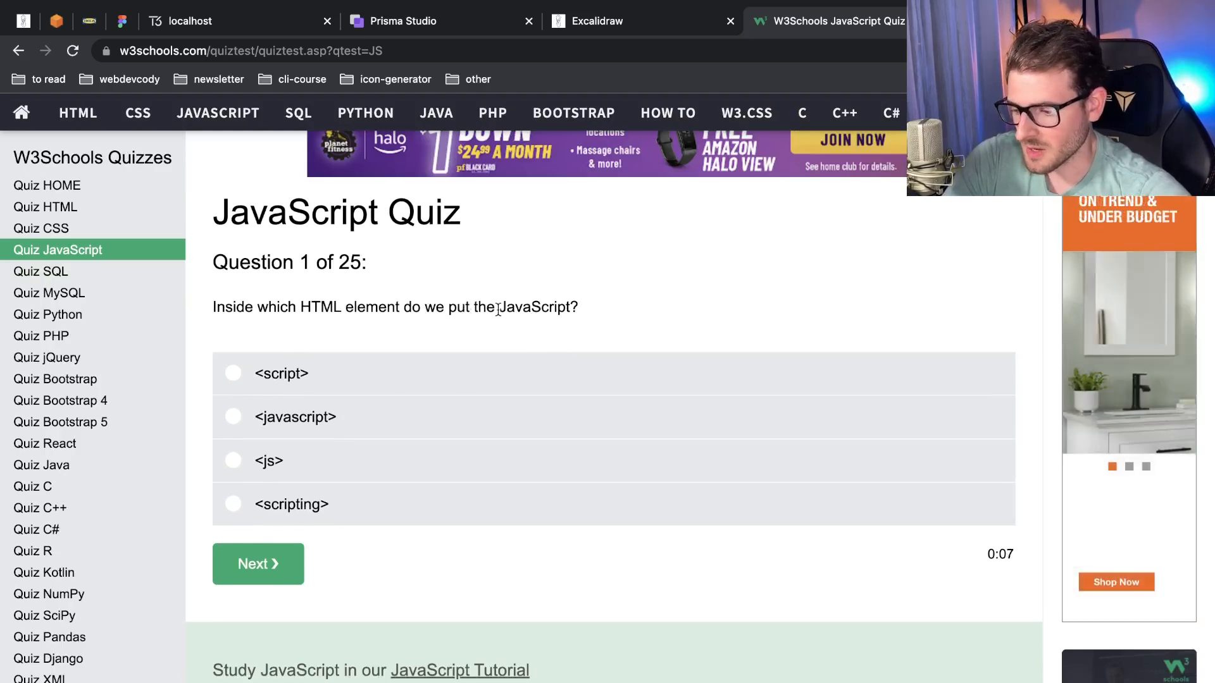
{"action": "left_click", "coordinate": [232, 373]}
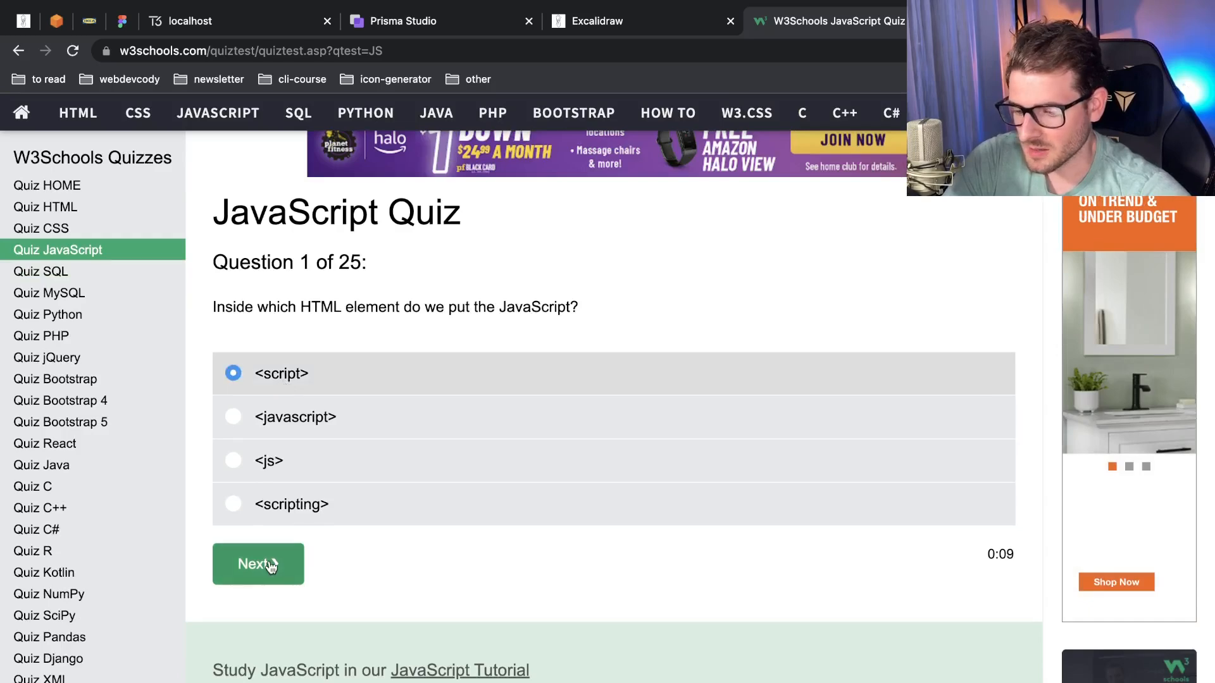
{"action": "left_click", "coordinate": [258, 564]}
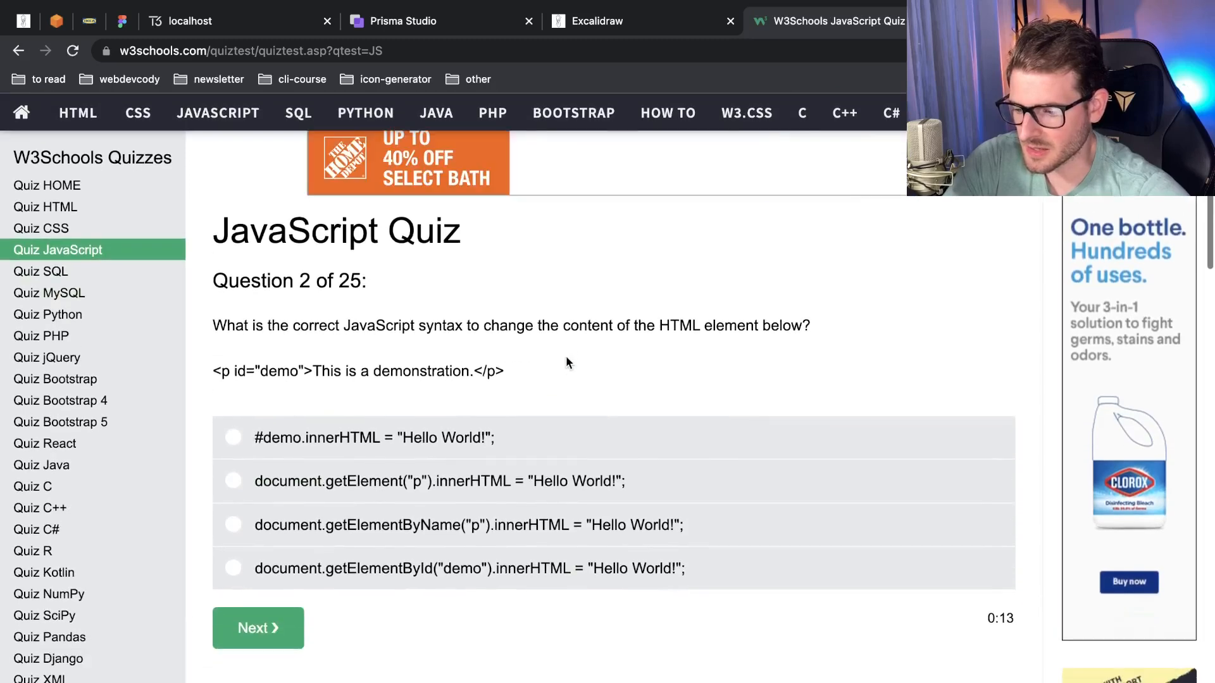
Answer question 2 with document.getElementById("demo").innerHTML
{"action": "scroll", "scroll_direction": "down", "scroll_amount": 3}
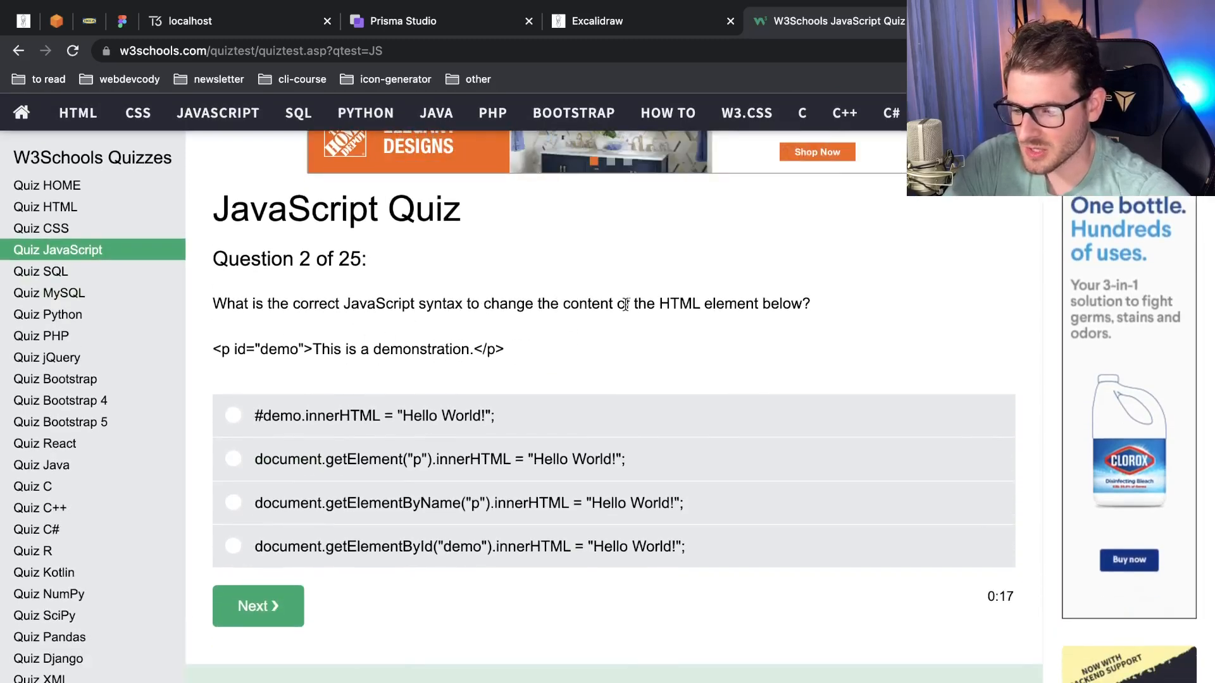
{"action": "mouse_move", "coordinate": [655, 342]}
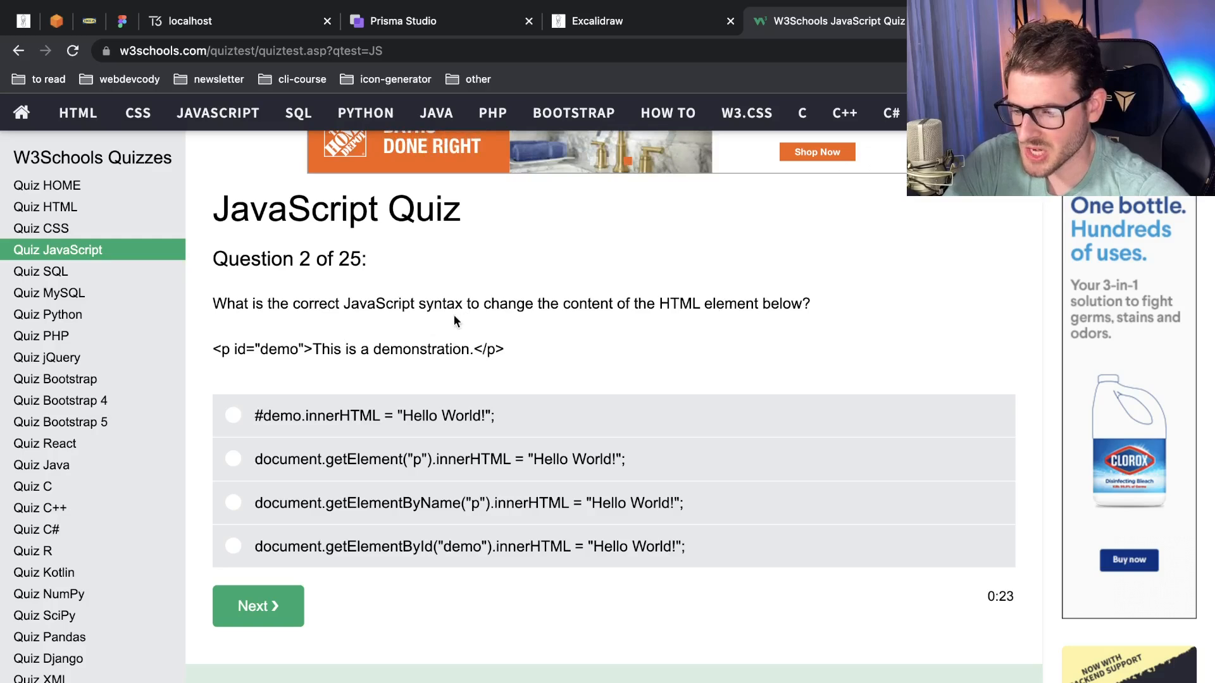
{"action": "left_click_drag", "start_coordinate": [312, 350], "coordinate": [461, 349]}
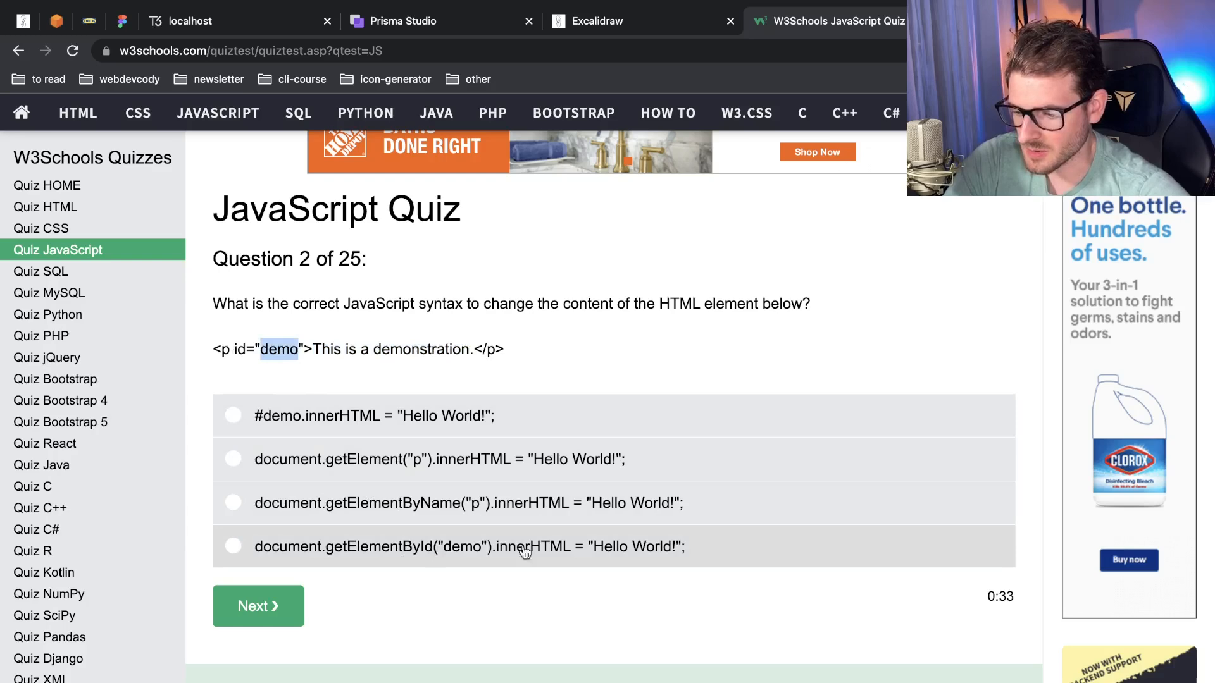
{"action": "left_click", "coordinate": [232, 546]}
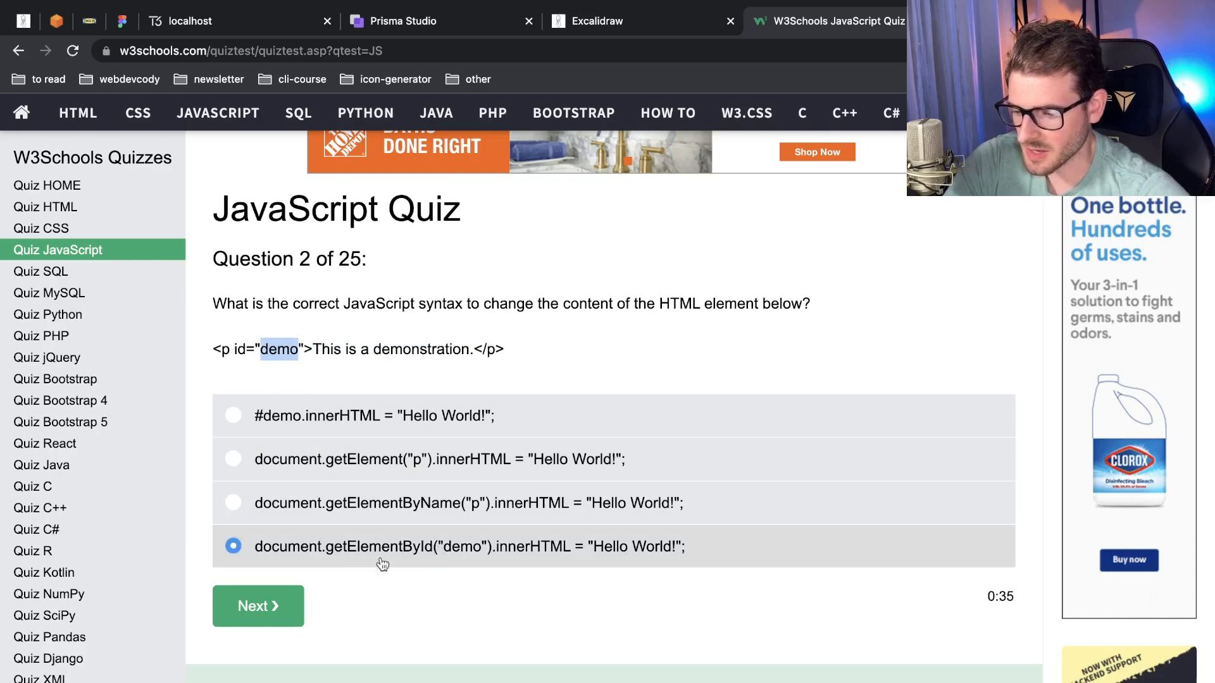
{"action": "left_click", "coordinate": [257, 607]}
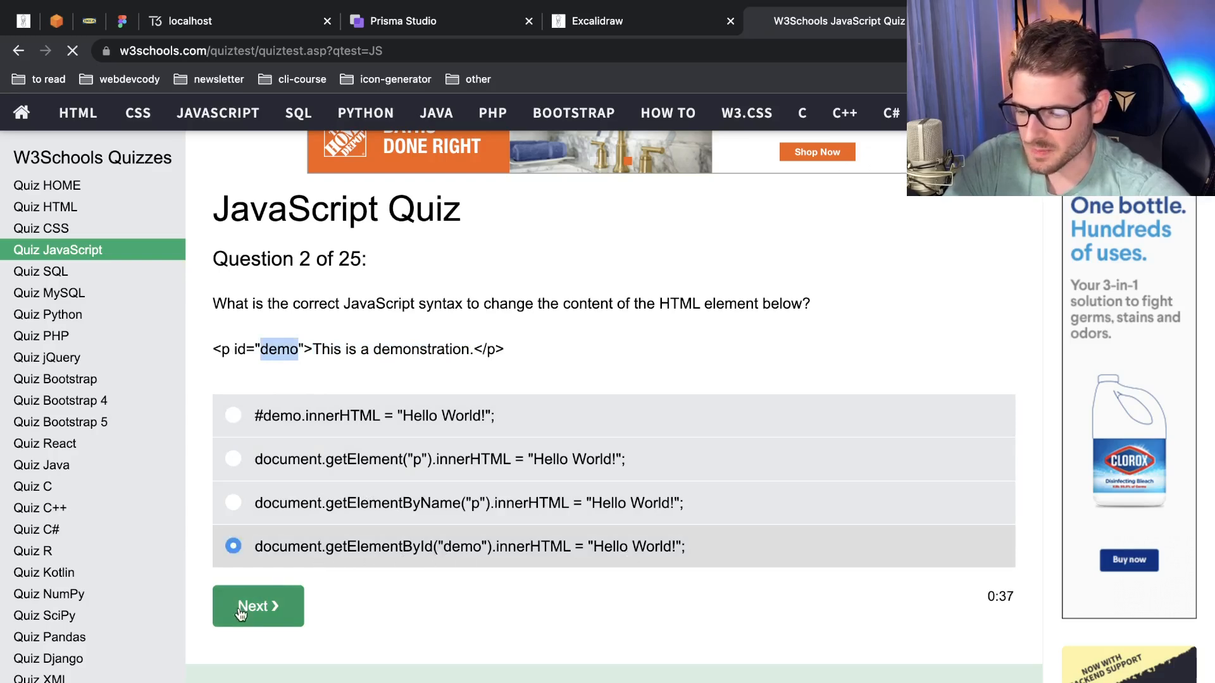
Answer question 3 with 'Both the <head> and <body>'
{"action": "left_click", "coordinate": [258, 606]}
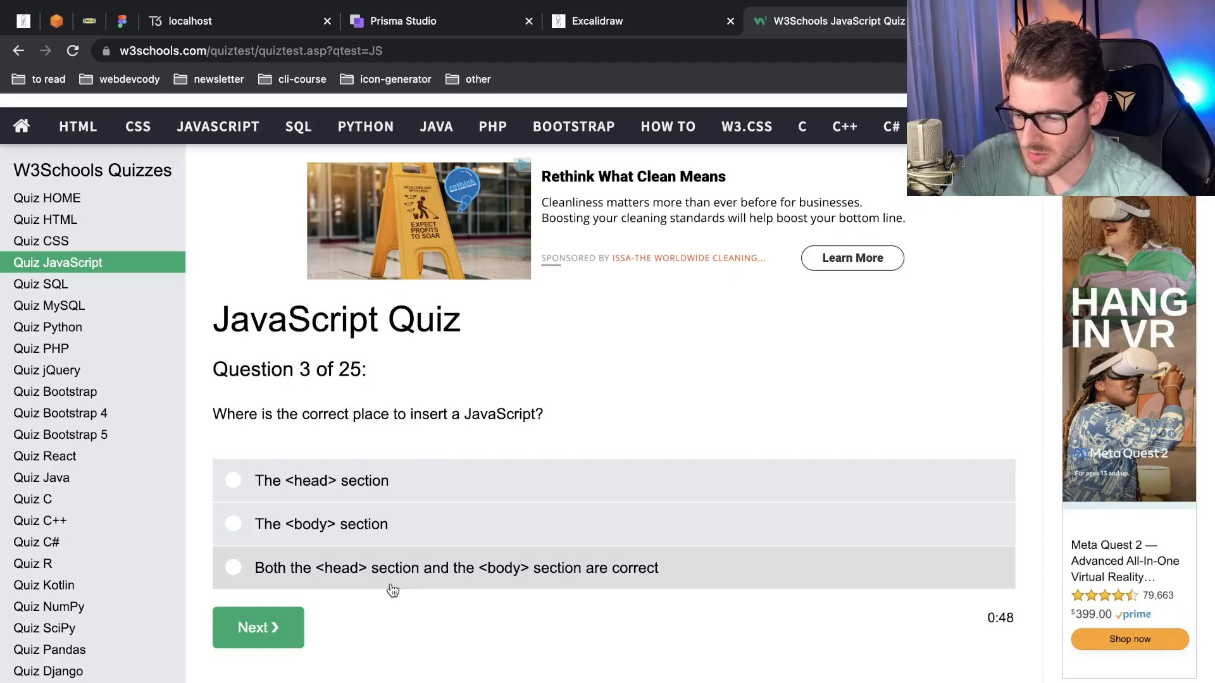
{"action": "mouse_move", "coordinate": [394, 583]}
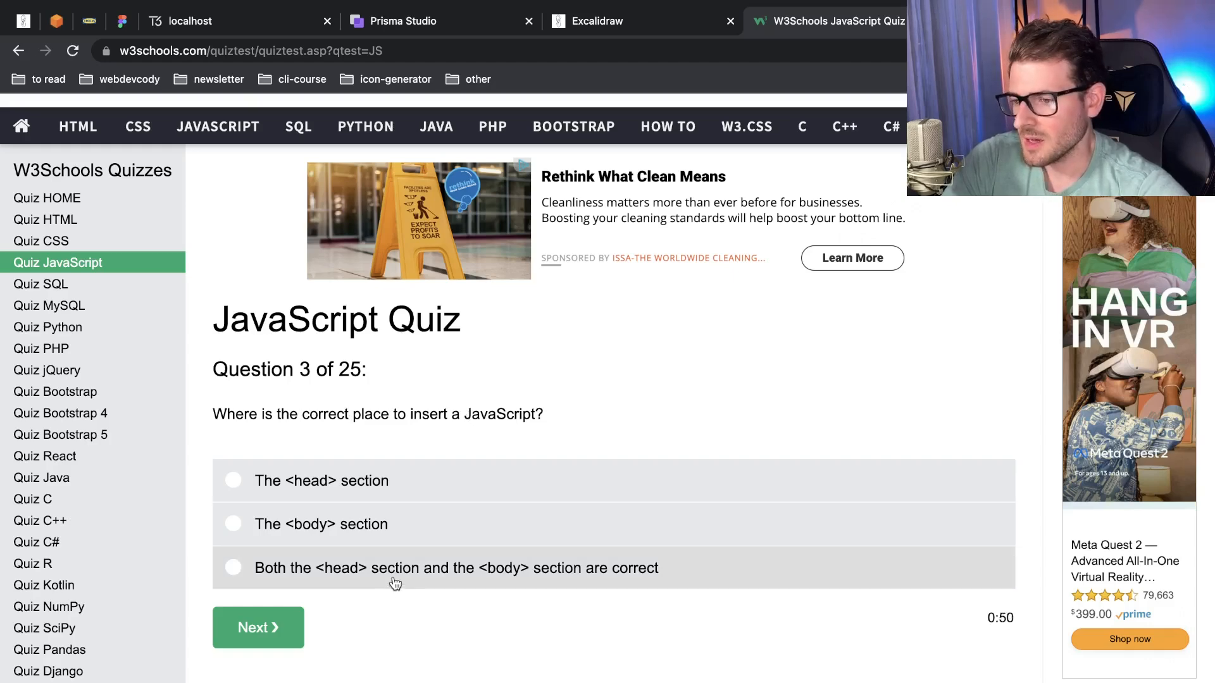
{"action": "mouse_move", "coordinate": [357, 555]}
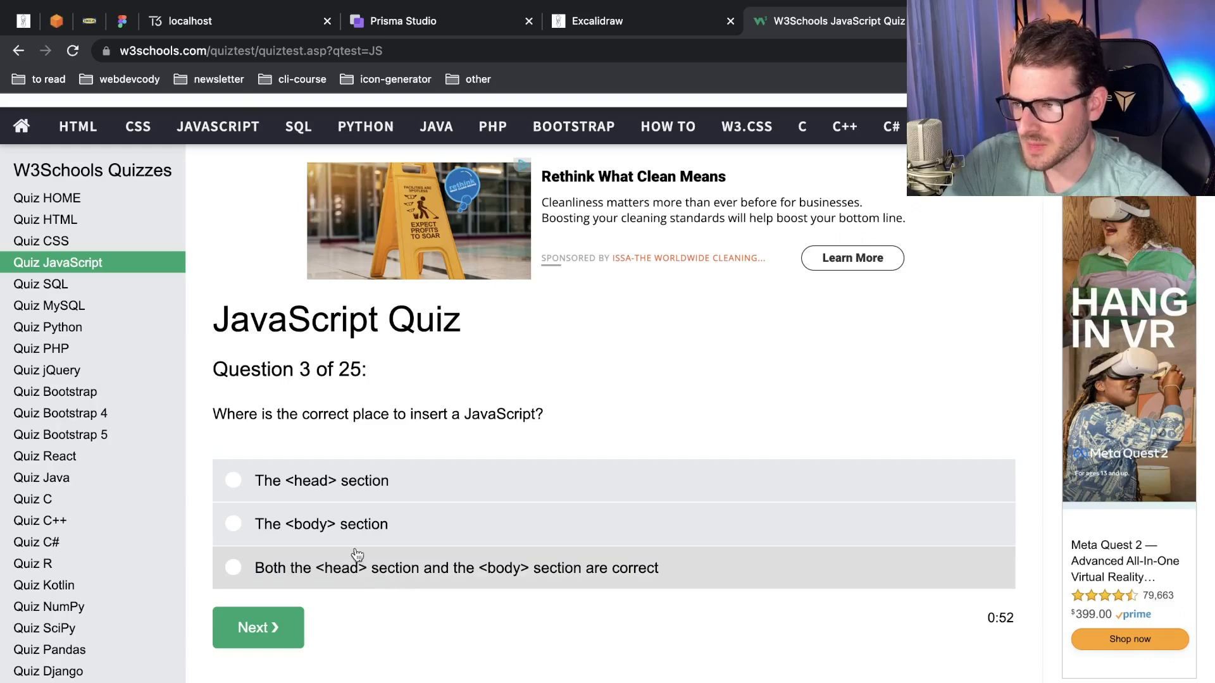
{"action": "scroll", "scroll_direction": "down", "scroll_amount": 3}
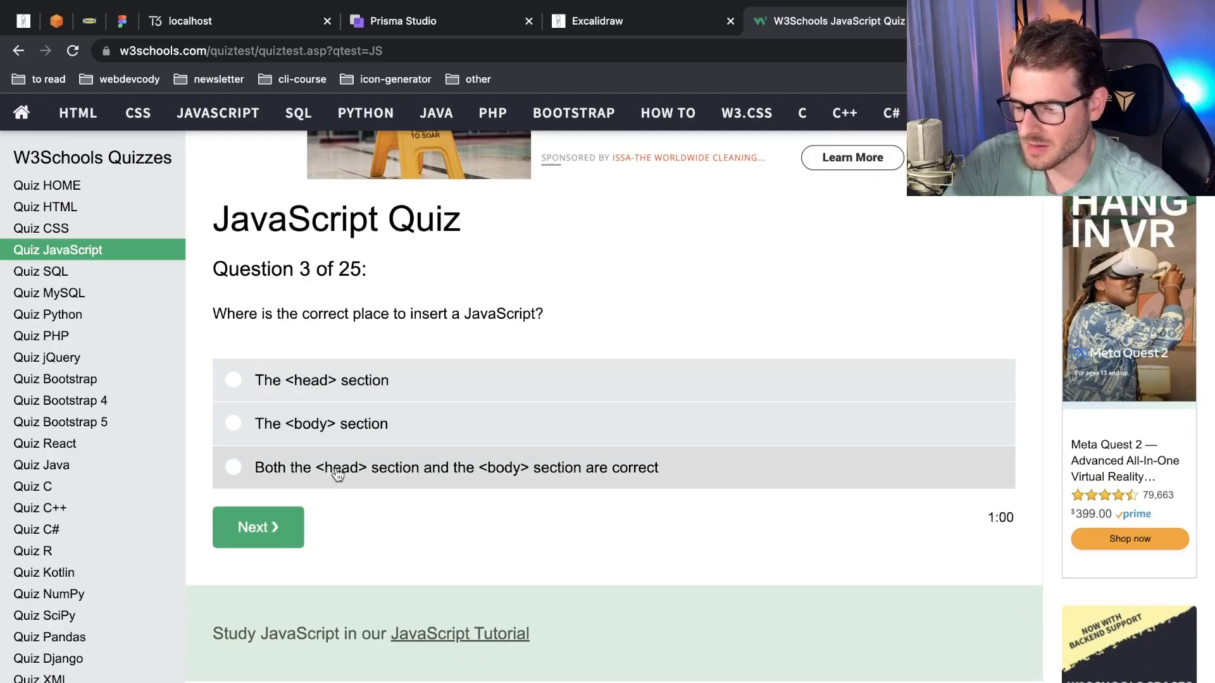
{"action": "left_click", "coordinate": [232, 467]}
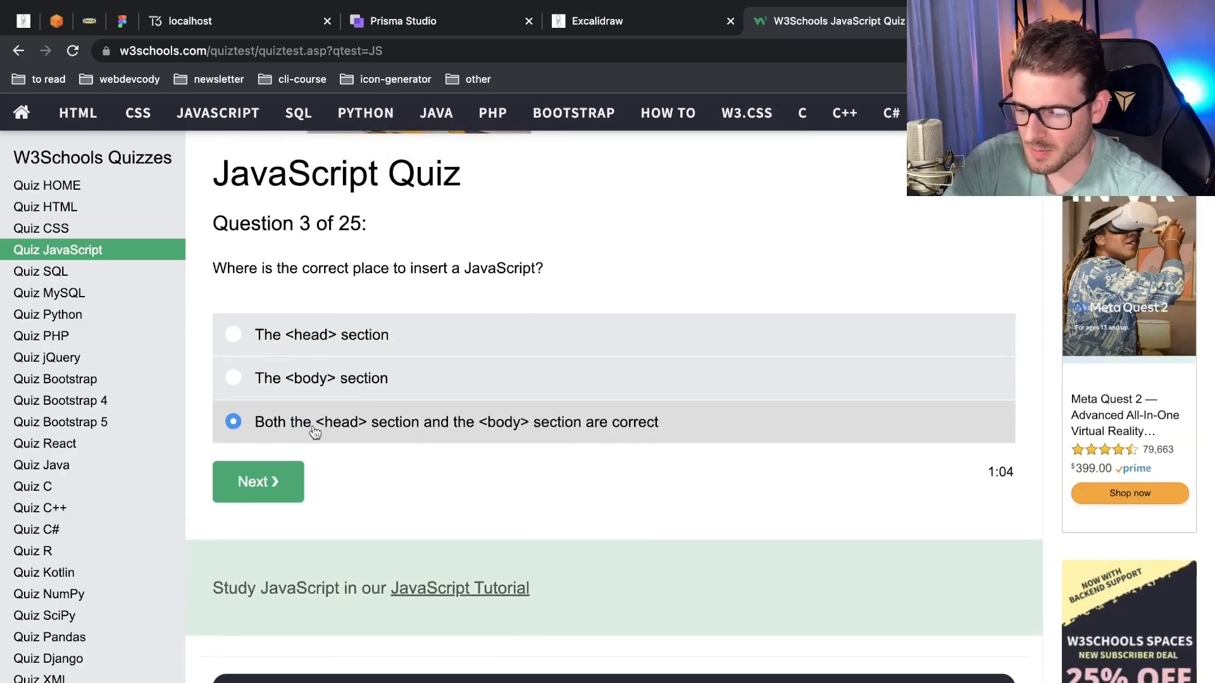
{"action": "left_click", "coordinate": [257, 481]}
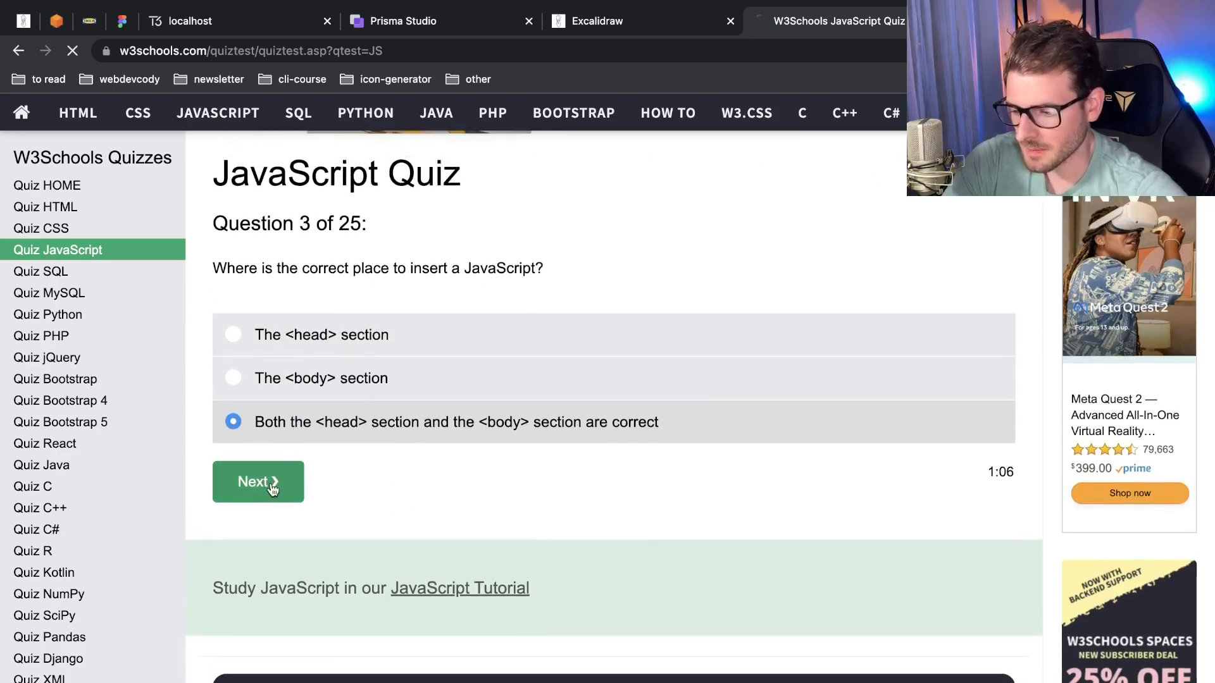
Answer question 4 with <script src="xxx.js"> and choose False for question 5
{"action": "left_click", "coordinate": [258, 480]}
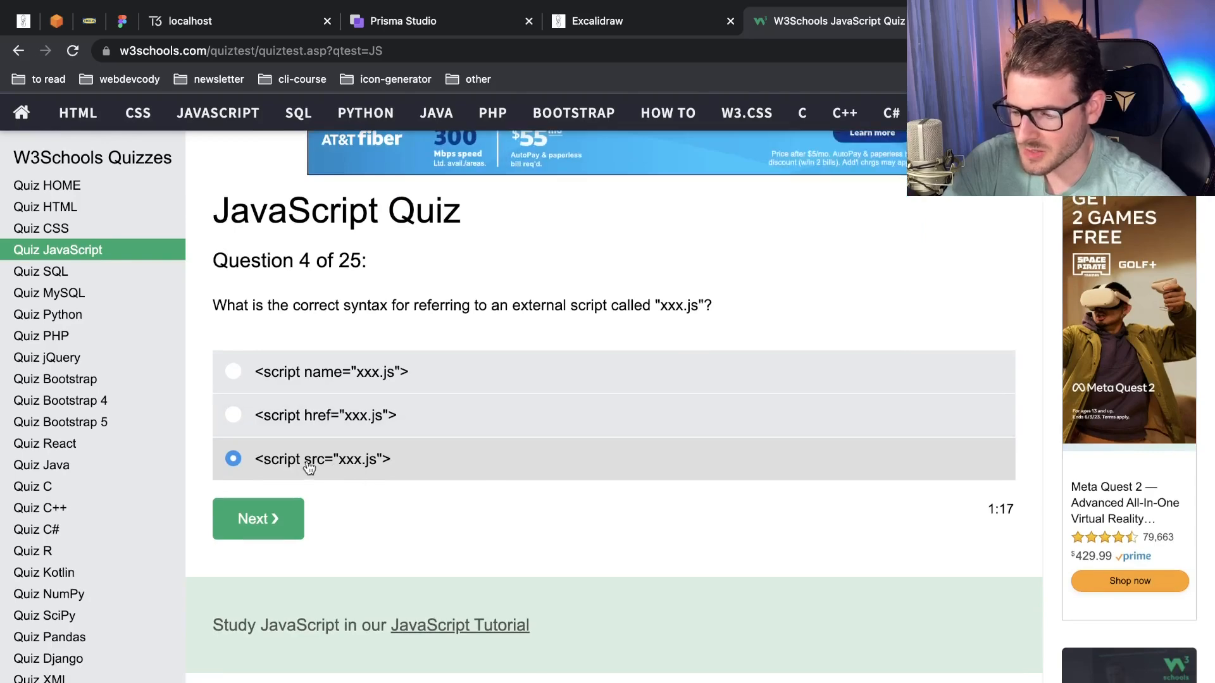
{"action": "left_click", "coordinate": [257, 518]}
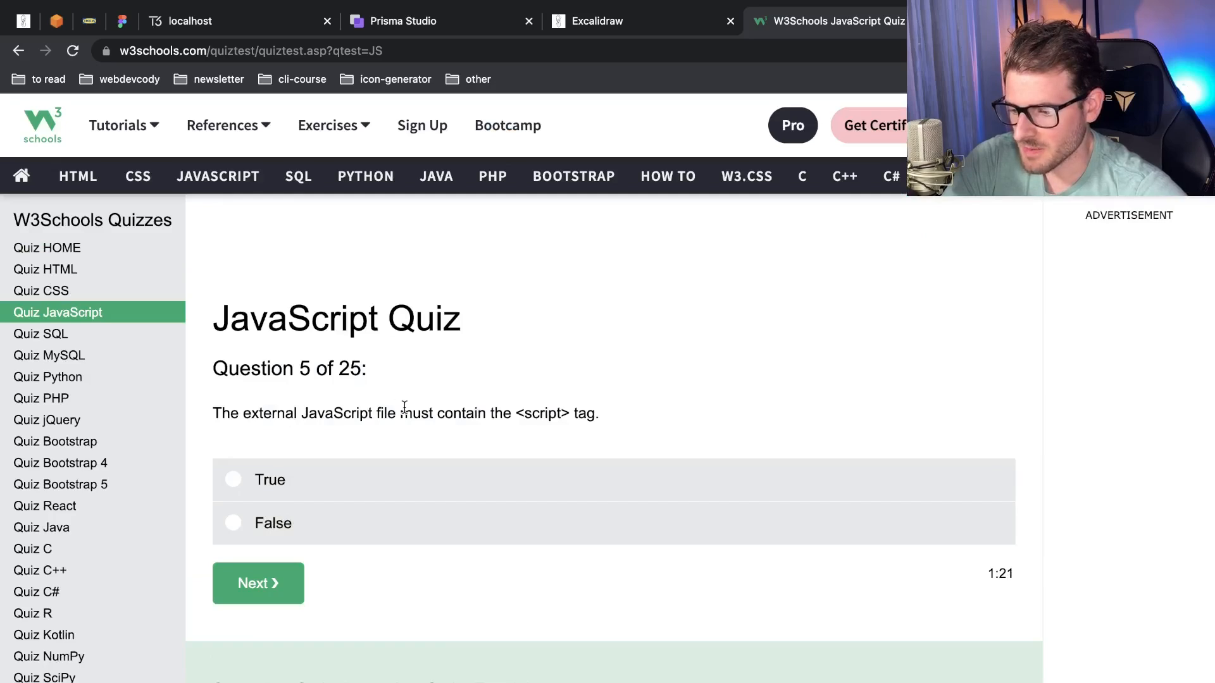
{"action": "scroll", "scroll_direction": "down", "scroll_amount": 3}
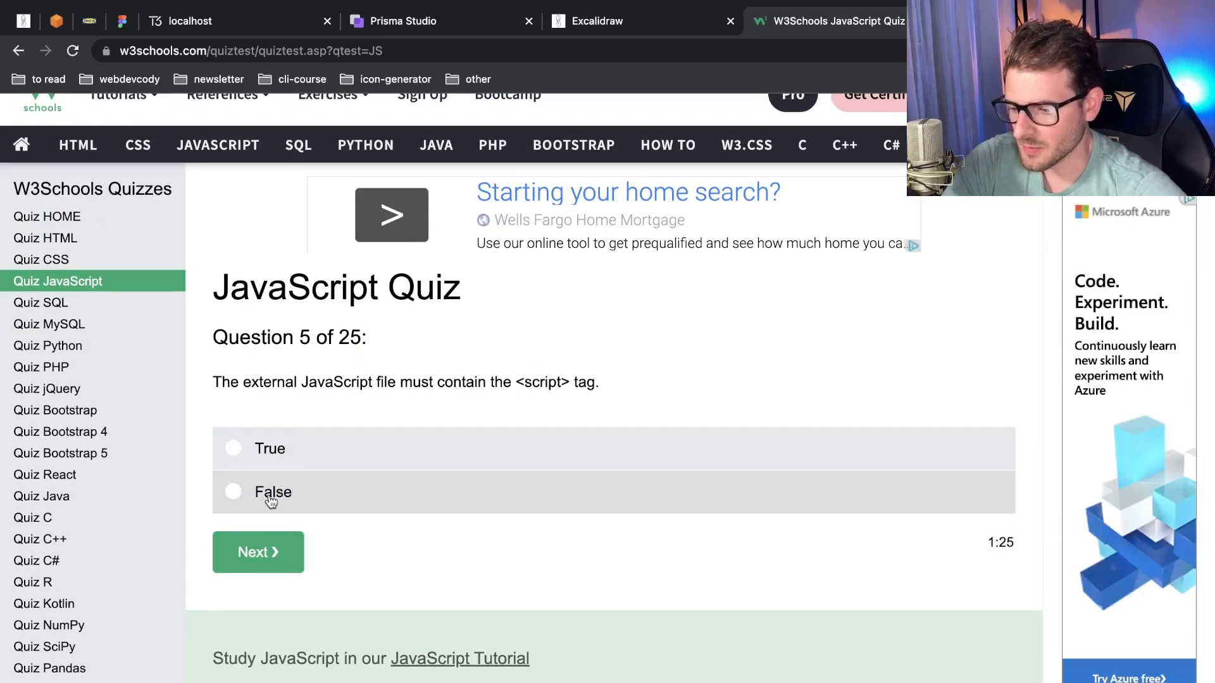
{"action": "left_click", "coordinate": [233, 493]}
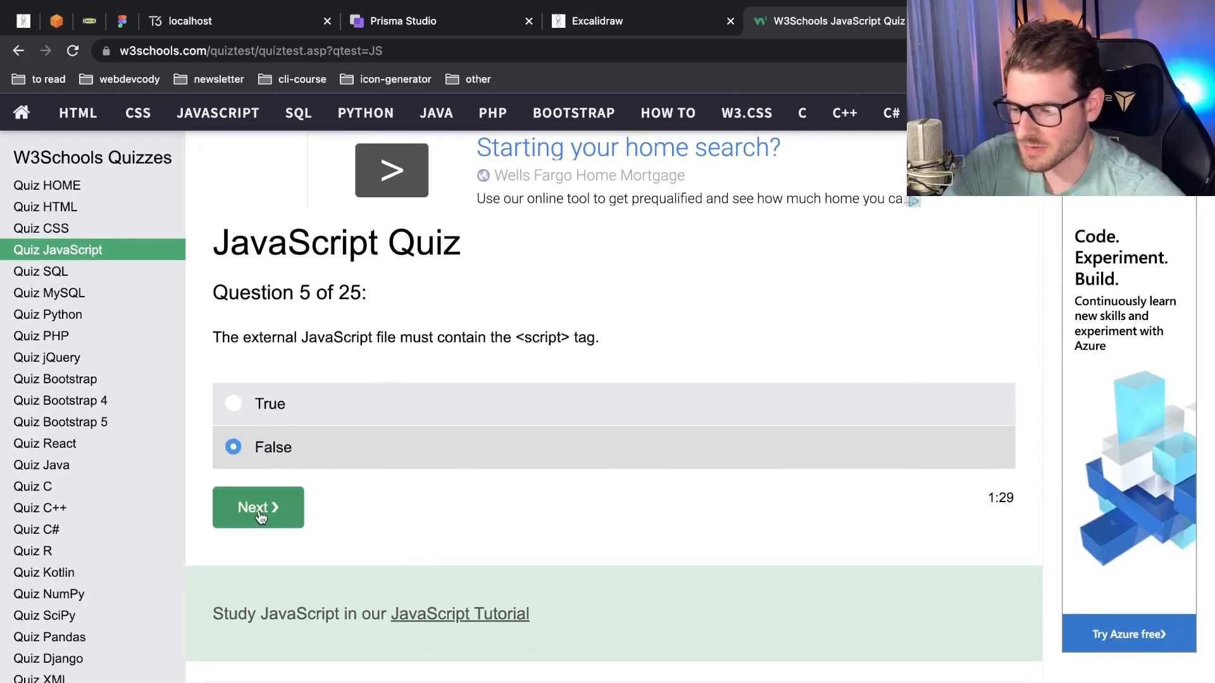
Submit question 5, then answer question 6 with alert("Hello World") and question 7 with function myFunction()
{"action": "left_click", "coordinate": [258, 508]}
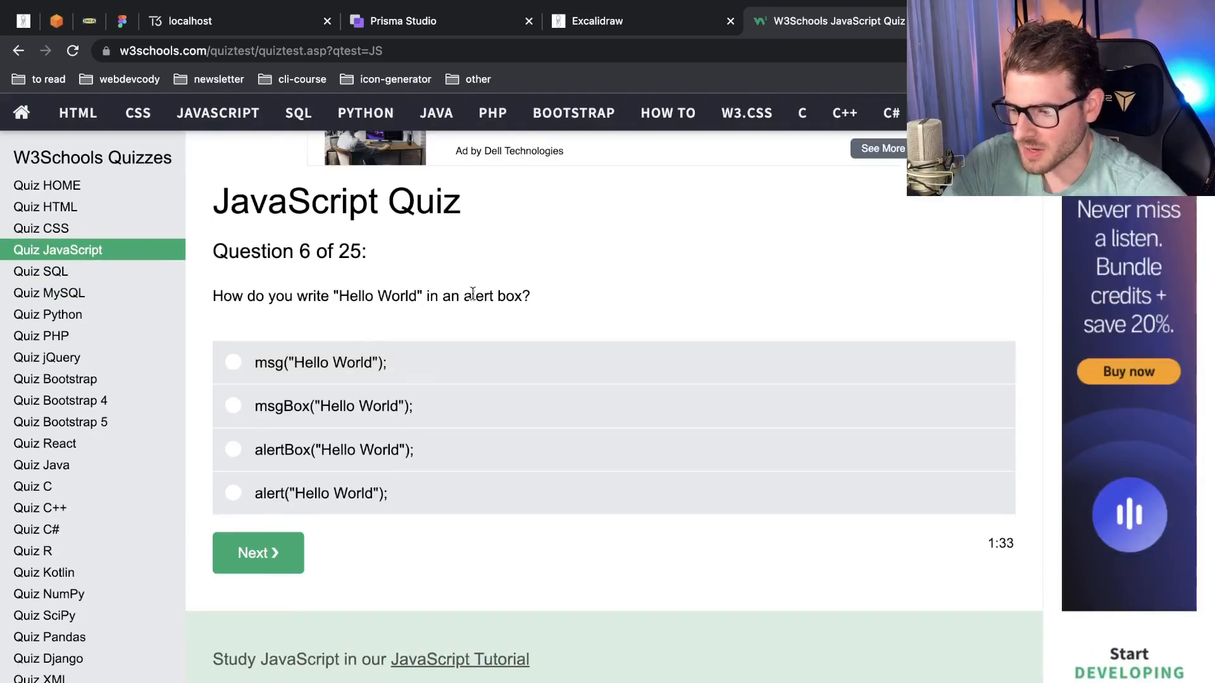
{"action": "left_click", "coordinate": [232, 494]}
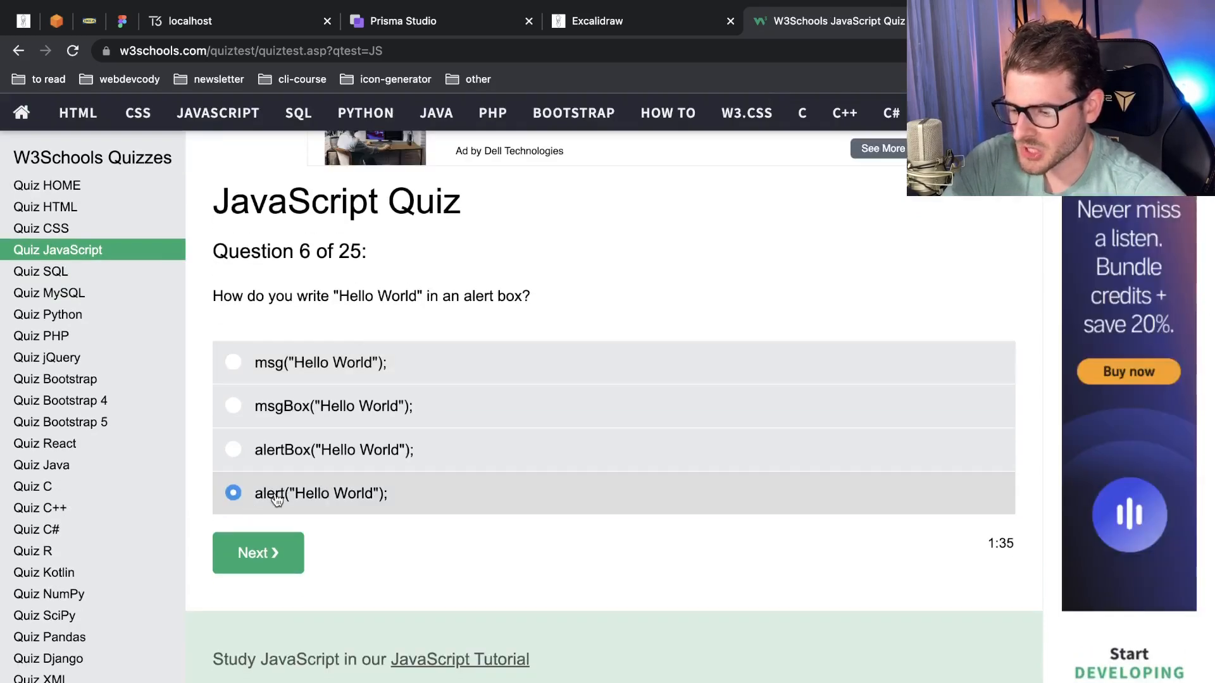
{"action": "left_click", "coordinate": [258, 553]}
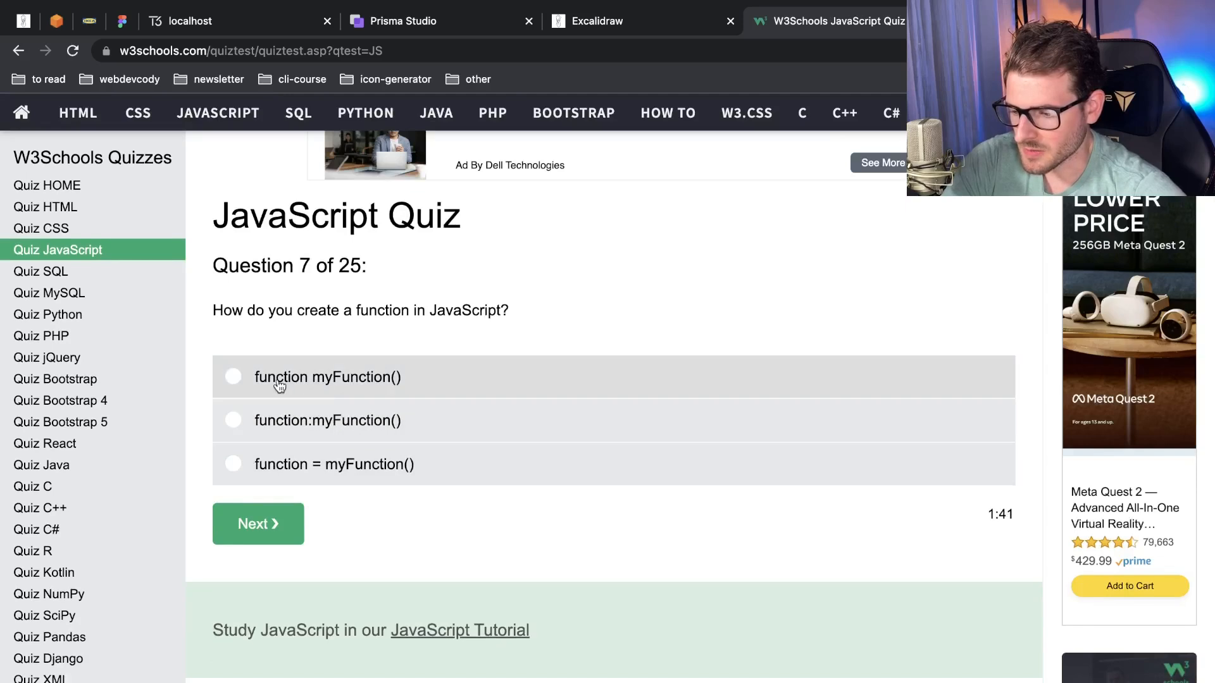
{"action": "mouse_move", "coordinate": [362, 385]}
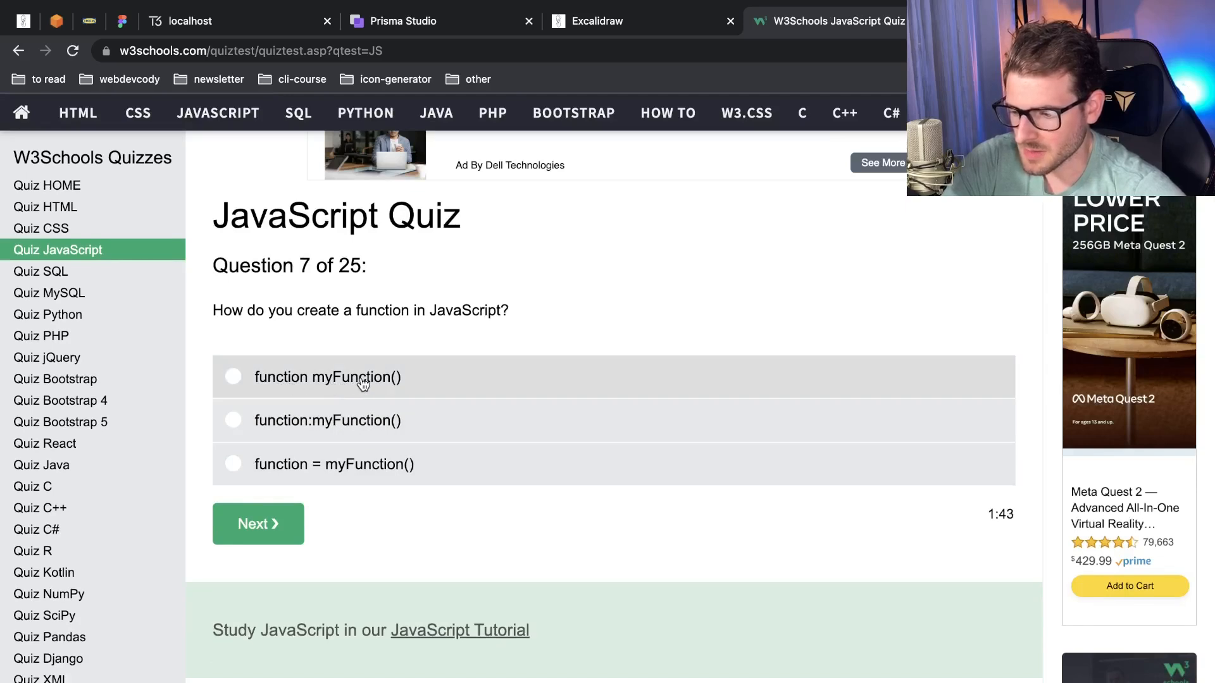
{"action": "mouse_move", "coordinate": [426, 379]}
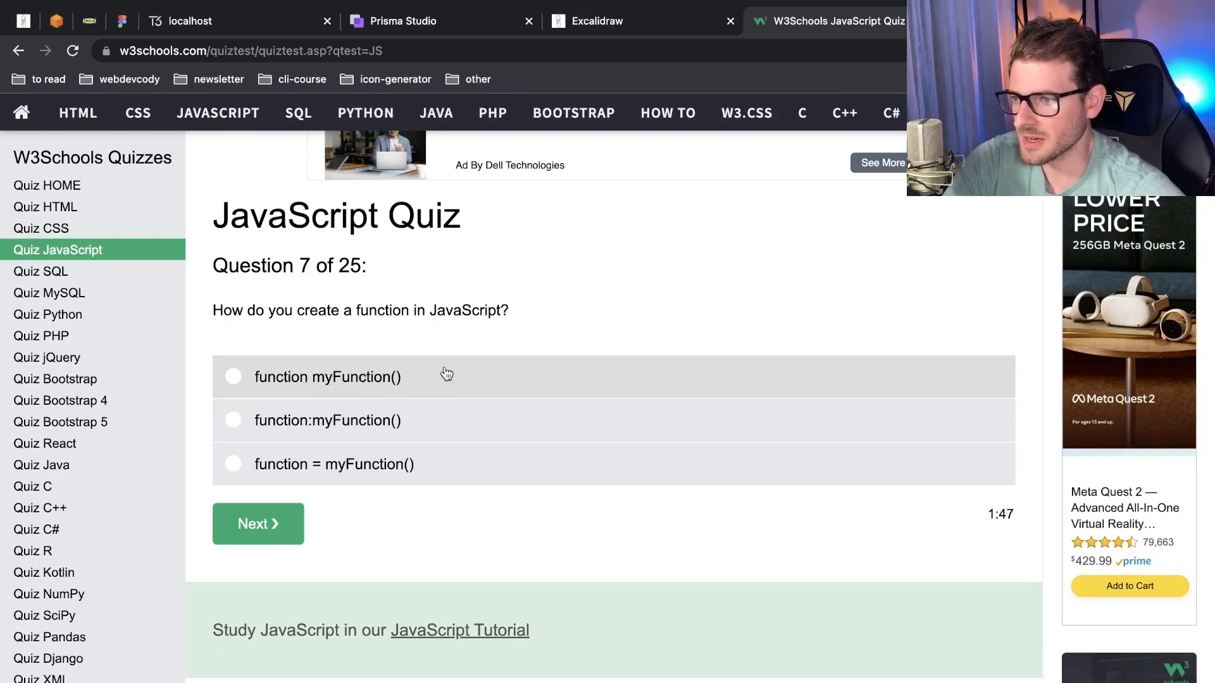
{"action": "left_click", "coordinate": [233, 377]}
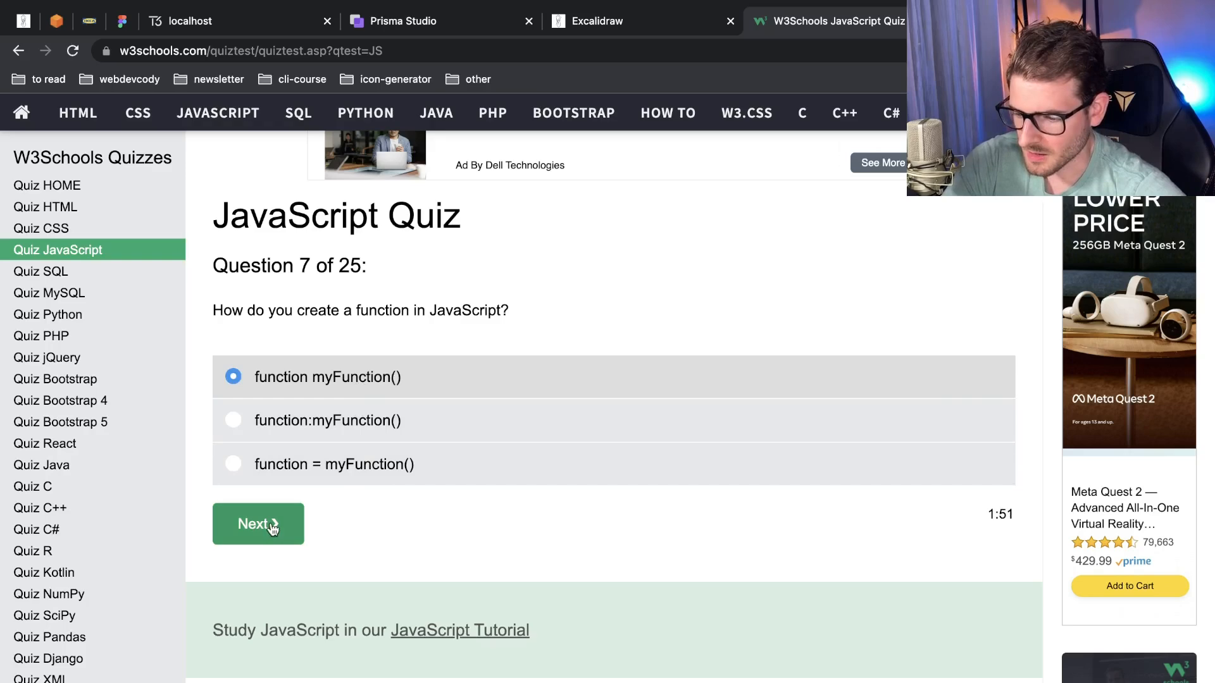
{"action": "left_click", "coordinate": [258, 524]}
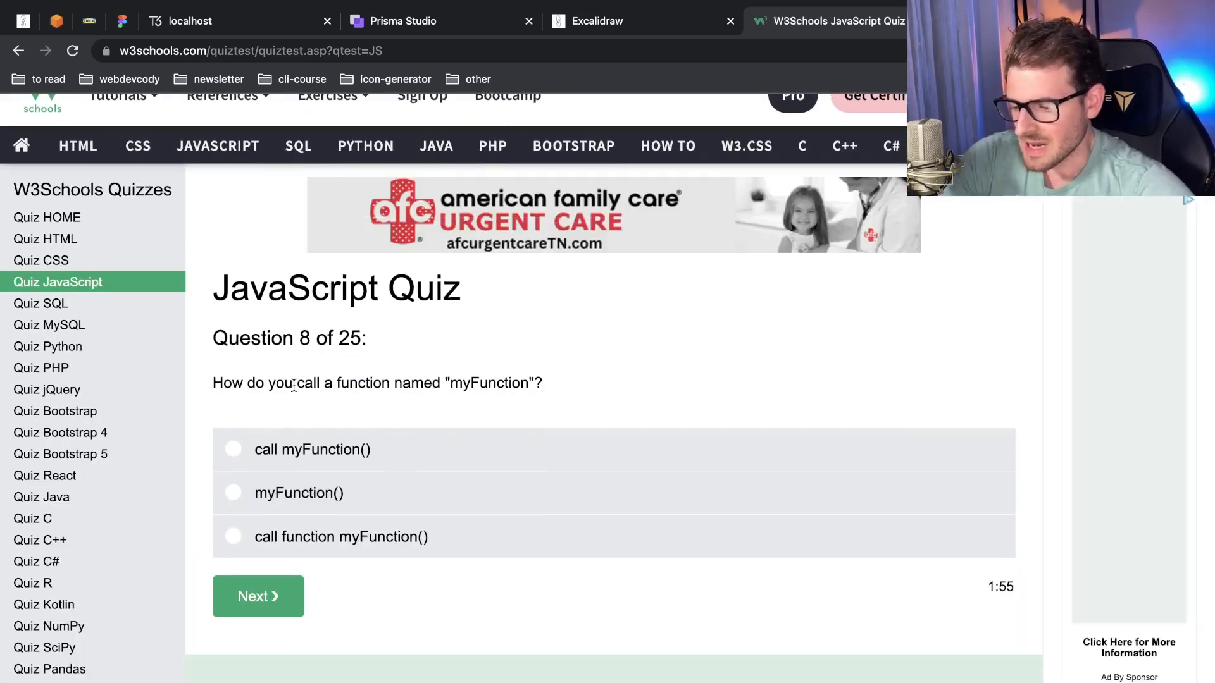
Answer question 8 with myFunction() and question 9 with if (i == 5)
{"action": "scroll", "scroll_direction": "down", "scroll_amount": 3}
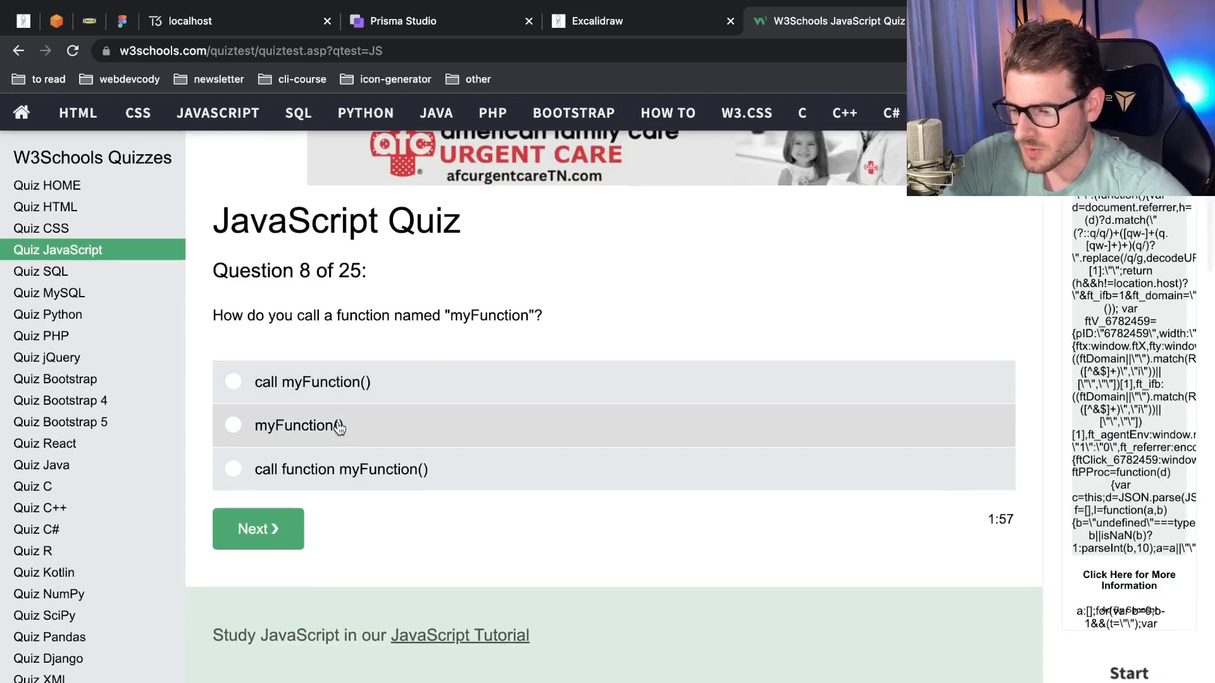
{"action": "left_click", "coordinate": [232, 425]}
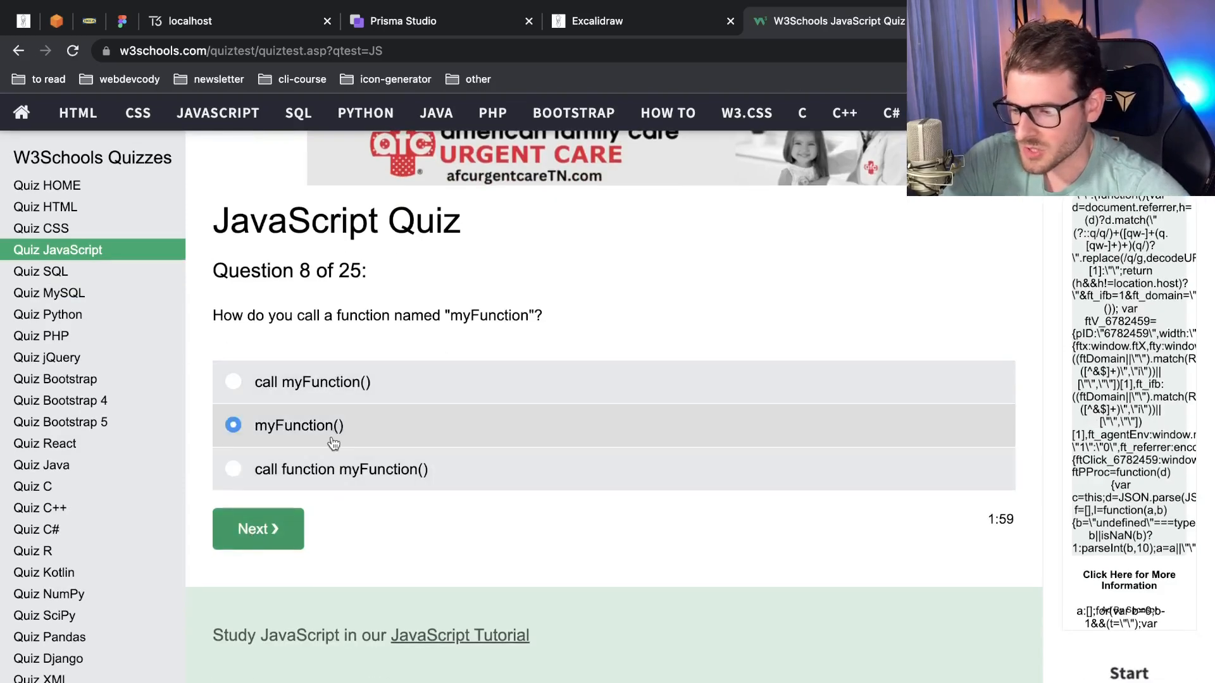
{"action": "left_click", "coordinate": [257, 529]}
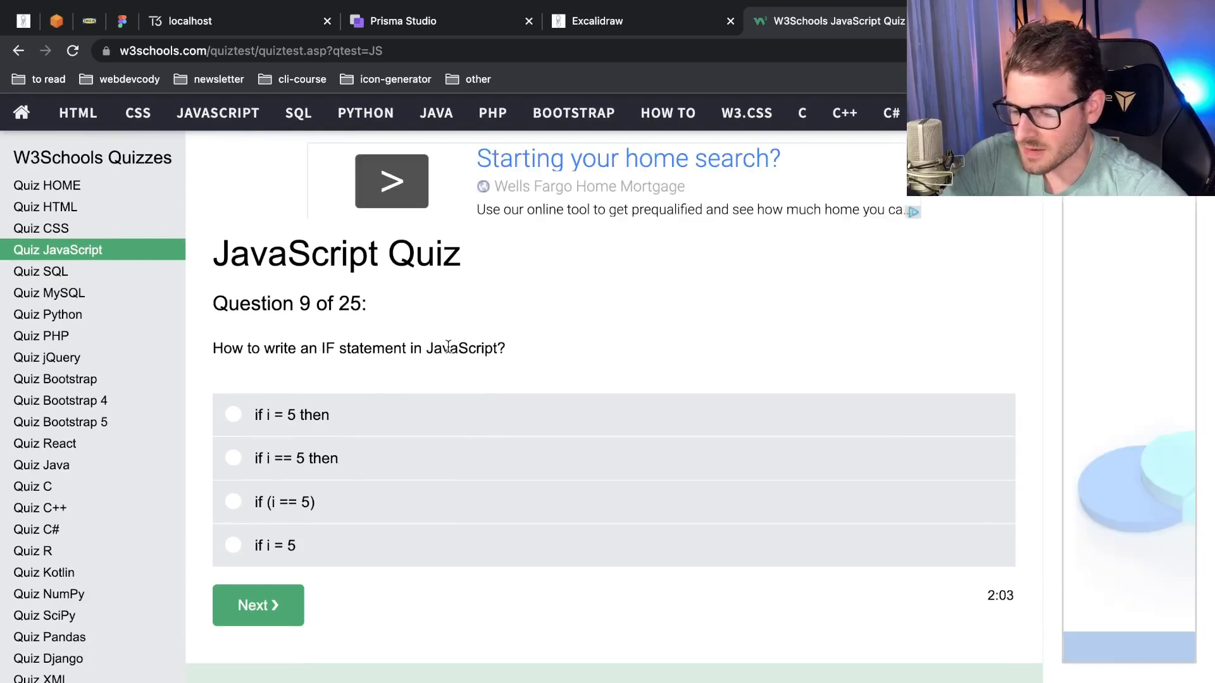
{"action": "scroll", "scroll_direction": "down", "scroll_amount": 3}
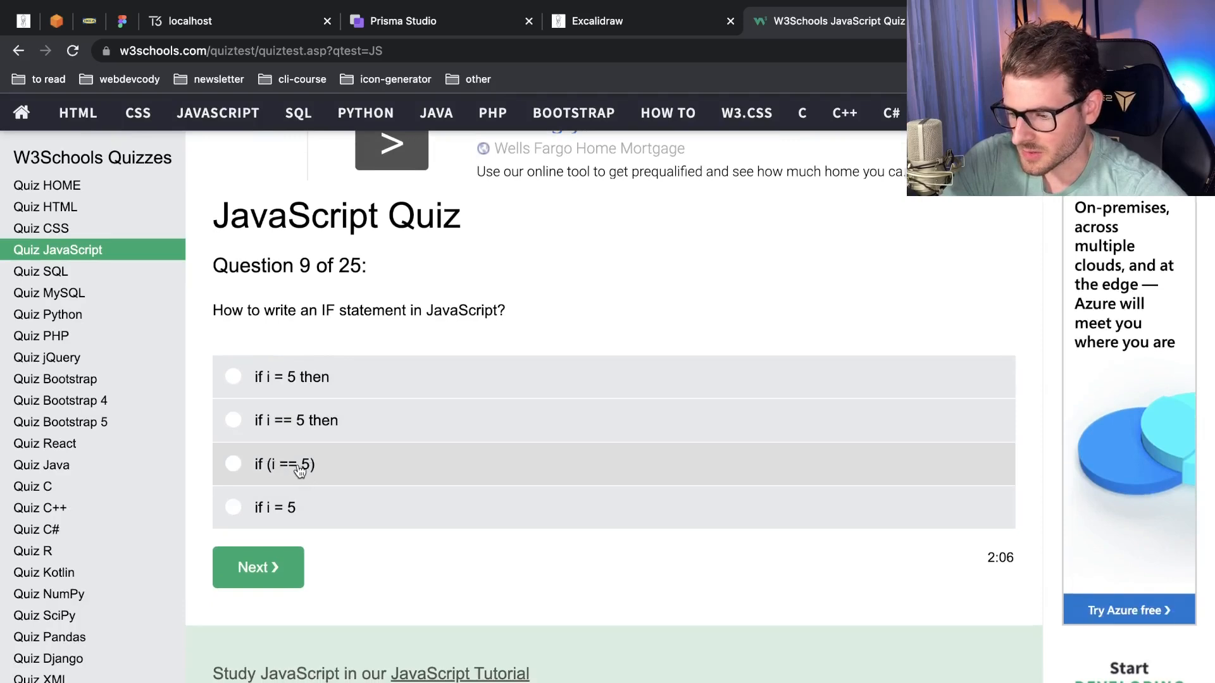
{"action": "left_click", "coordinate": [232, 463]}
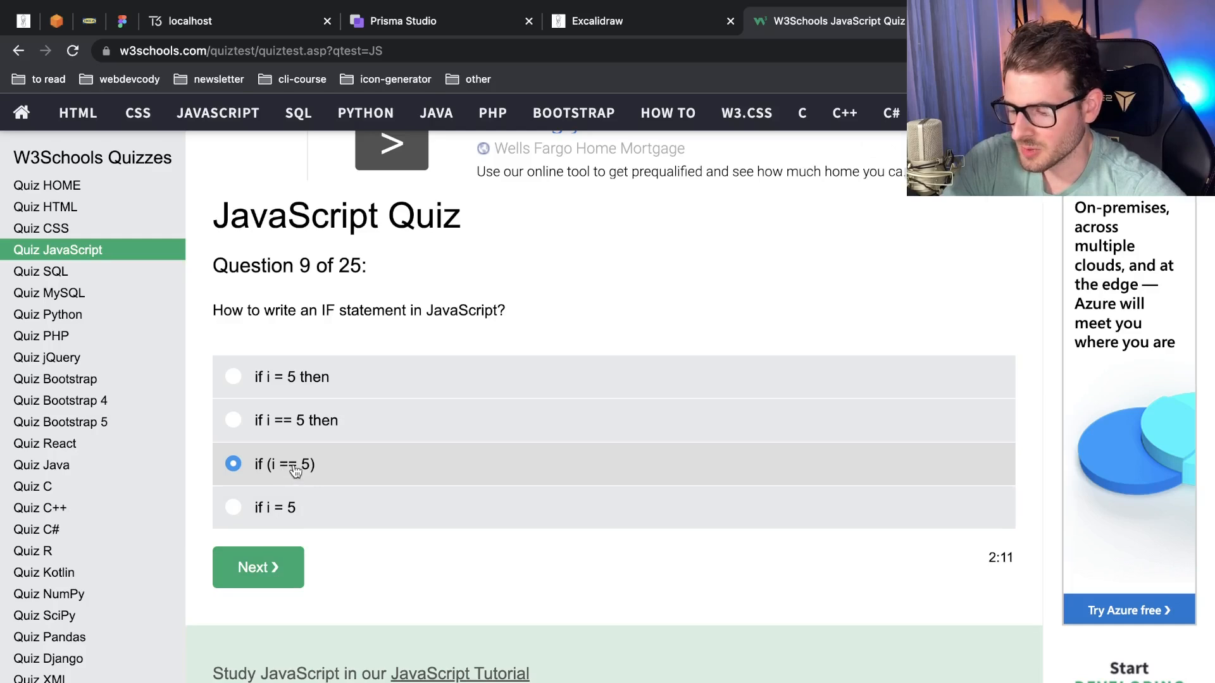
{"action": "left_click", "coordinate": [258, 567]}
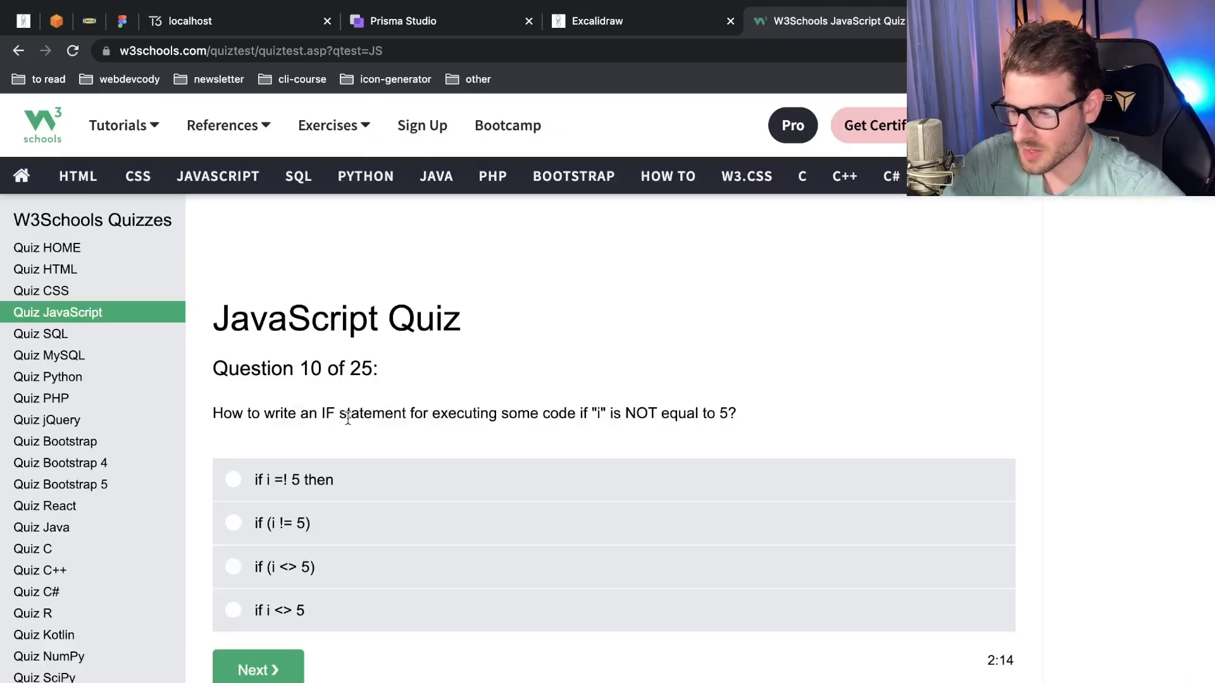
Answer question 10 with if (i != 5) and question 11 with while (i <= 10)
{"action": "scroll", "scroll_direction": "down", "scroll_amount": 3}
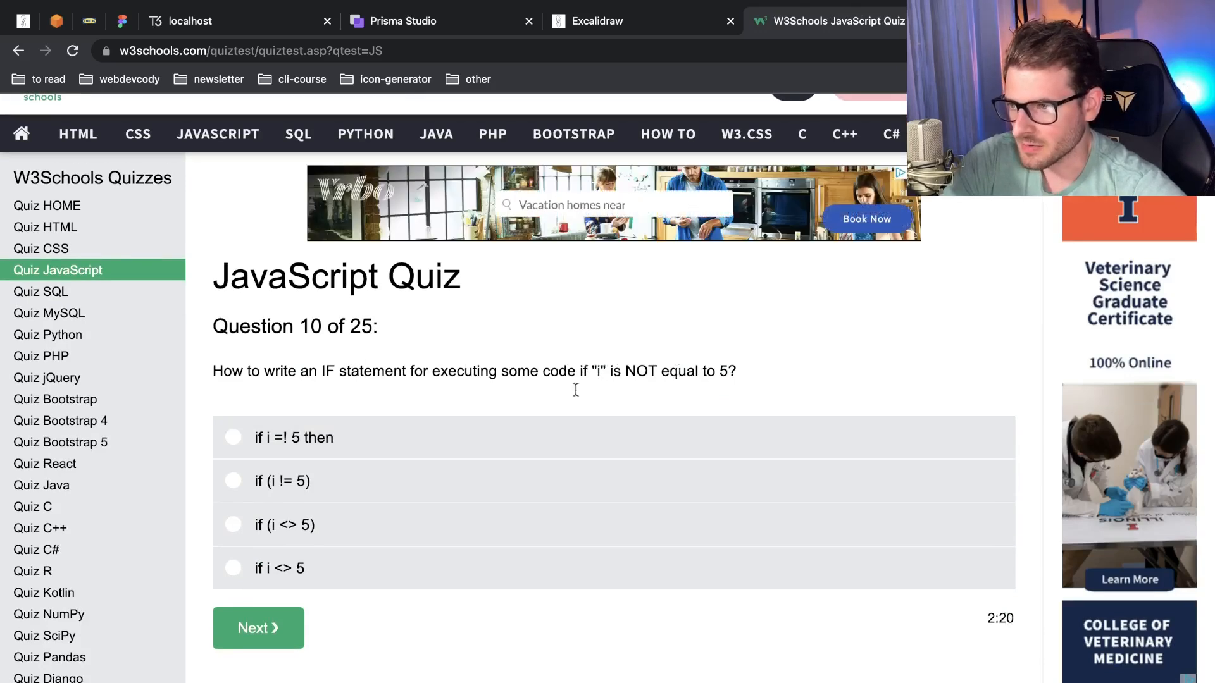
{"action": "left_click", "coordinate": [233, 481]}
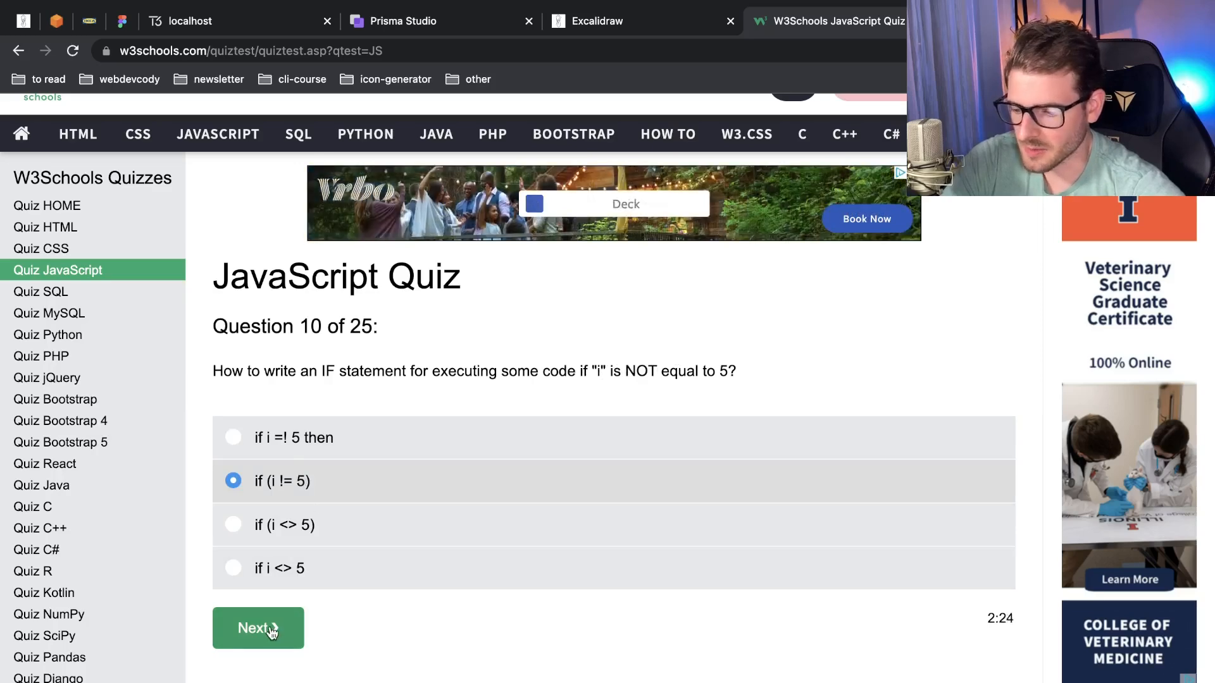
{"action": "left_click", "coordinate": [258, 628]}
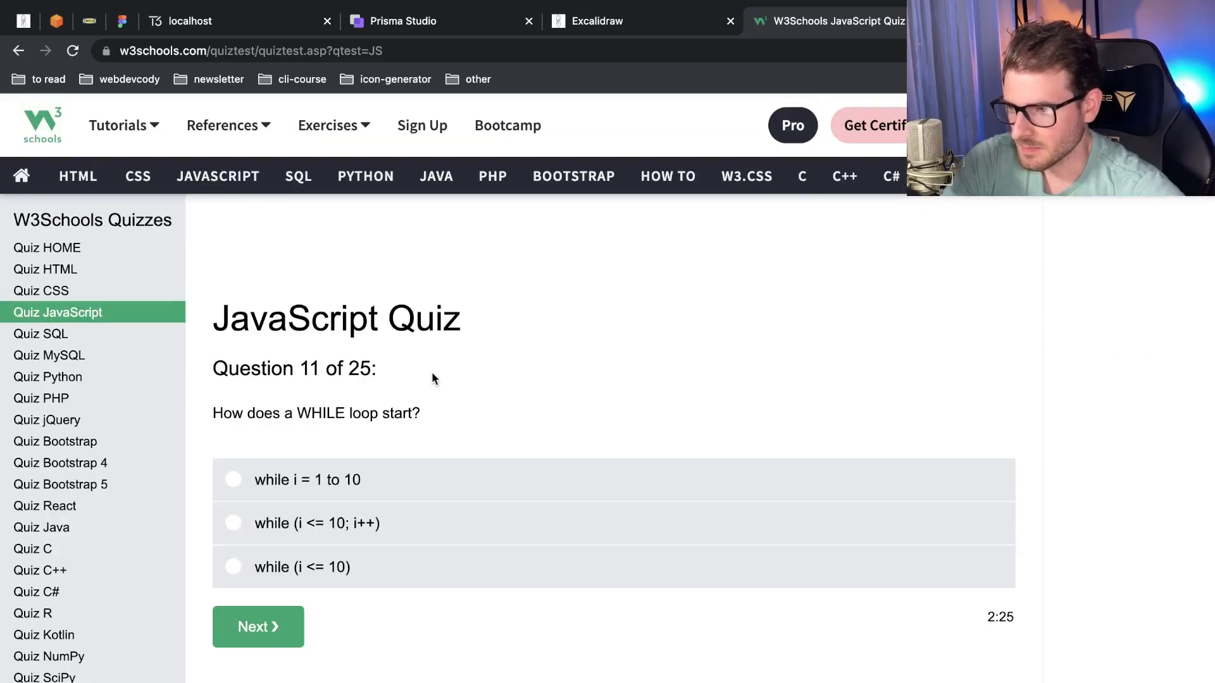
{"action": "scroll", "scroll_direction": "down", "scroll_amount": 3}
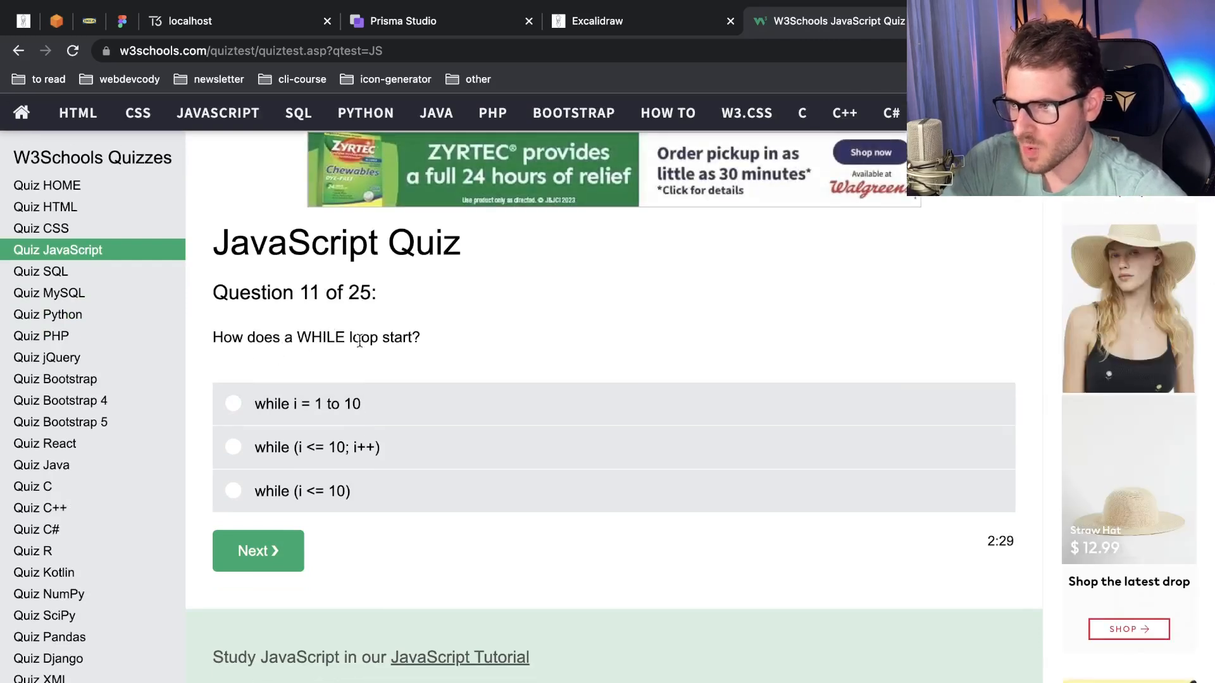
{"action": "mouse_move", "coordinate": [329, 519]}
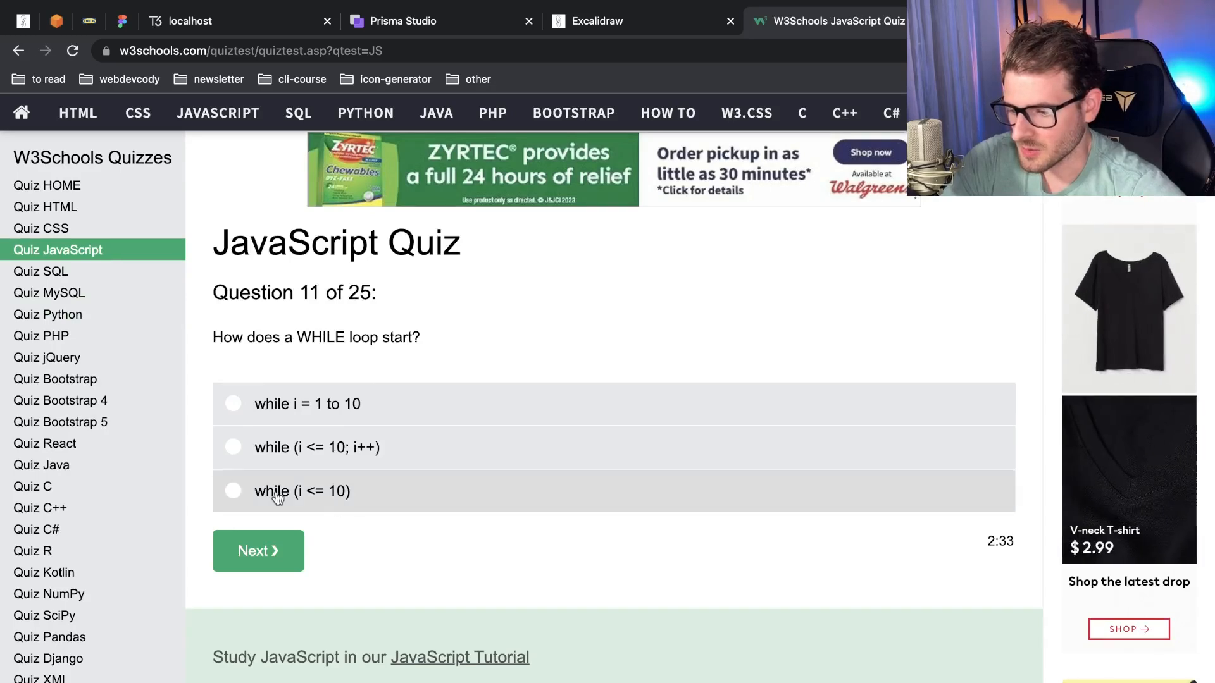
{"action": "left_click", "coordinate": [232, 490]}
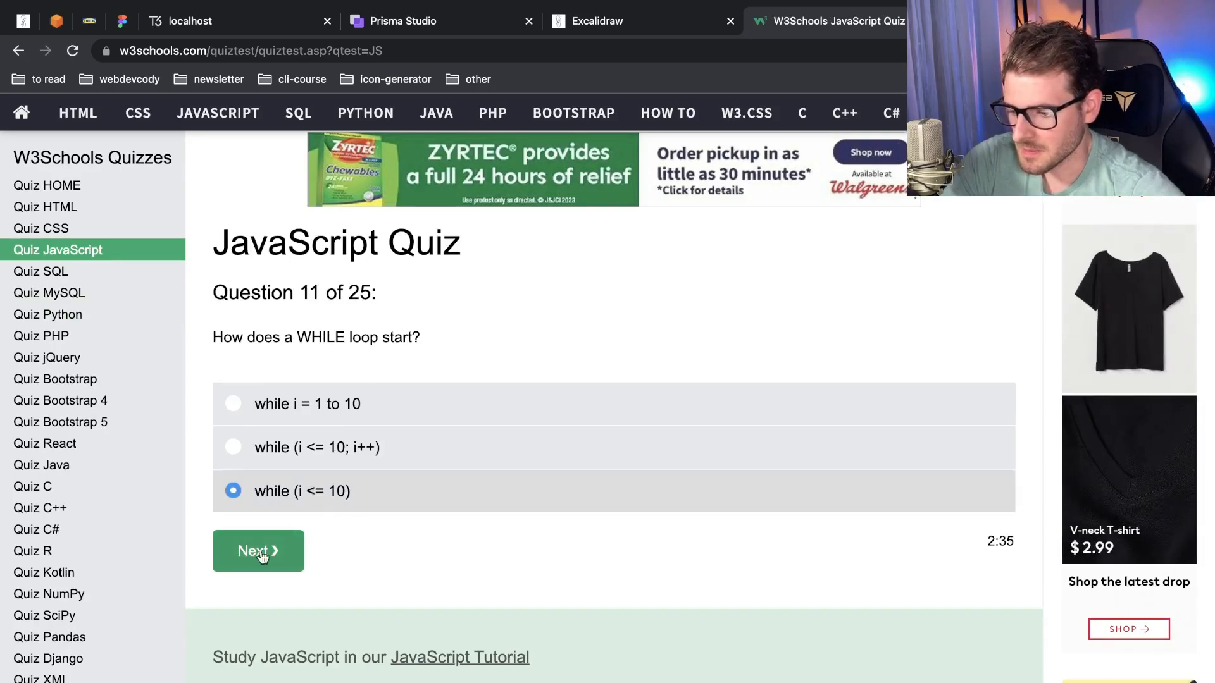
{"action": "left_click", "coordinate": [259, 551]}
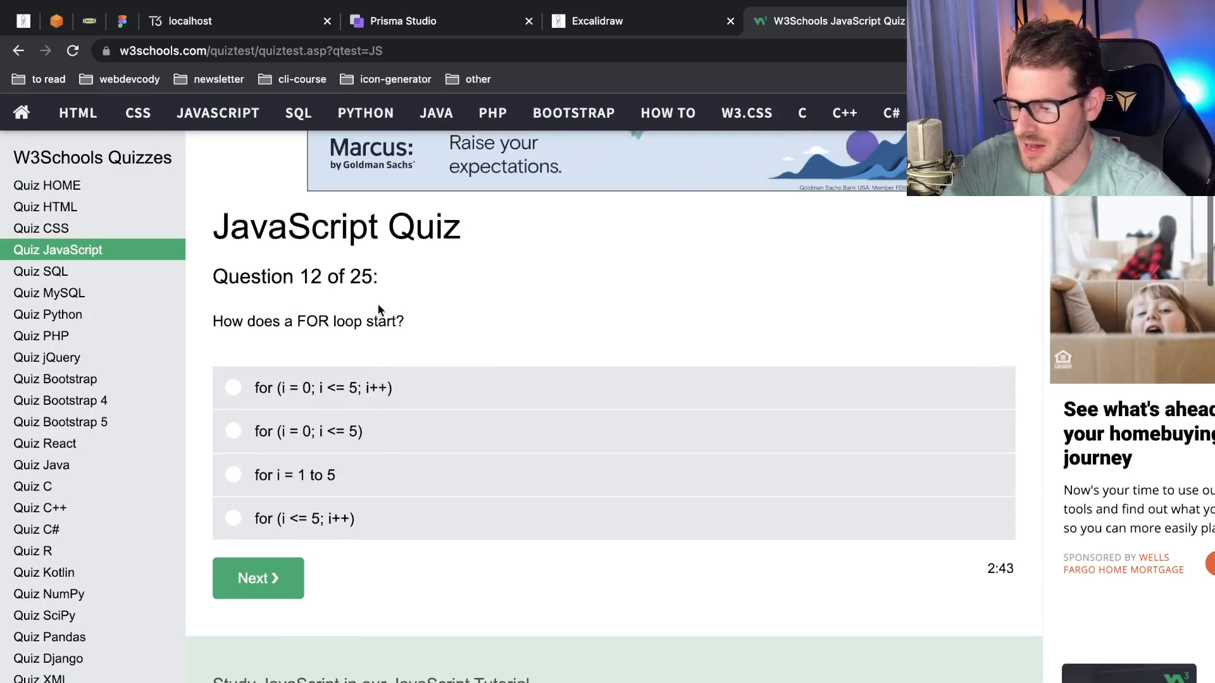
Answer question 12 with for (i = 0; i <= 5; i++) and question 13 with //This is a comment
{"action": "scroll", "scroll_direction": "down", "scroll_amount": 3}
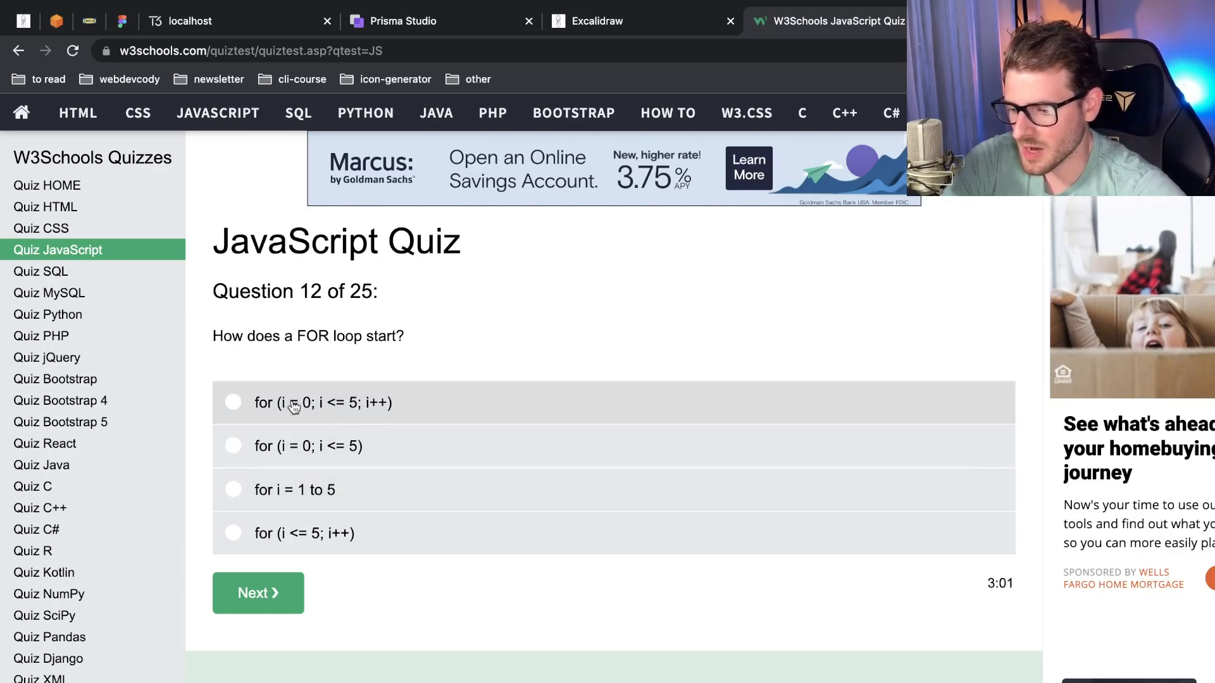
{"action": "mouse_move", "coordinate": [366, 408]}
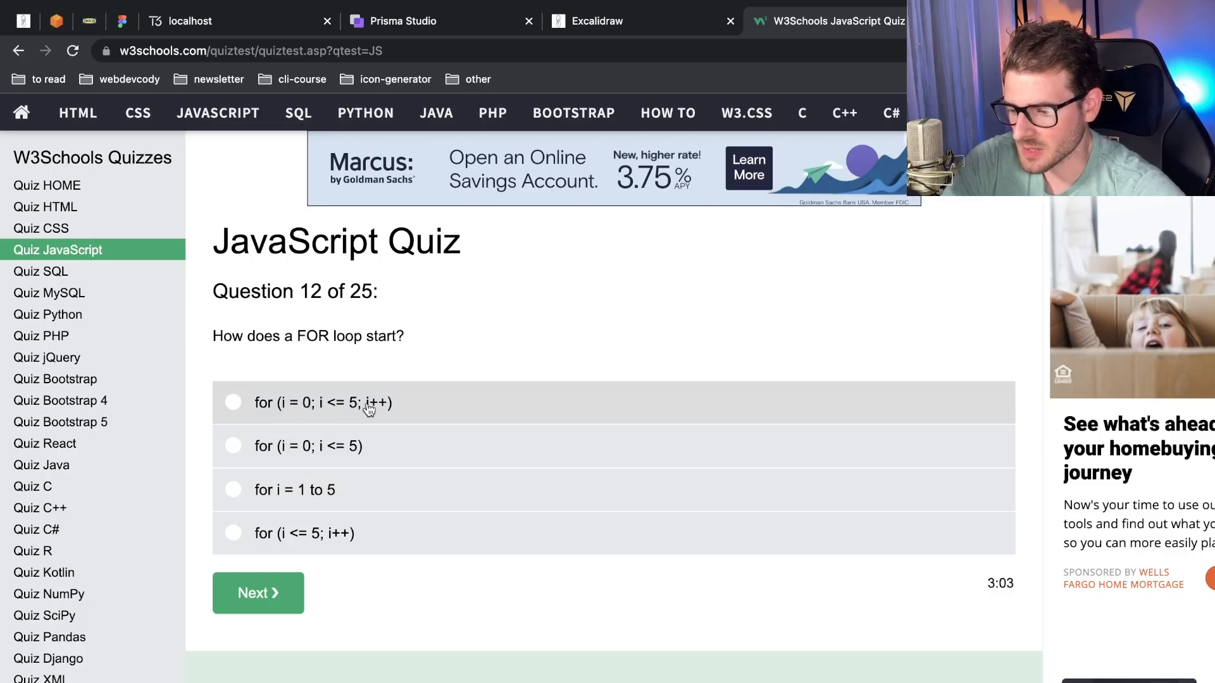
{"action": "left_click", "coordinate": [233, 403]}
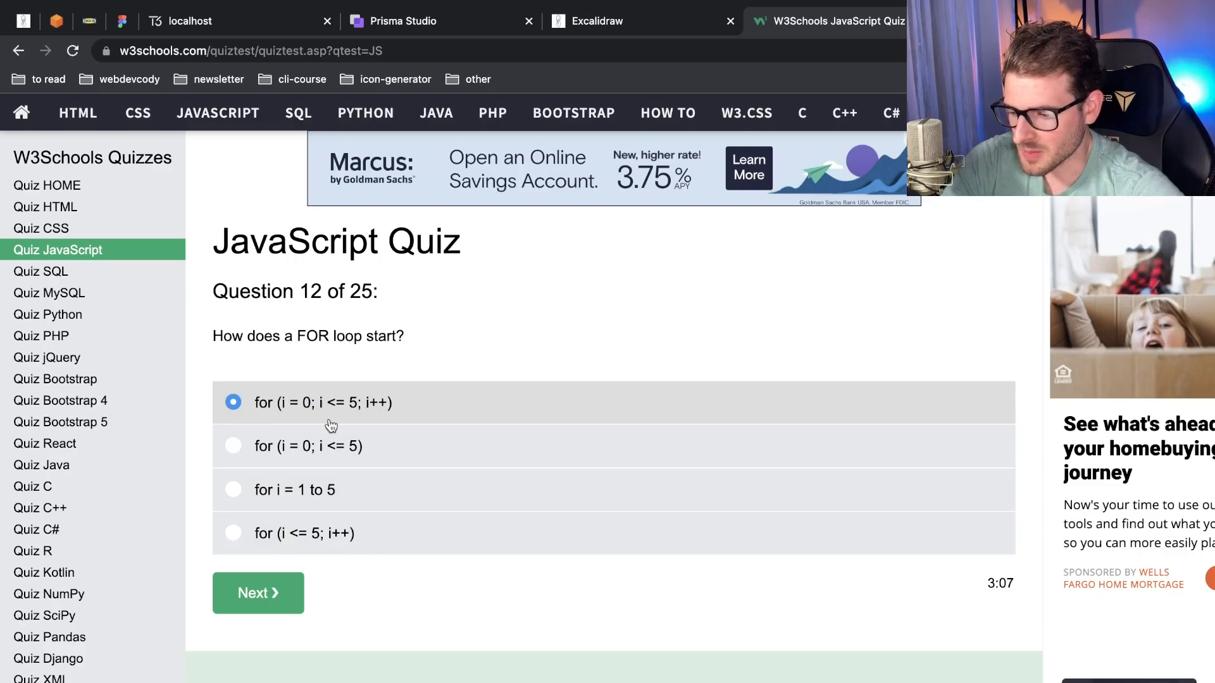
{"action": "left_click", "coordinate": [257, 593]}
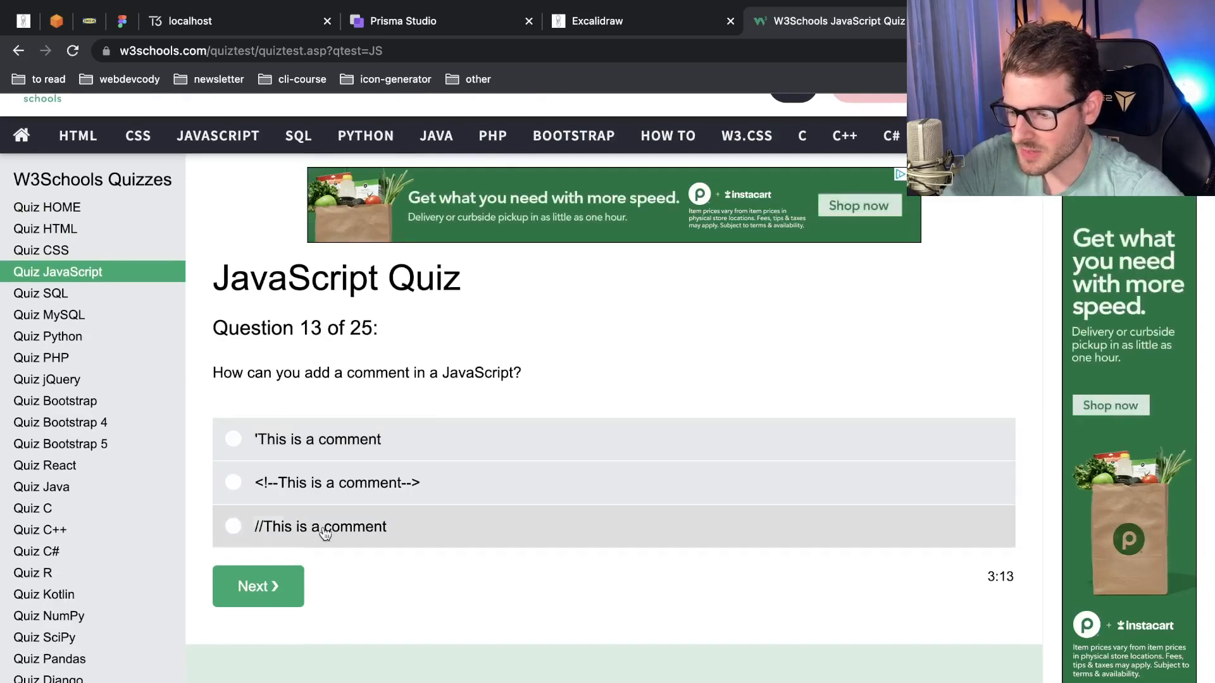
{"action": "left_click", "coordinate": [233, 527]}
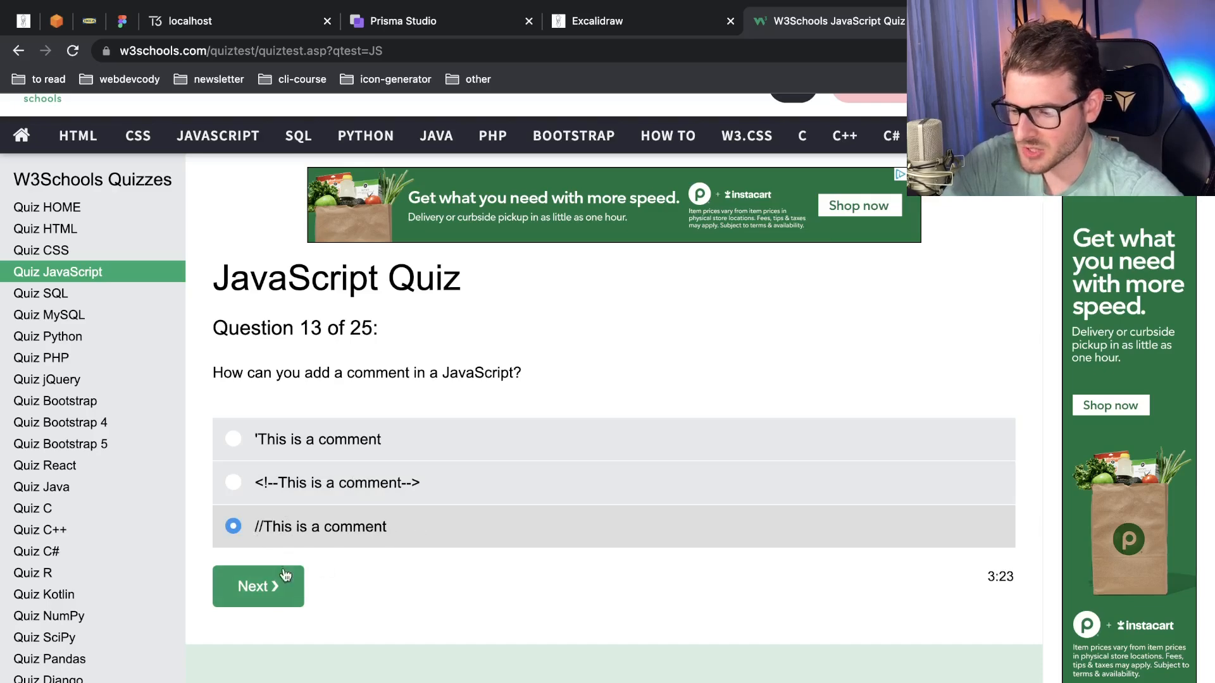
{"action": "left_click", "coordinate": [258, 587]}
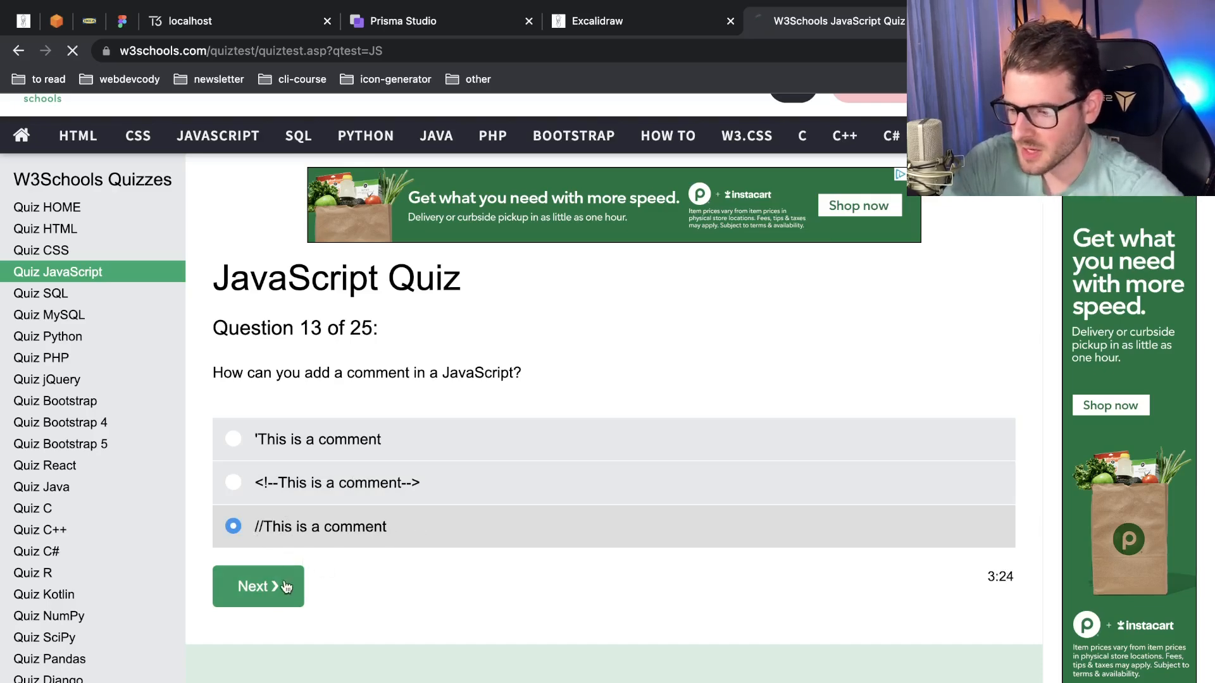
{"action": "left_click", "coordinate": [258, 587]}
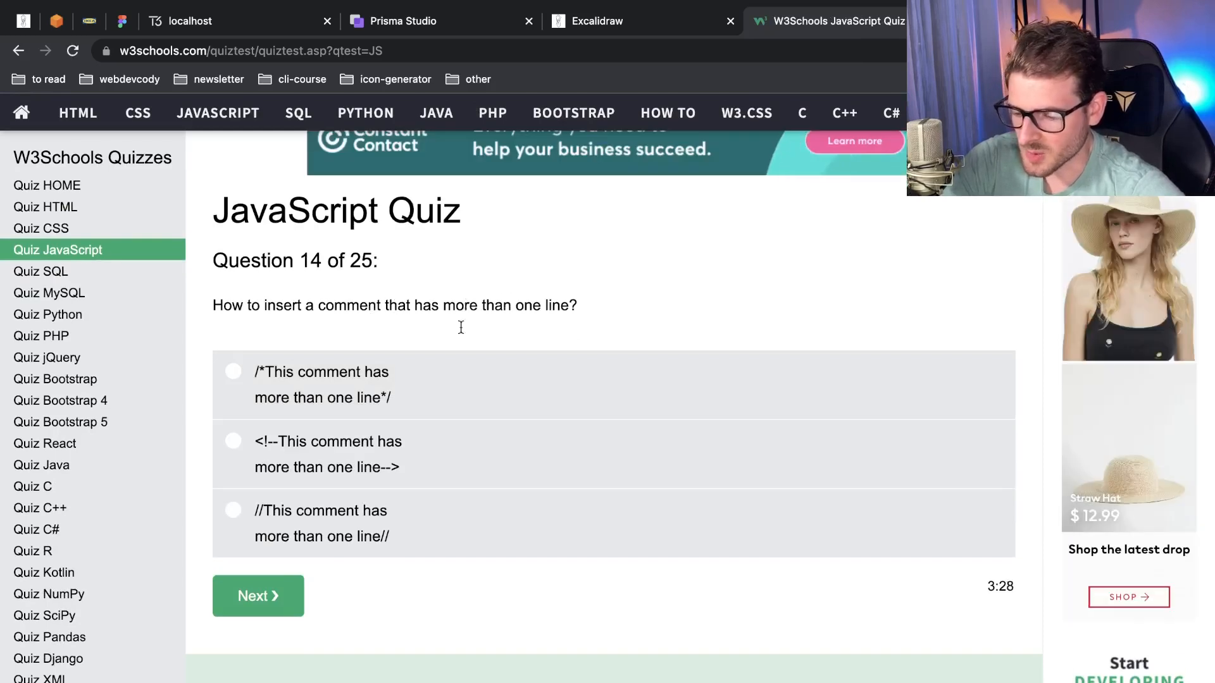
Answer question 14 with /* … */, 15 with var colors = ["red", "green", "blue"], 16 with Math.round(7.25)
{"action": "left_click", "coordinate": [233, 372]}
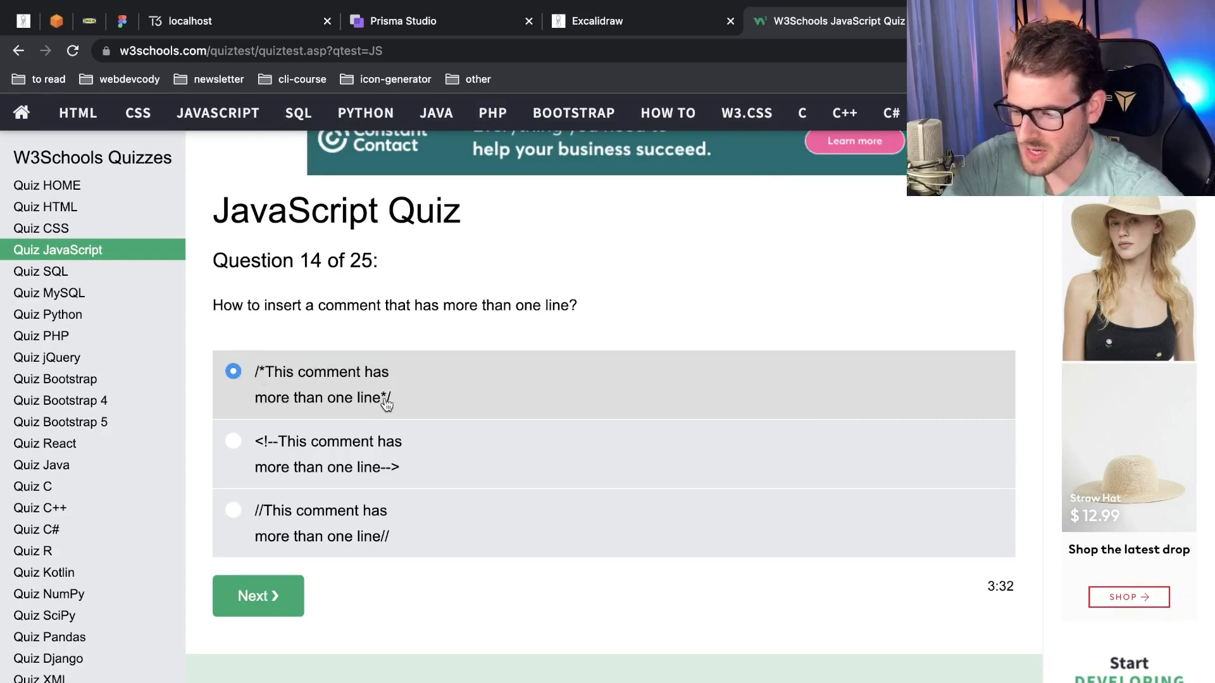
{"action": "left_click", "coordinate": [259, 596]}
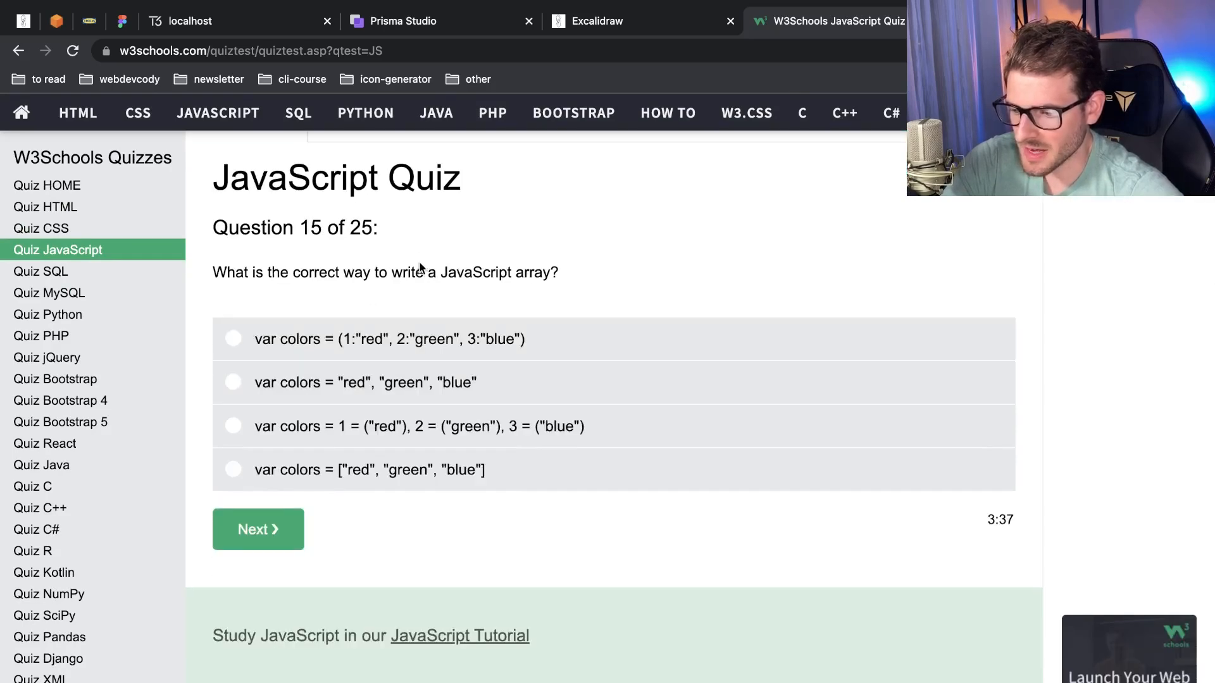
{"action": "mouse_move", "coordinate": [326, 488]}
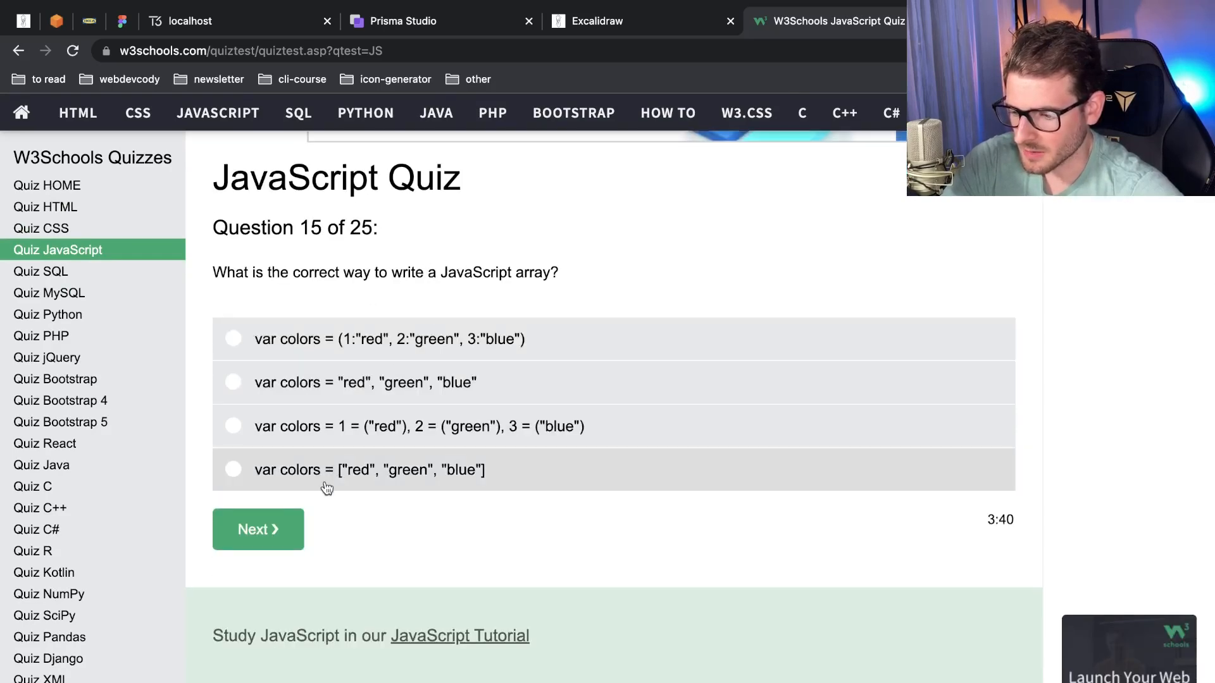
{"action": "left_click", "coordinate": [234, 470]}
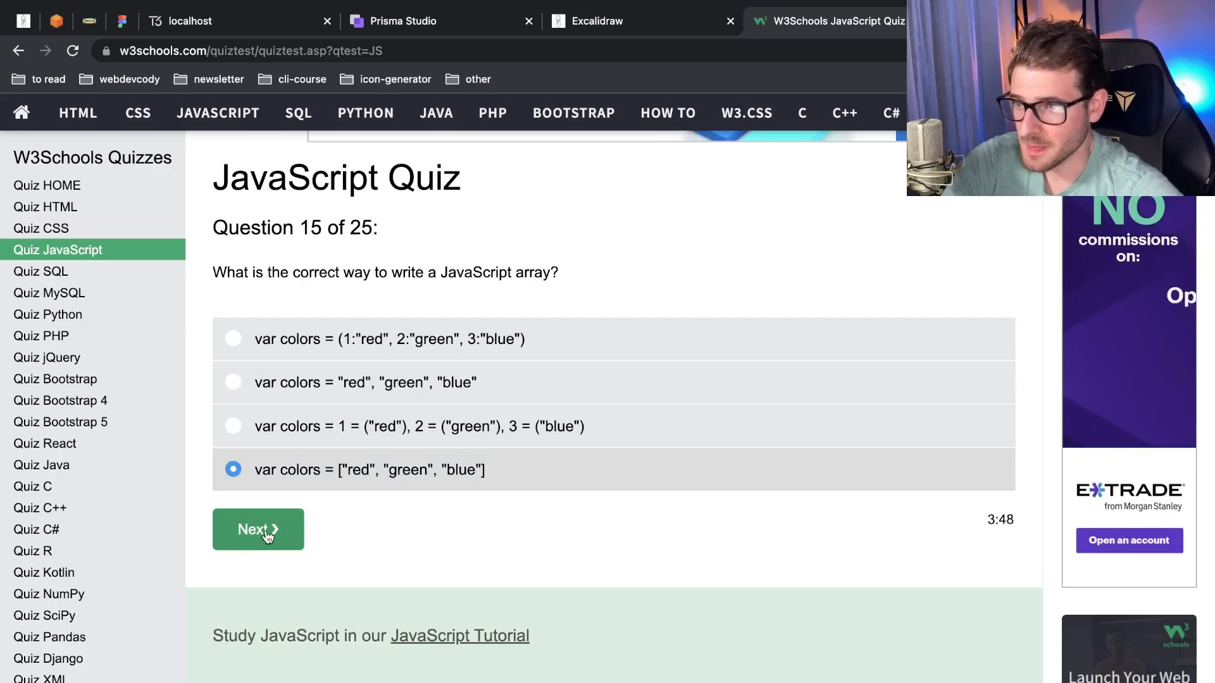
{"action": "left_click", "coordinate": [258, 529]}
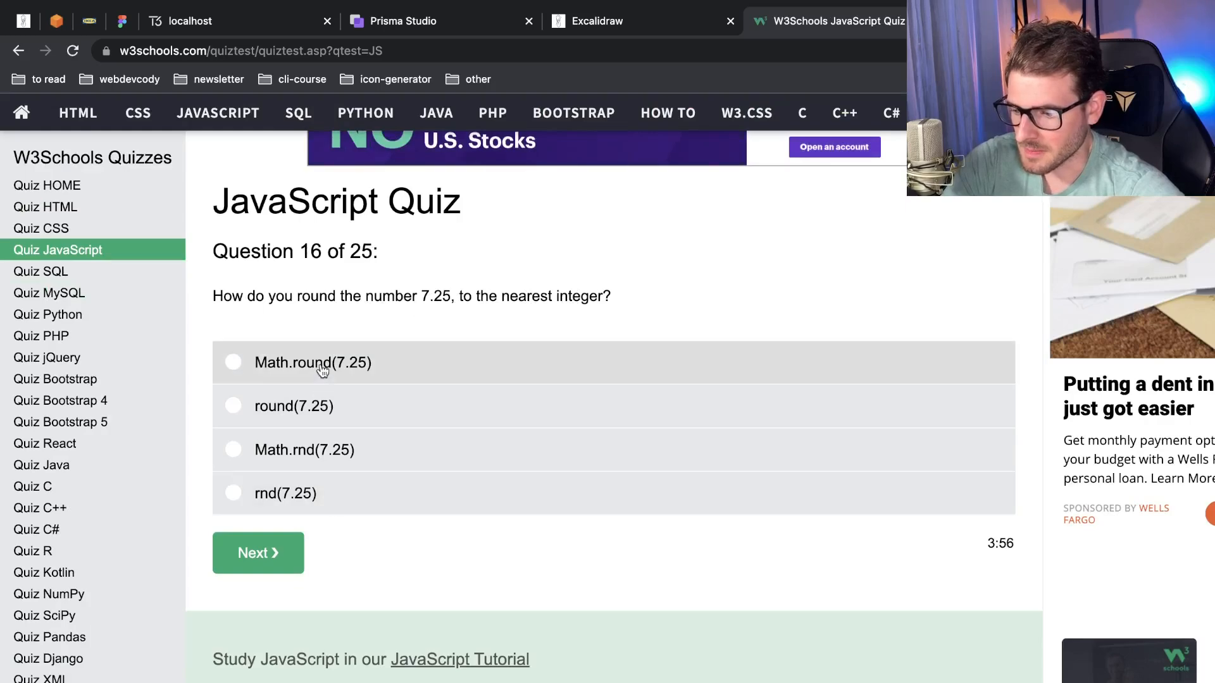
{"action": "left_click", "coordinate": [233, 362]}
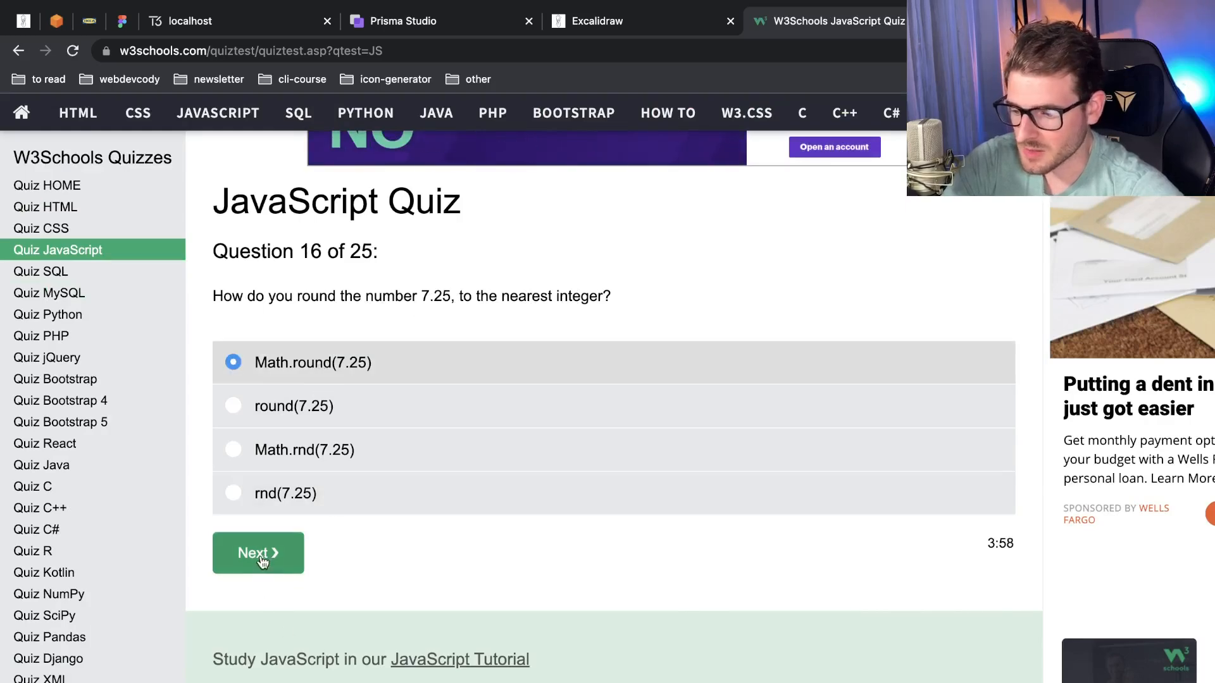
{"action": "left_click", "coordinate": [258, 553]}
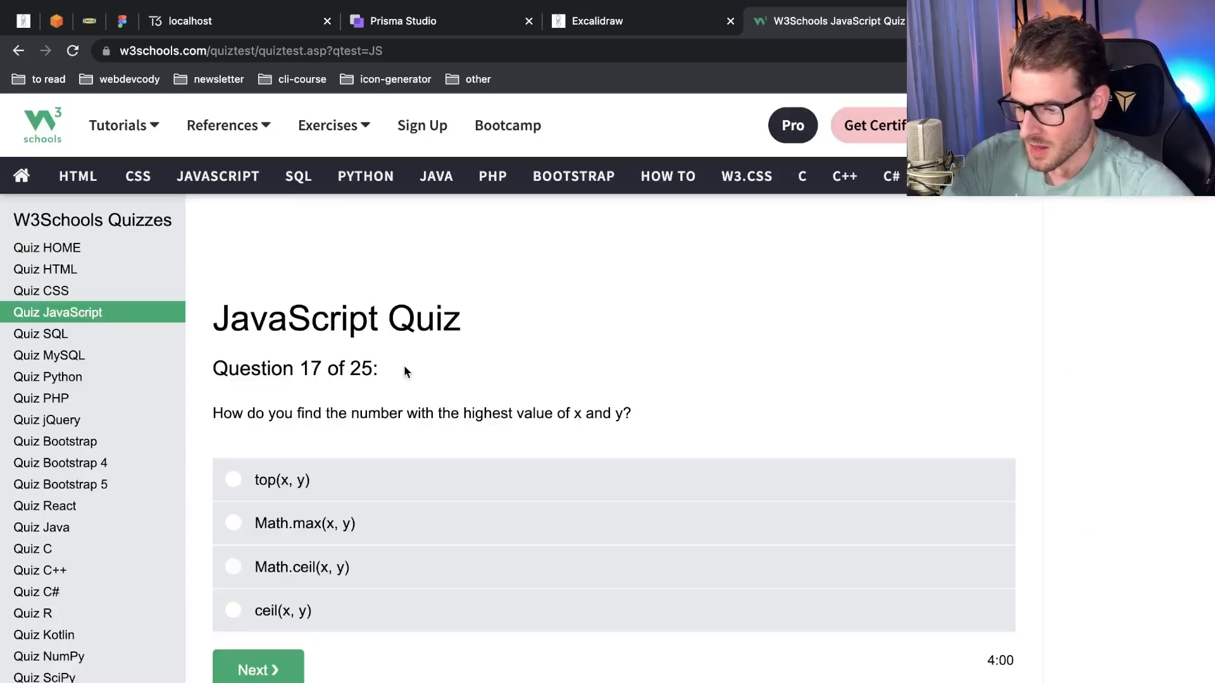
Answer question 17 with Math.max(x, y), 18 with window.open(...), and 19 with False
{"action": "scroll", "scroll_direction": "down", "scroll_amount": 3}
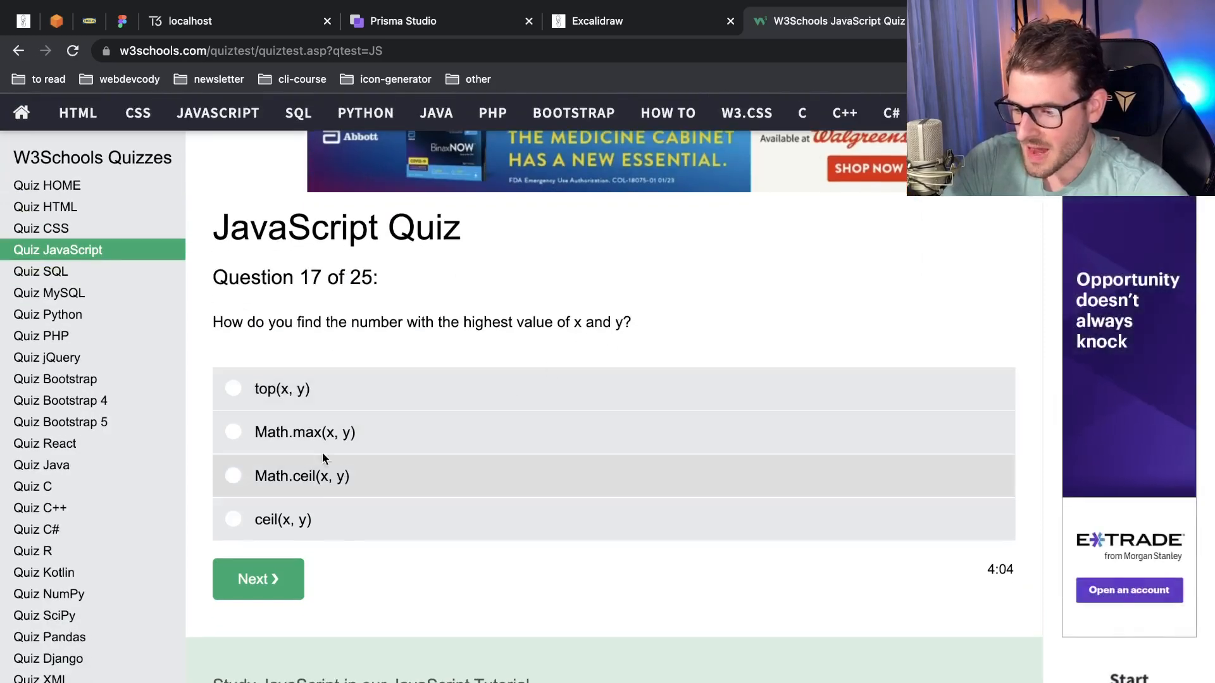
{"action": "left_click", "coordinate": [258, 579]}
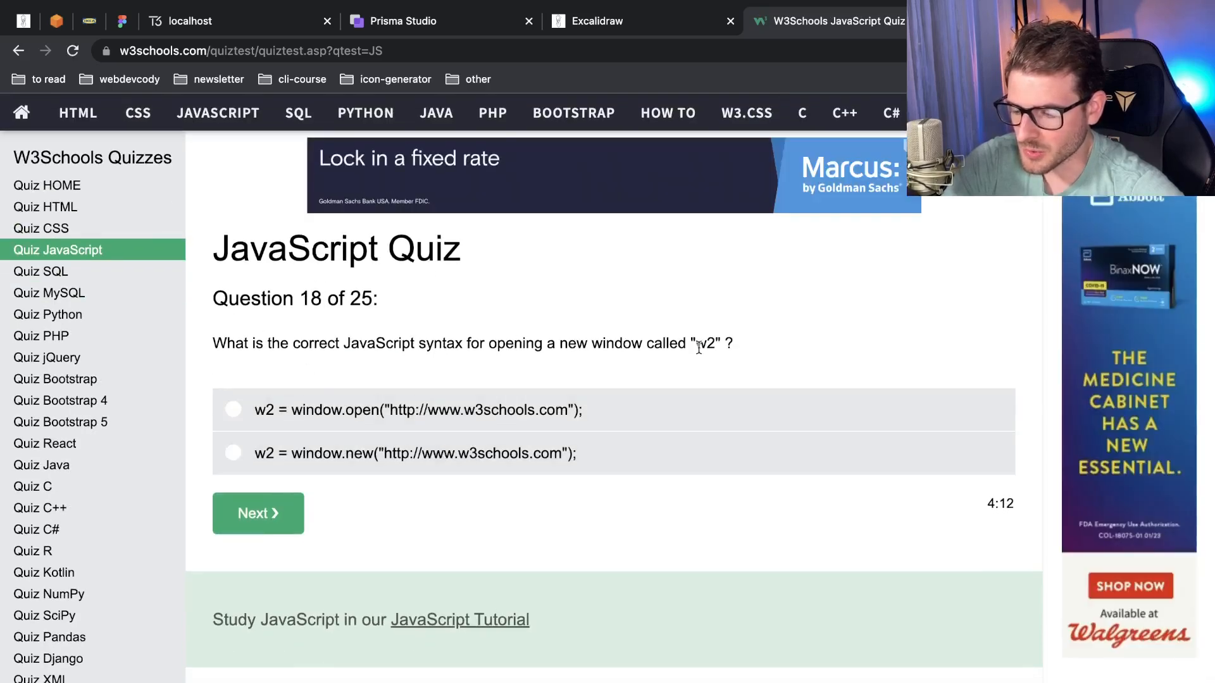
{"action": "left_click", "coordinate": [232, 409]}
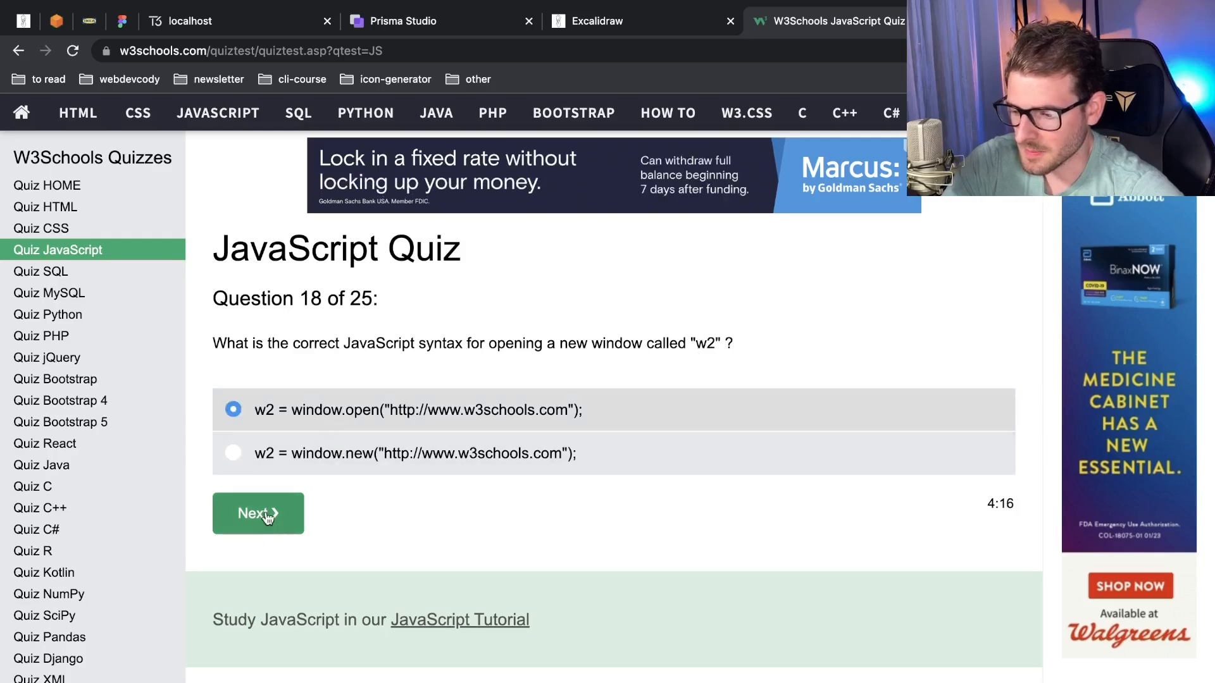
{"action": "left_click", "coordinate": [258, 513]}
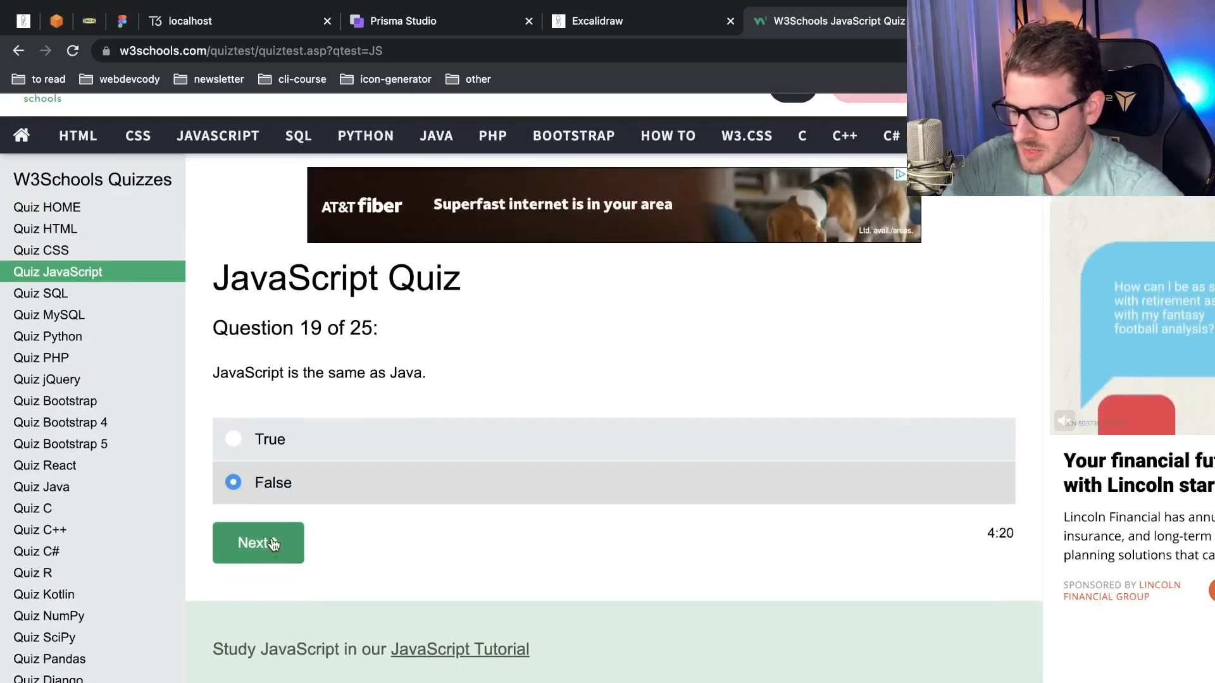
{"action": "left_click", "coordinate": [258, 542]}
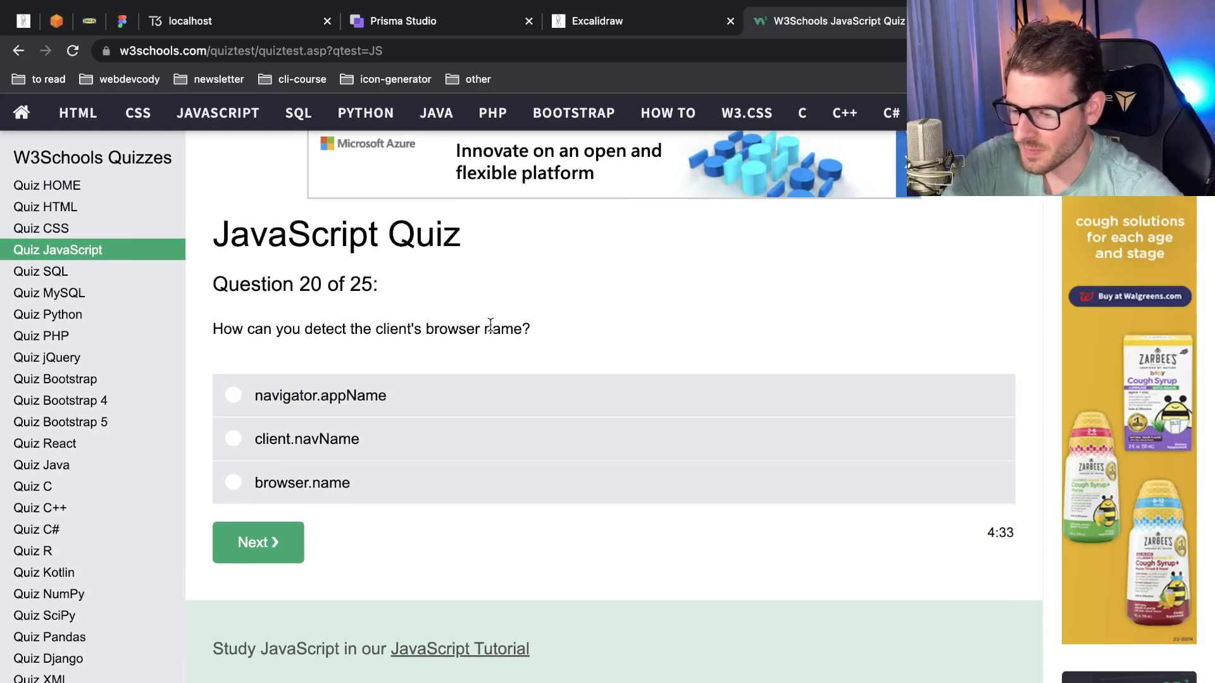
Choose browser.name for question 20 and submit it
{"action": "scroll", "scroll_direction": "down", "scroll_amount": 3}
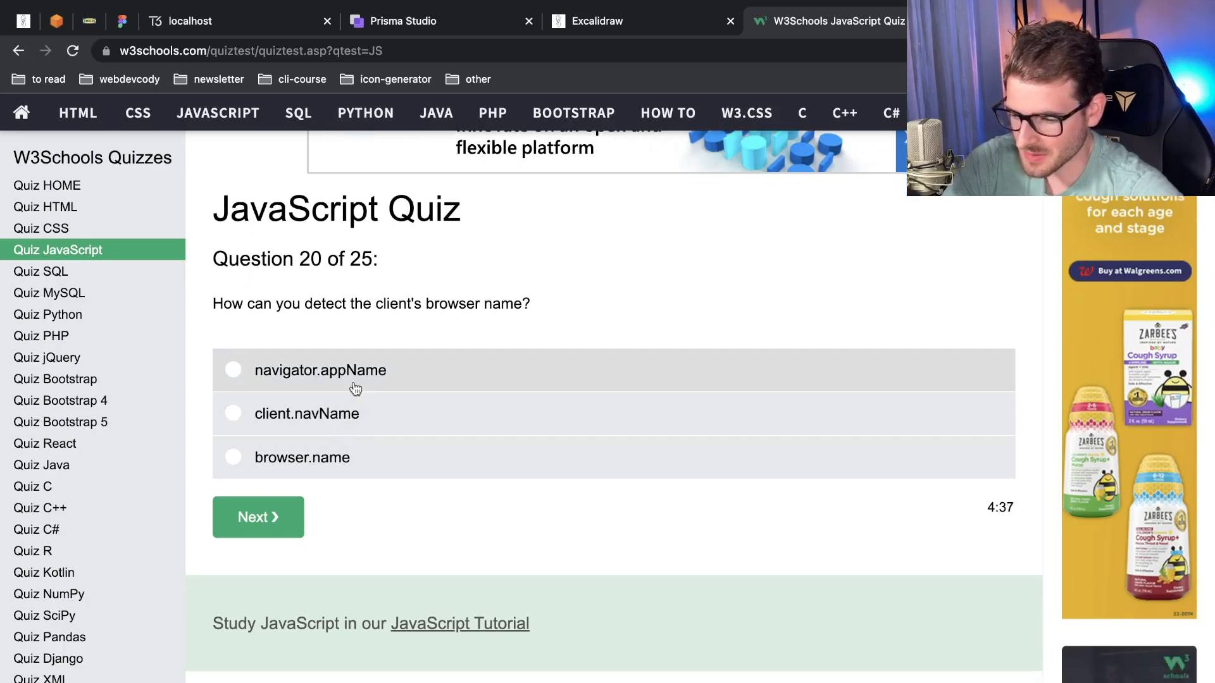
{"action": "mouse_move", "coordinate": [367, 383]}
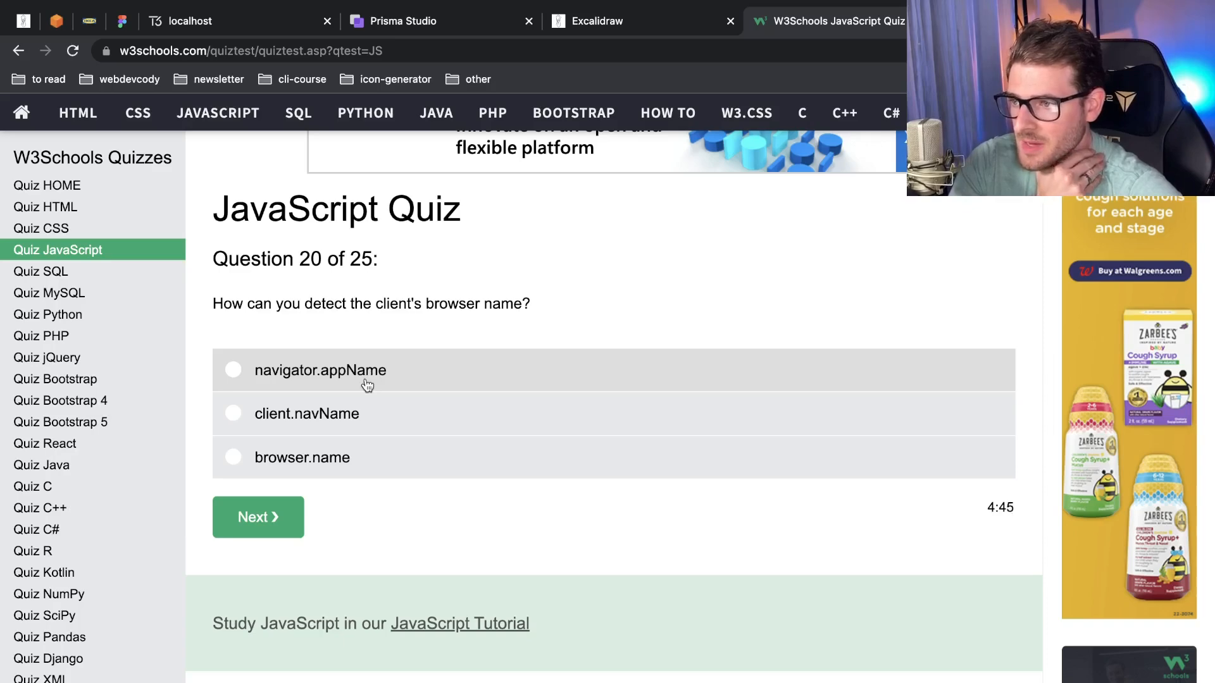
{"action": "left_click", "coordinate": [233, 456]}
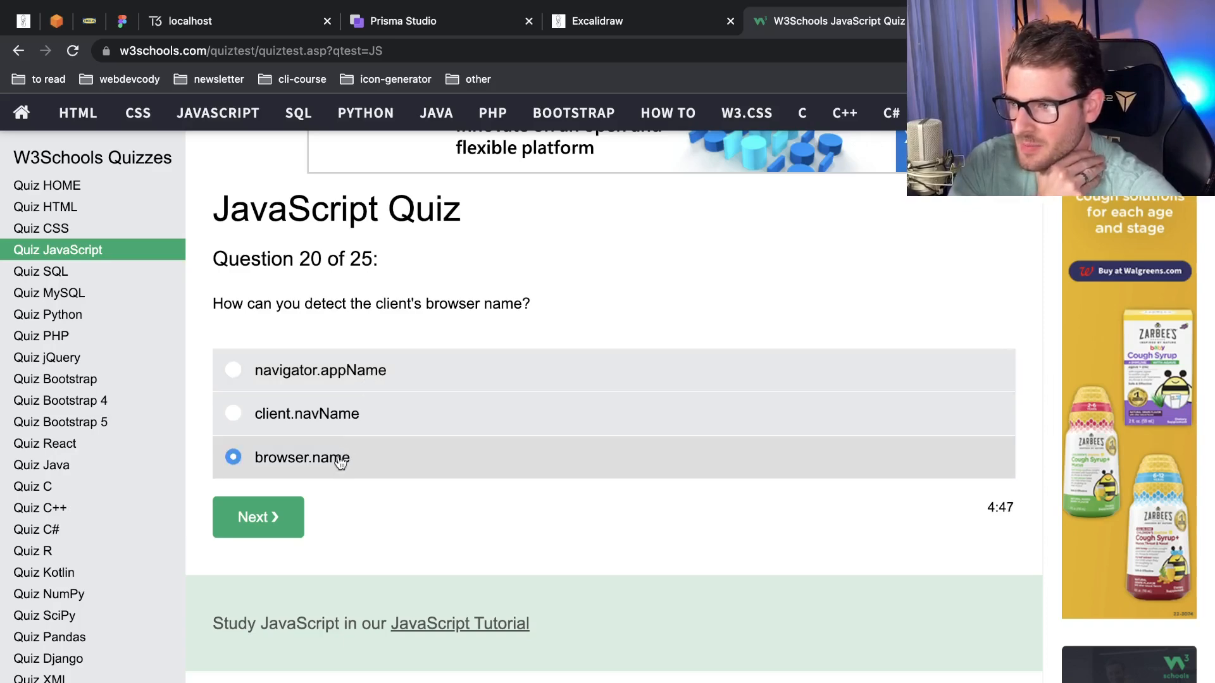
{"action": "mouse_move", "coordinate": [288, 374]}
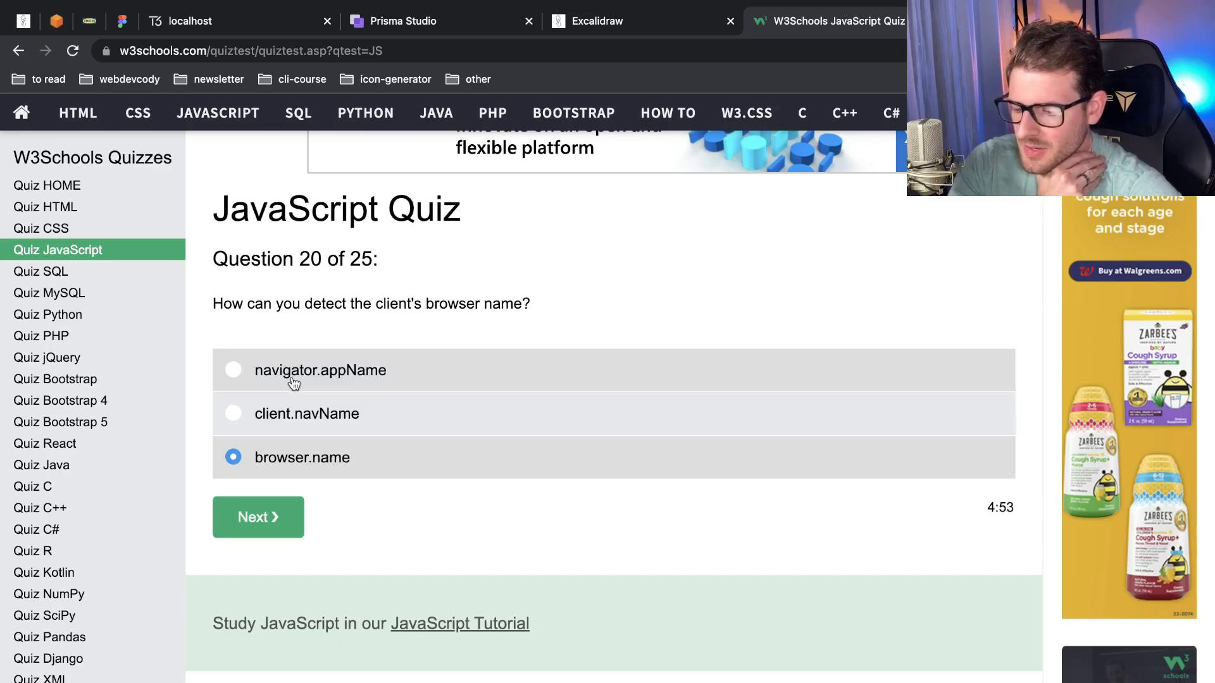
{"action": "mouse_move", "coordinate": [335, 531]}
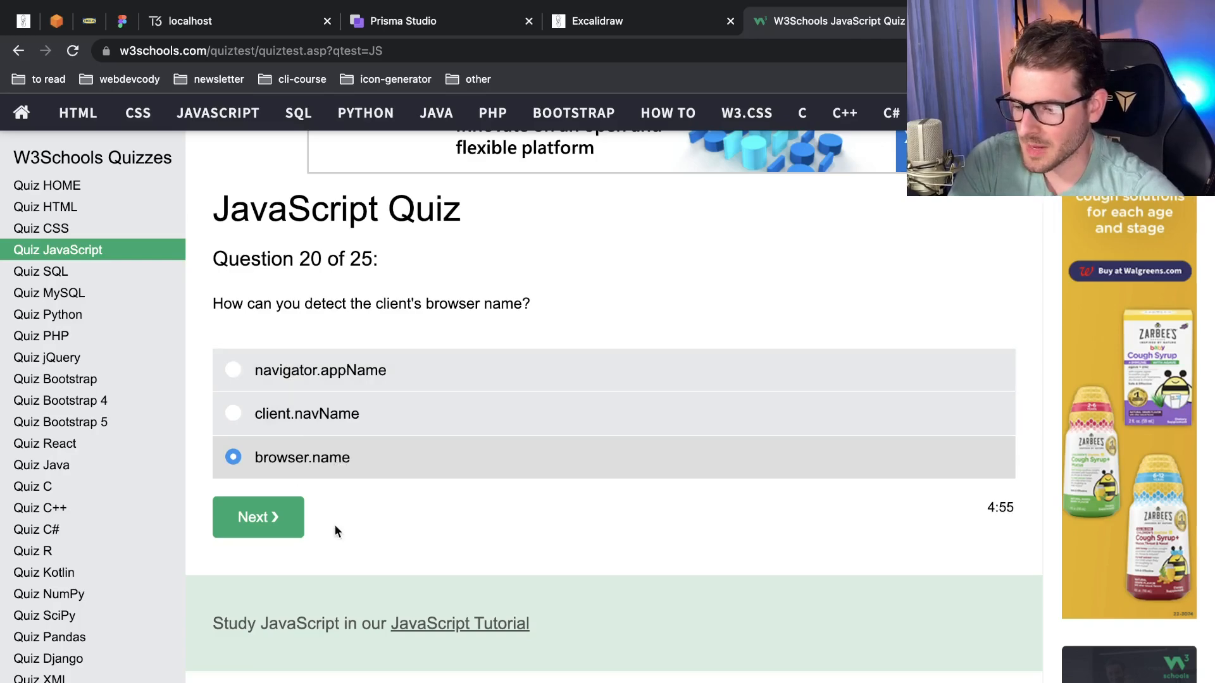
{"action": "left_click", "coordinate": [259, 517]}
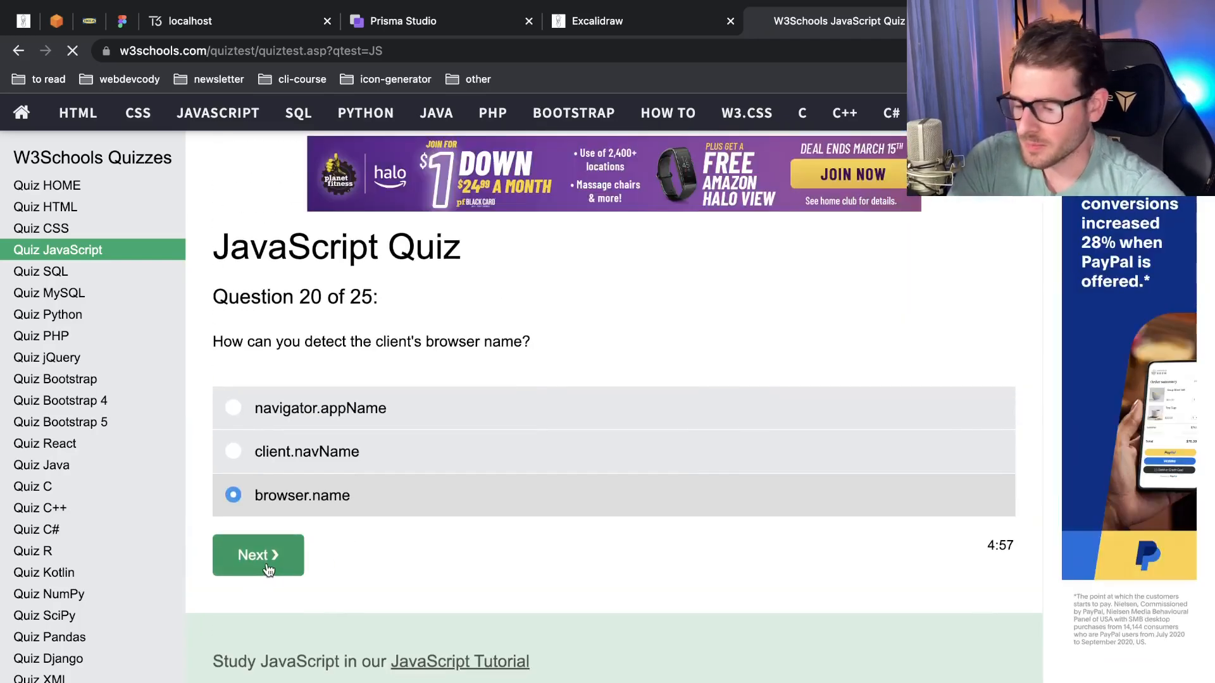
Answer question 21 with onclick and question 22 with var carName;
{"action": "left_click", "coordinate": [258, 555]}
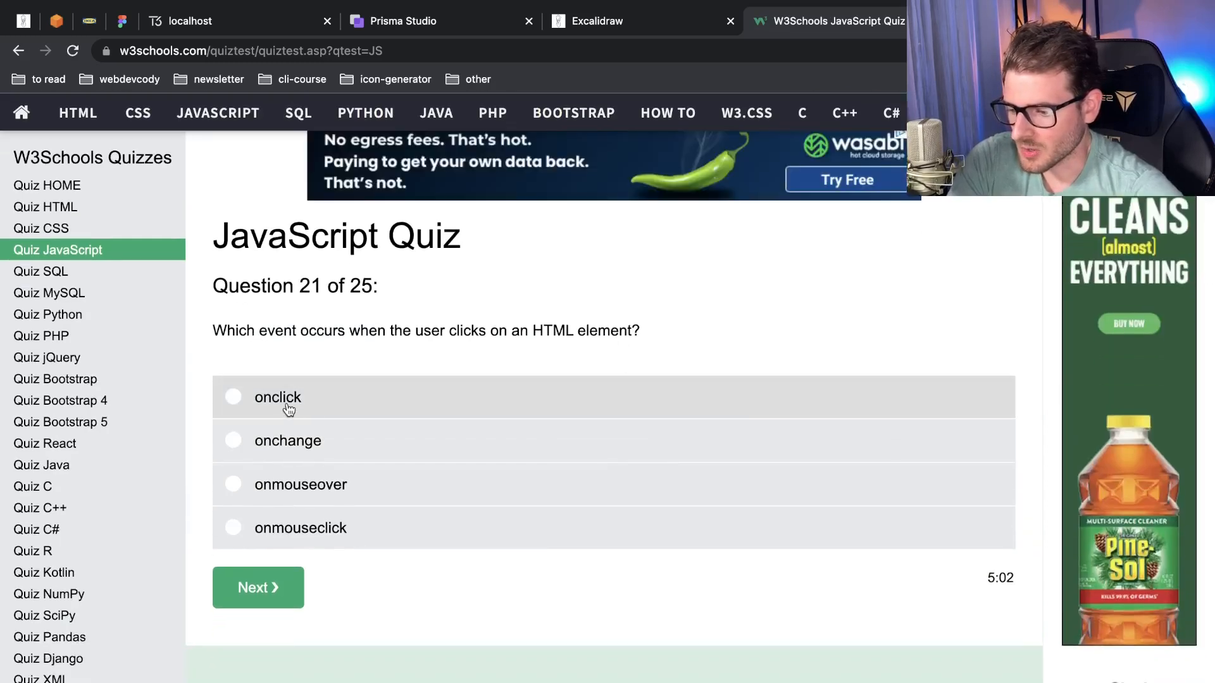
{"action": "left_click", "coordinate": [232, 396]}
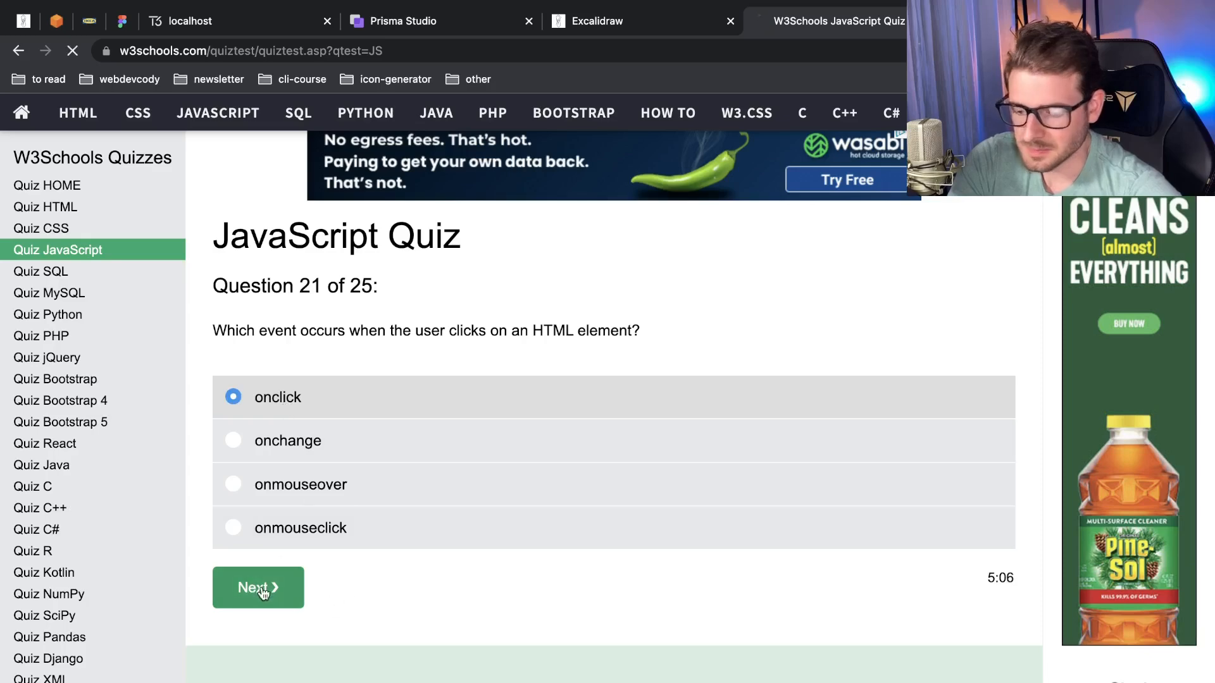
{"action": "left_click", "coordinate": [257, 587]}
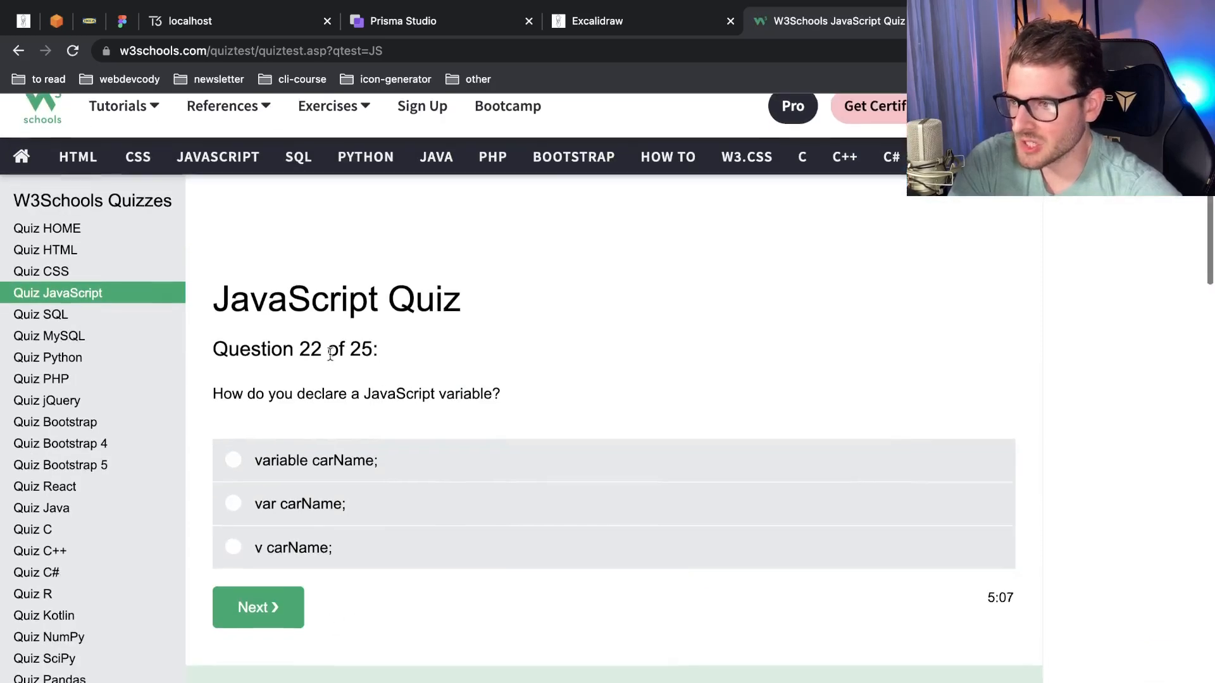
{"action": "scroll", "scroll_direction": "down", "scroll_amount": 3}
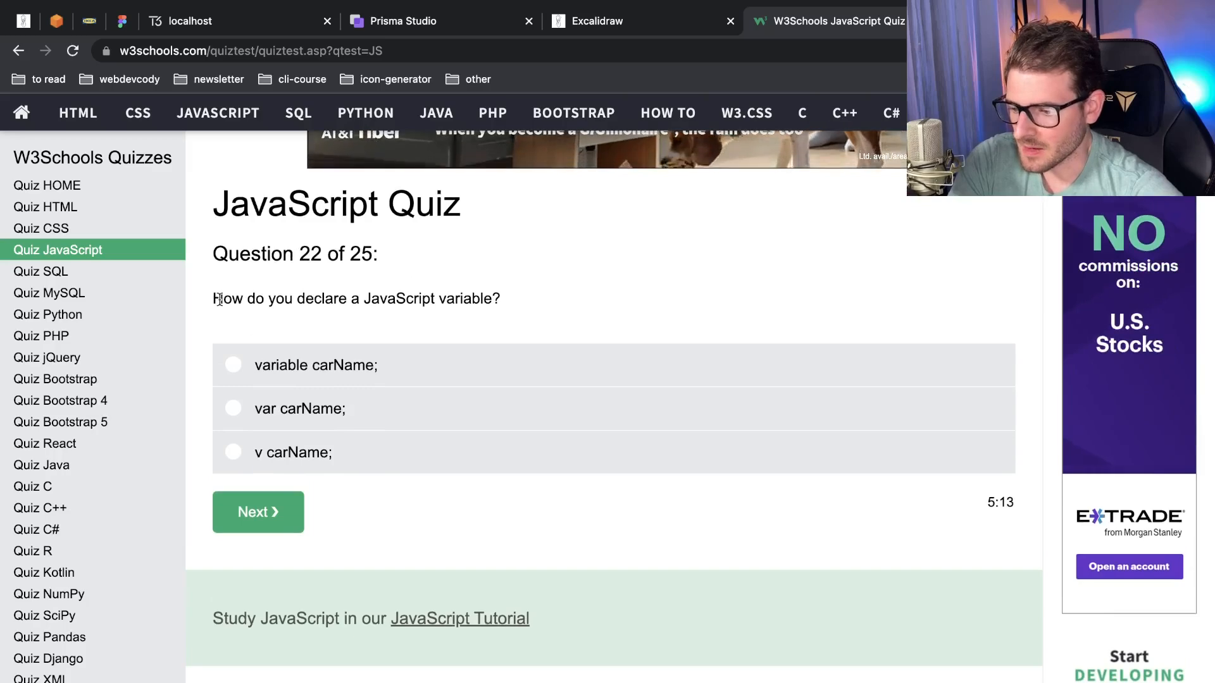
{"action": "mouse_move", "coordinate": [368, 373]}
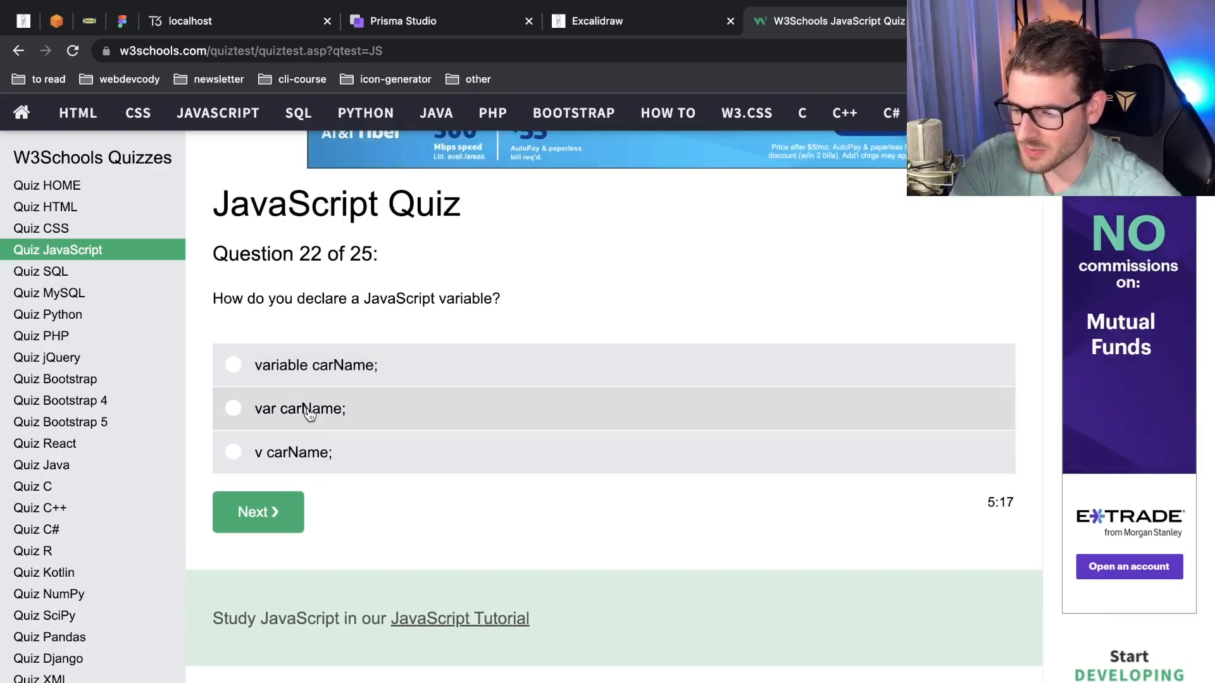
{"action": "left_click", "coordinate": [234, 408]}
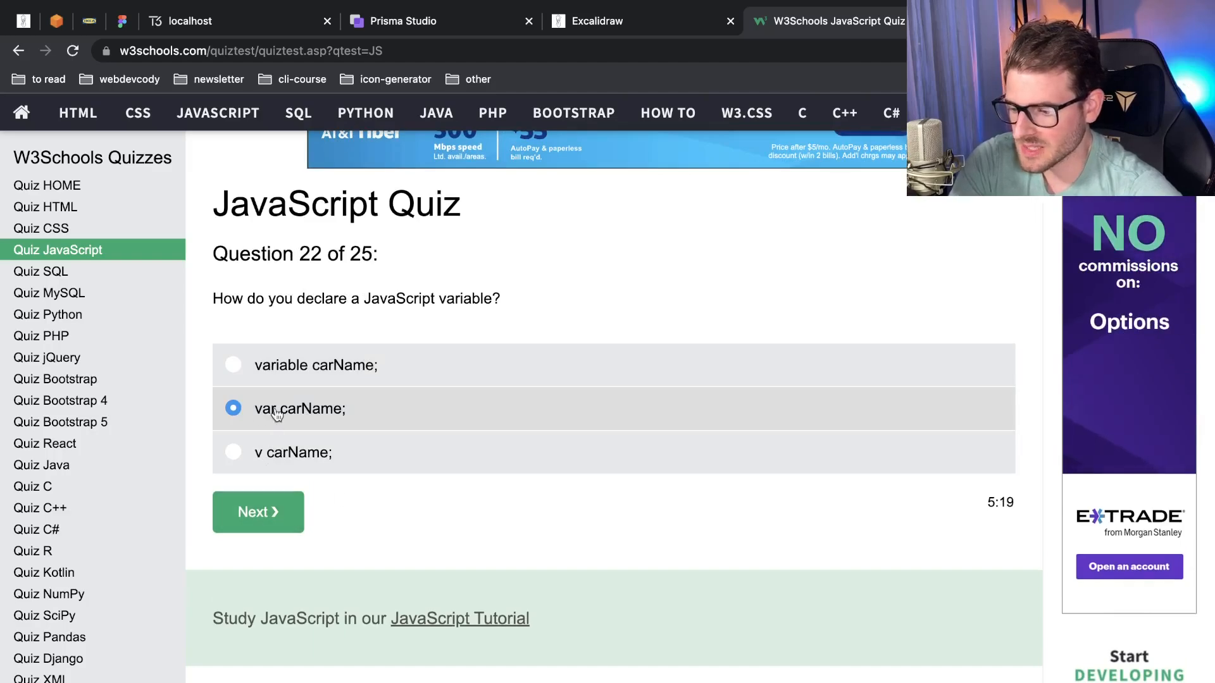
{"action": "left_click", "coordinate": [257, 512]}
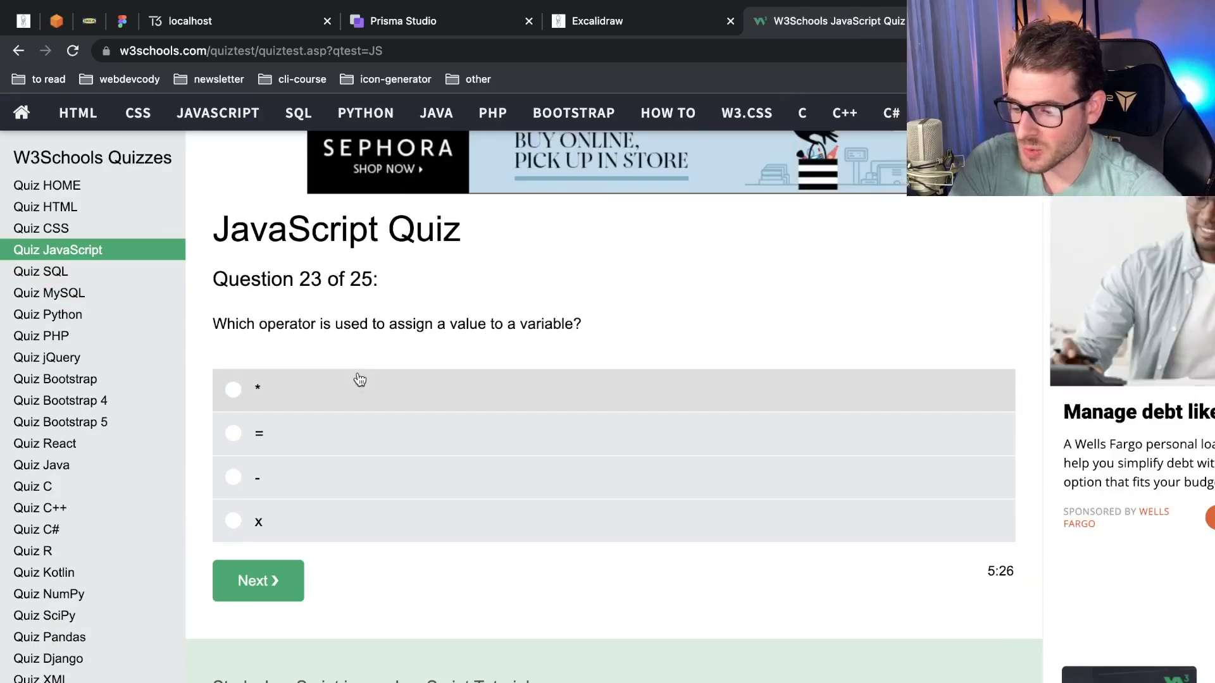
Answer questions 23 (=), 24 (true) and 25 (Yes), submitting the quiz
{"action": "left_click", "coordinate": [233, 433]}
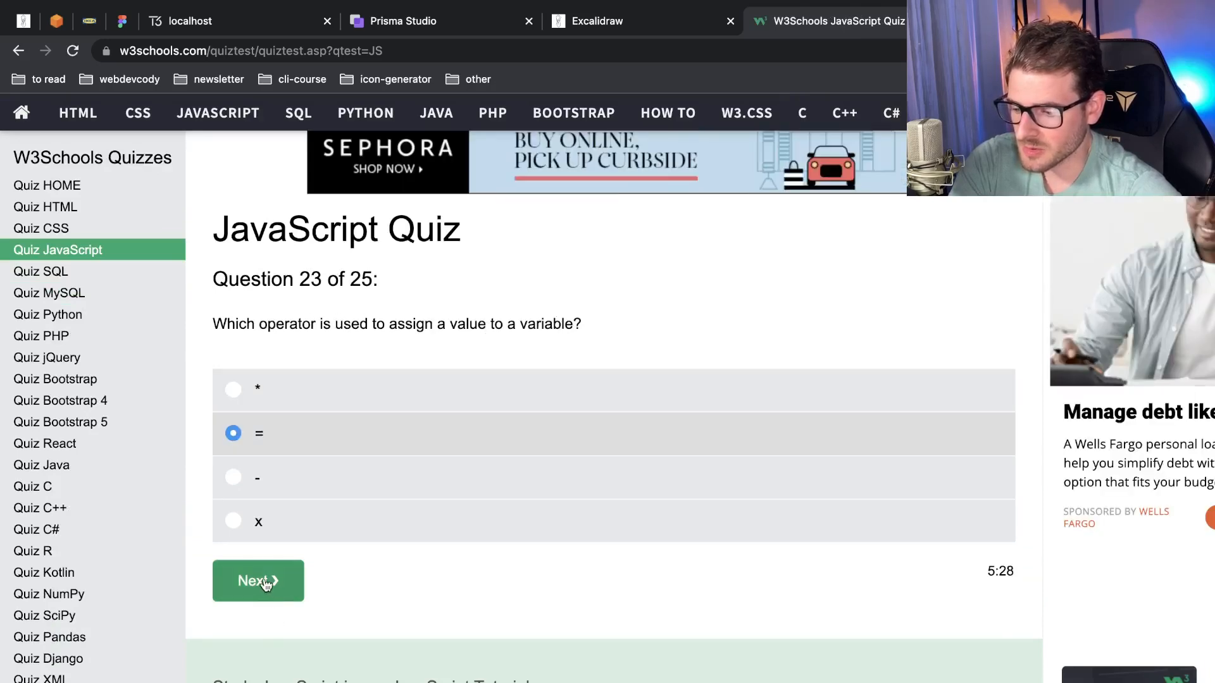
{"action": "left_click", "coordinate": [257, 581]}
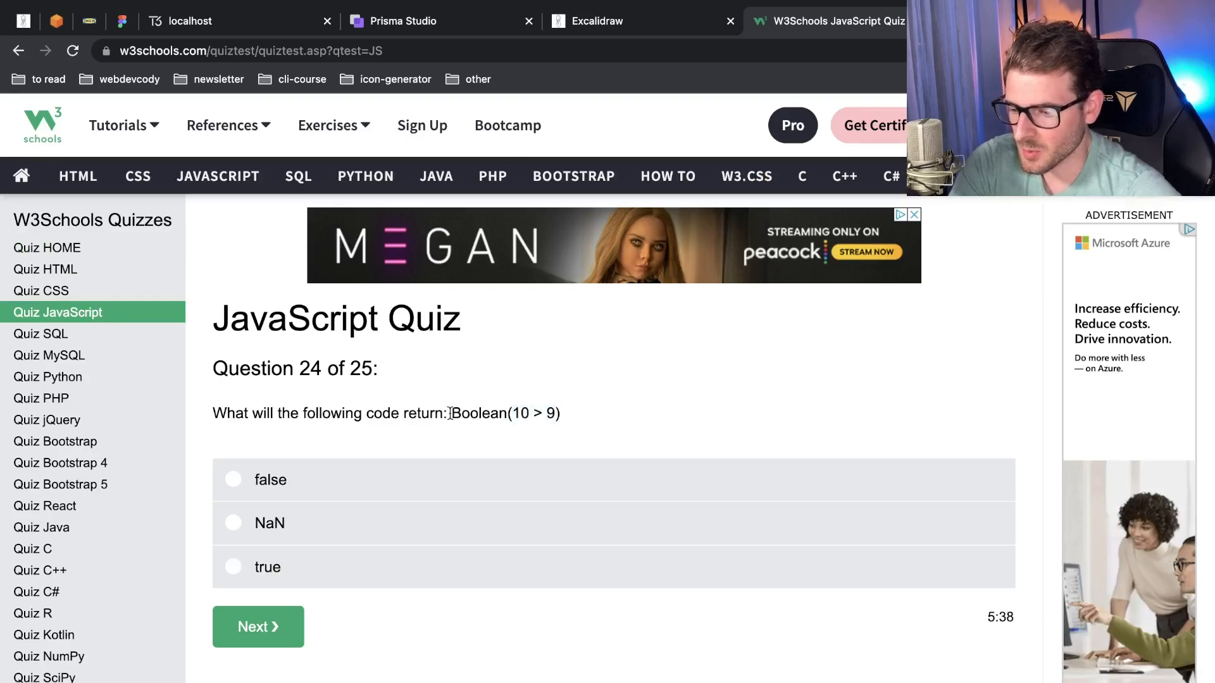
{"action": "left_click", "coordinate": [232, 567]}
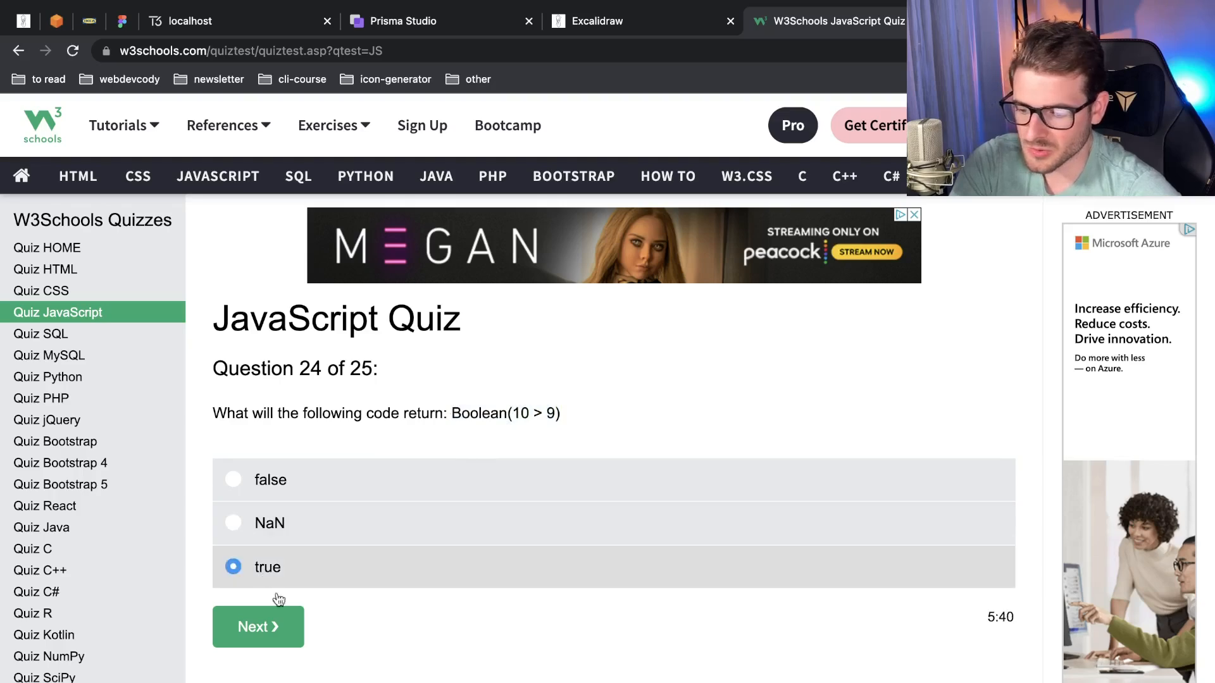
{"action": "left_click", "coordinate": [257, 626]}
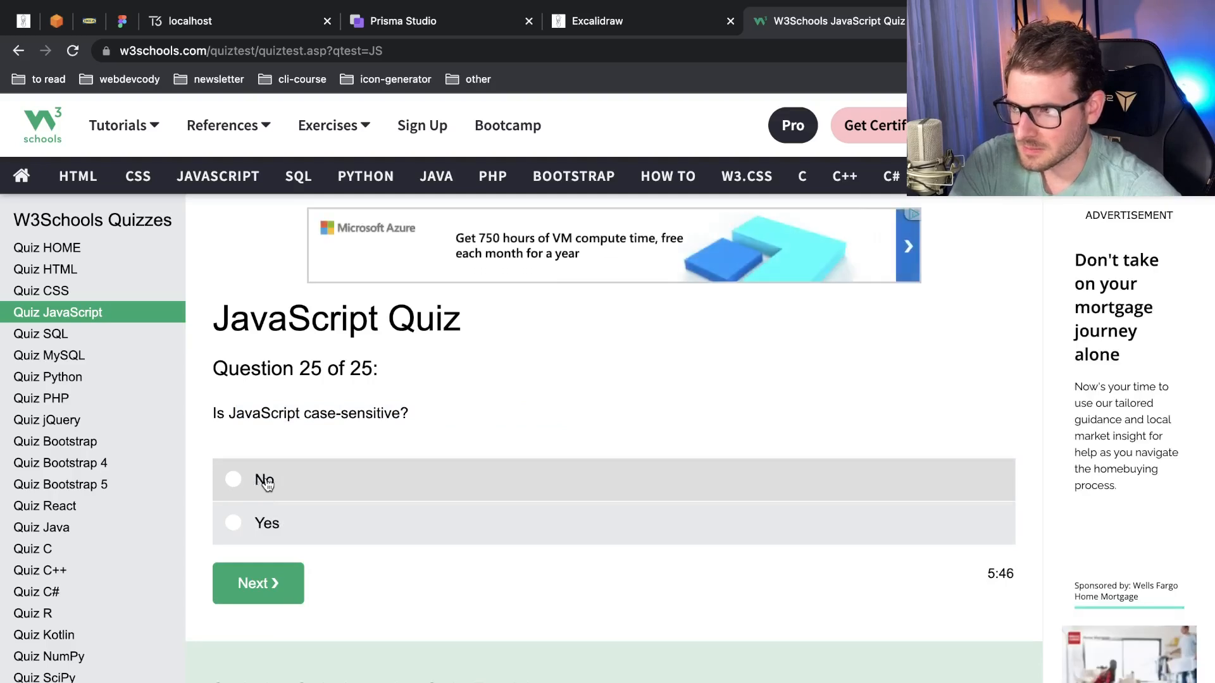
{"action": "left_click", "coordinate": [234, 524]}
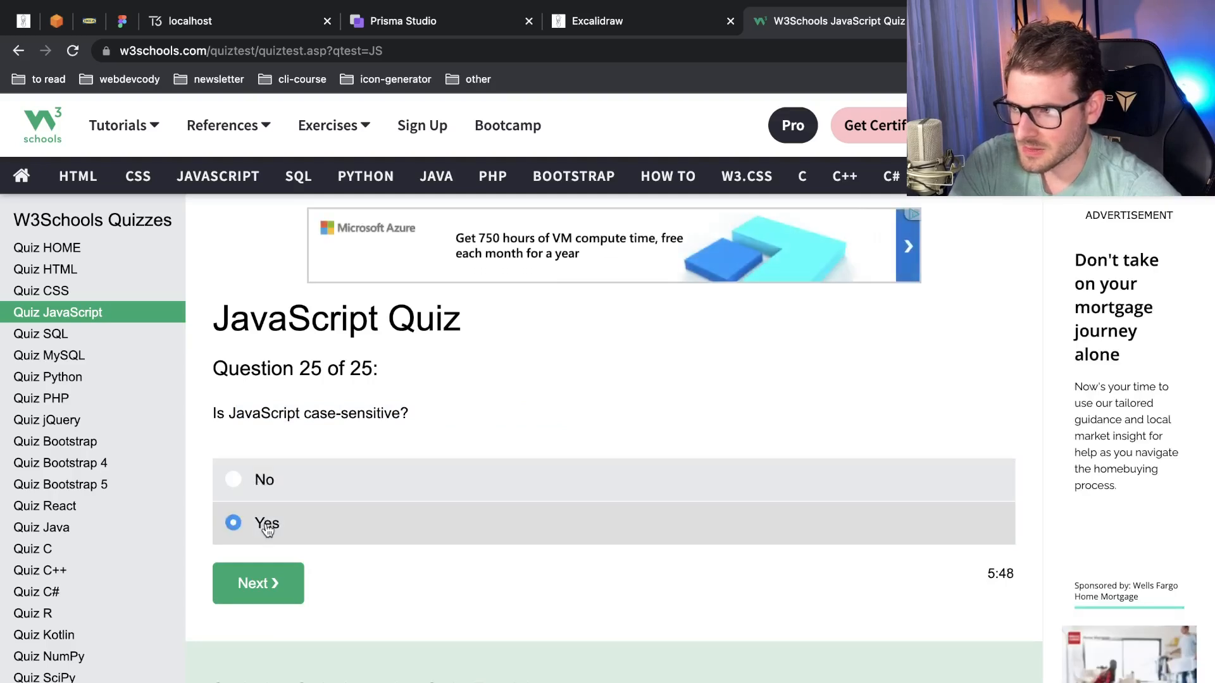
{"action": "left_click", "coordinate": [258, 584]}
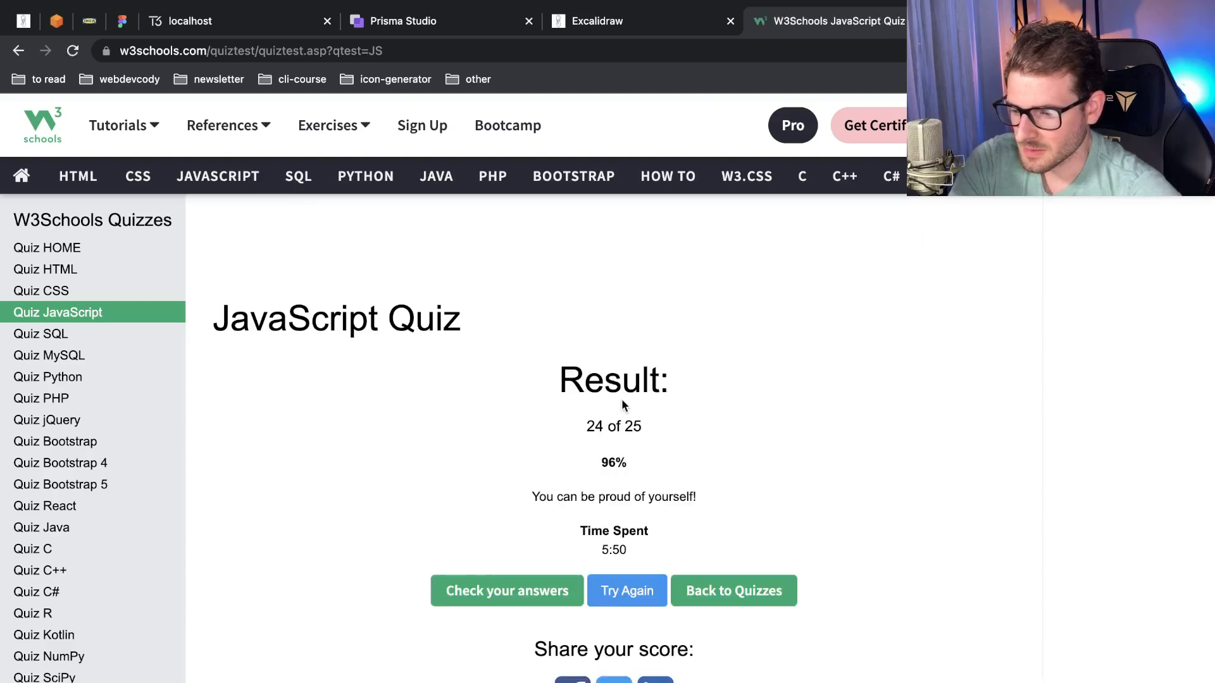
Open the answer review from the 24 of 25 (96%) result page
{"action": "scroll", "scroll_direction": "down", "scroll_amount": 3}
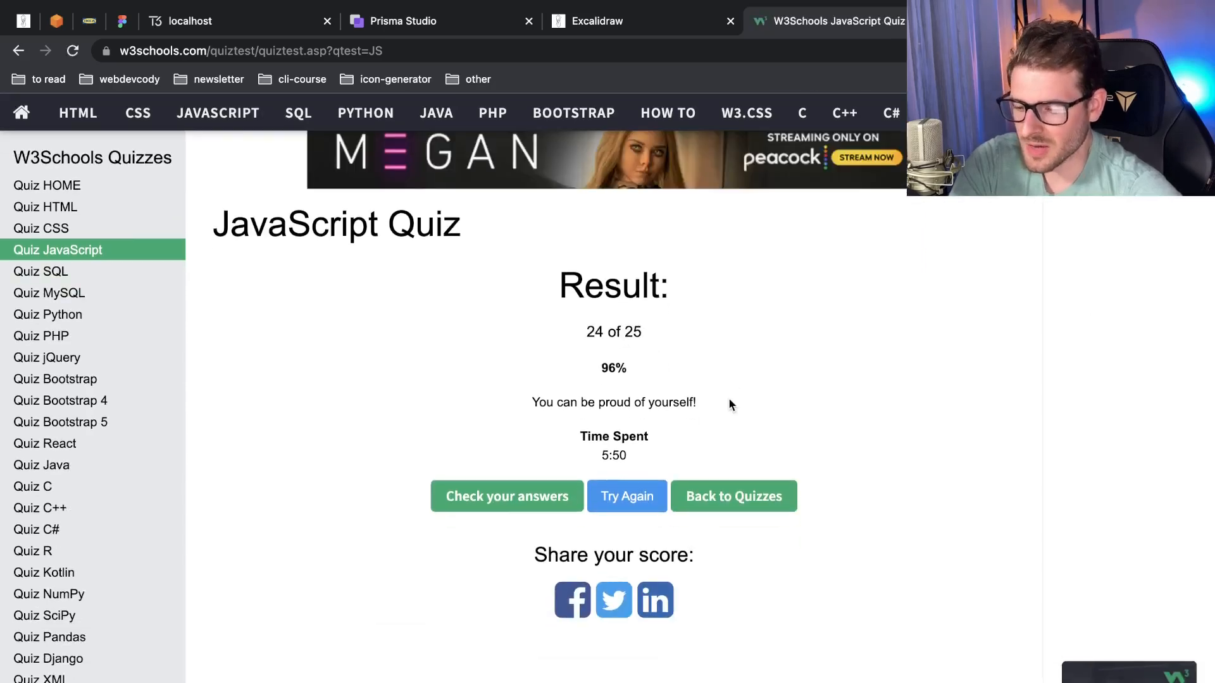
{"action": "scroll", "scroll_direction": "down", "scroll_amount": 3}
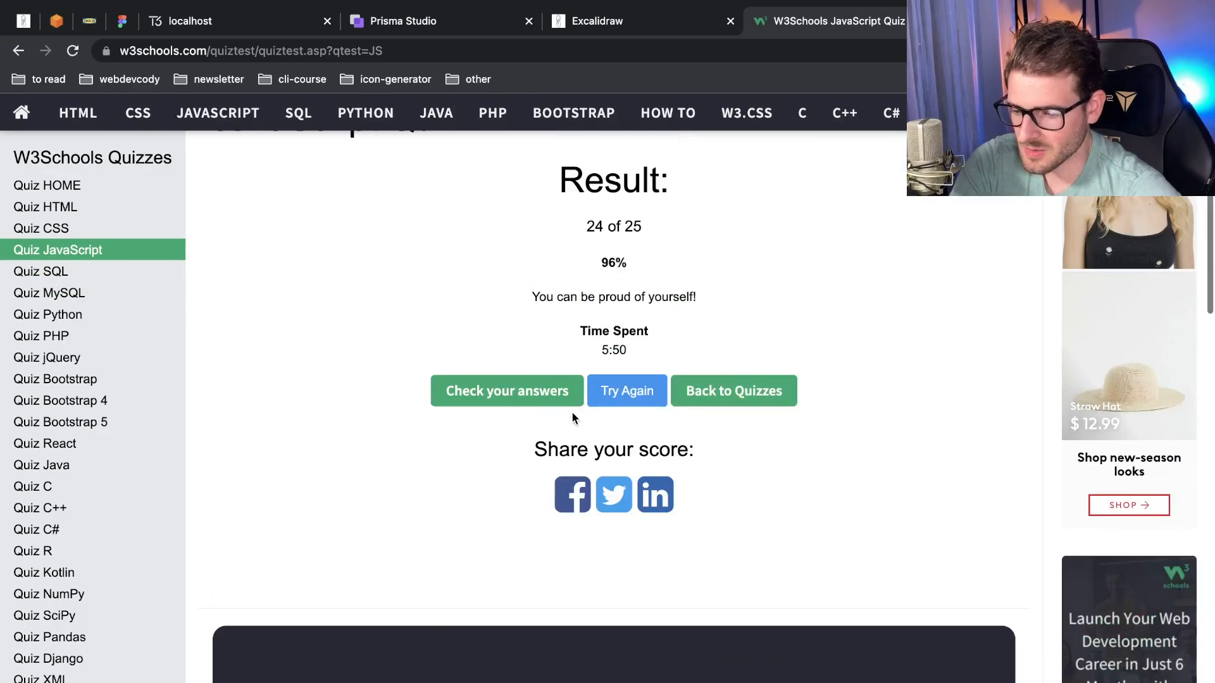
{"action": "left_click", "coordinate": [506, 391]}
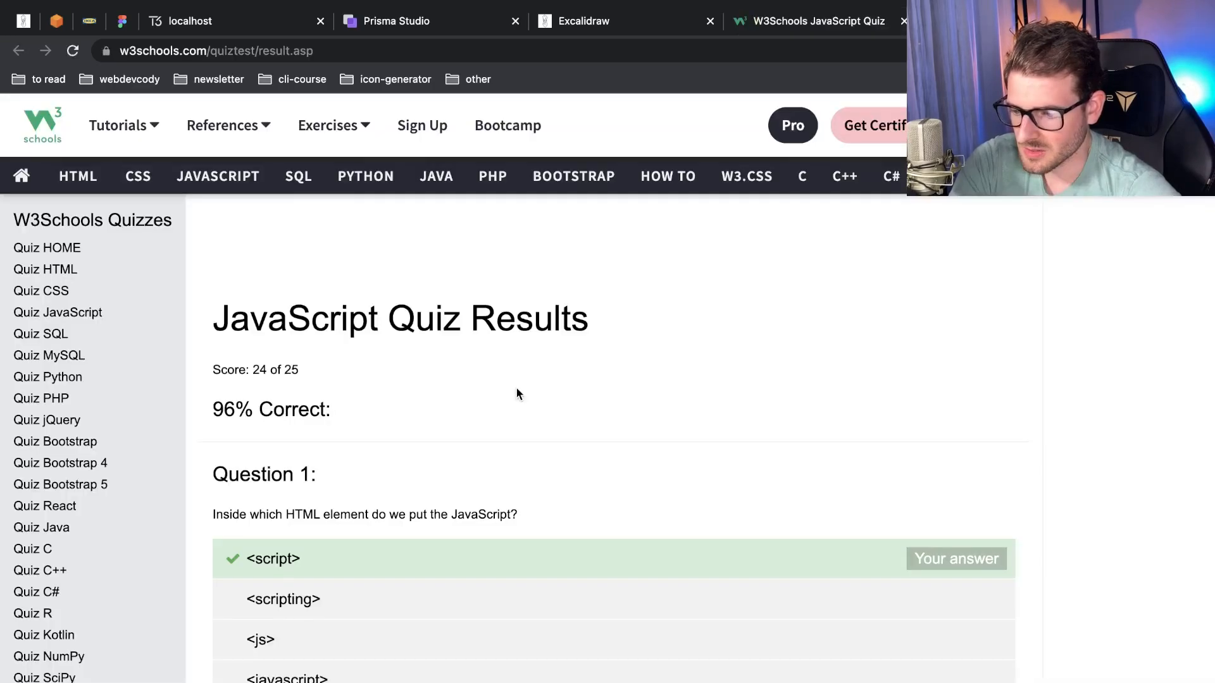
{"action": "scroll", "scroll_direction": "down", "scroll_amount": 3}
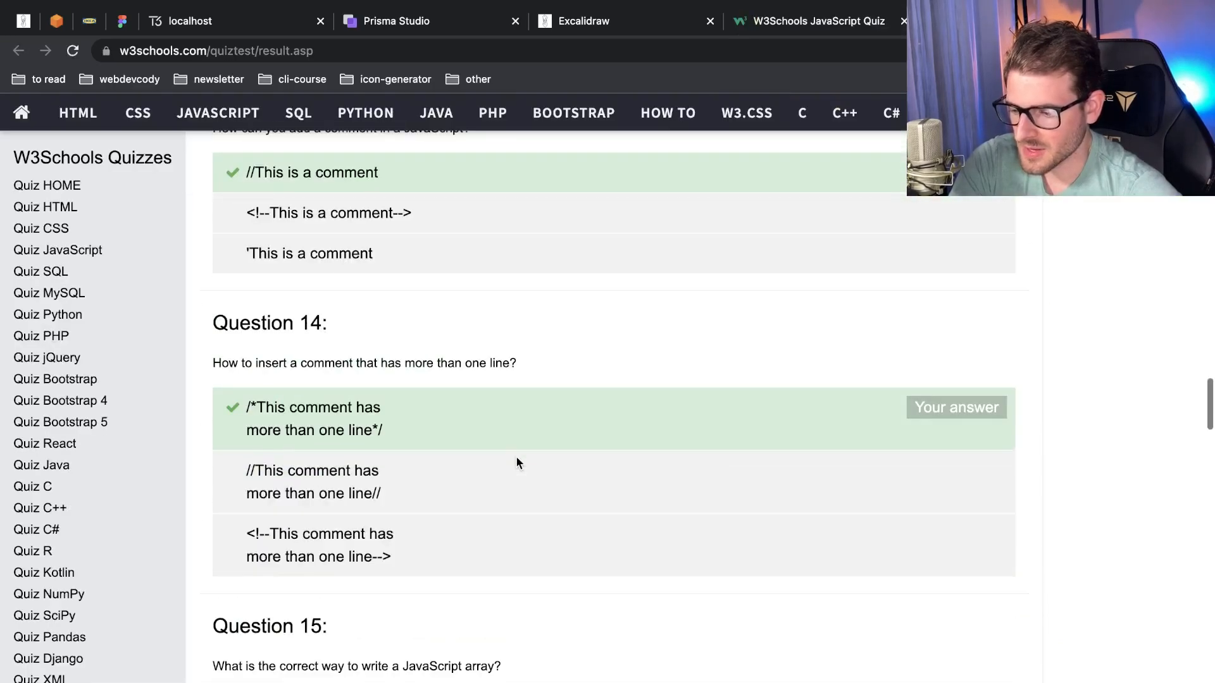
{"action": "scroll", "scroll_direction": "down", "scroll_amount": 3}
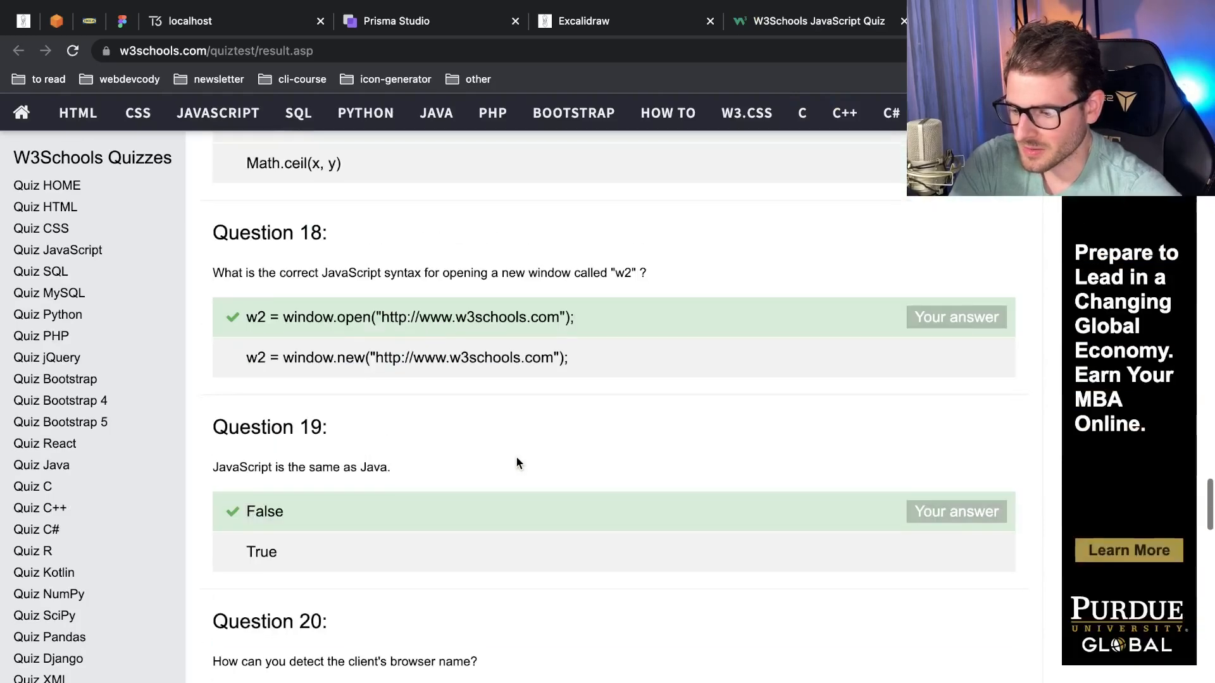
{"action": "scroll", "scroll_direction": "down", "scroll_amount": 3}
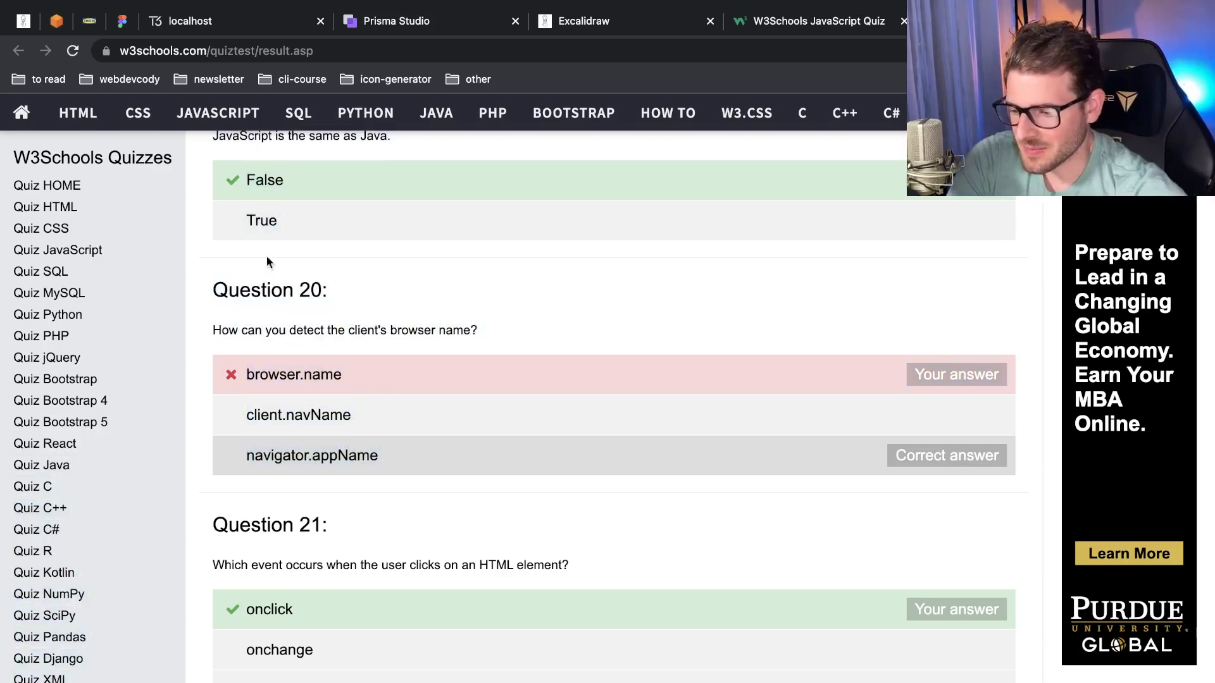
{"action": "scroll", "scroll_direction": "down", "scroll_amount": 3}
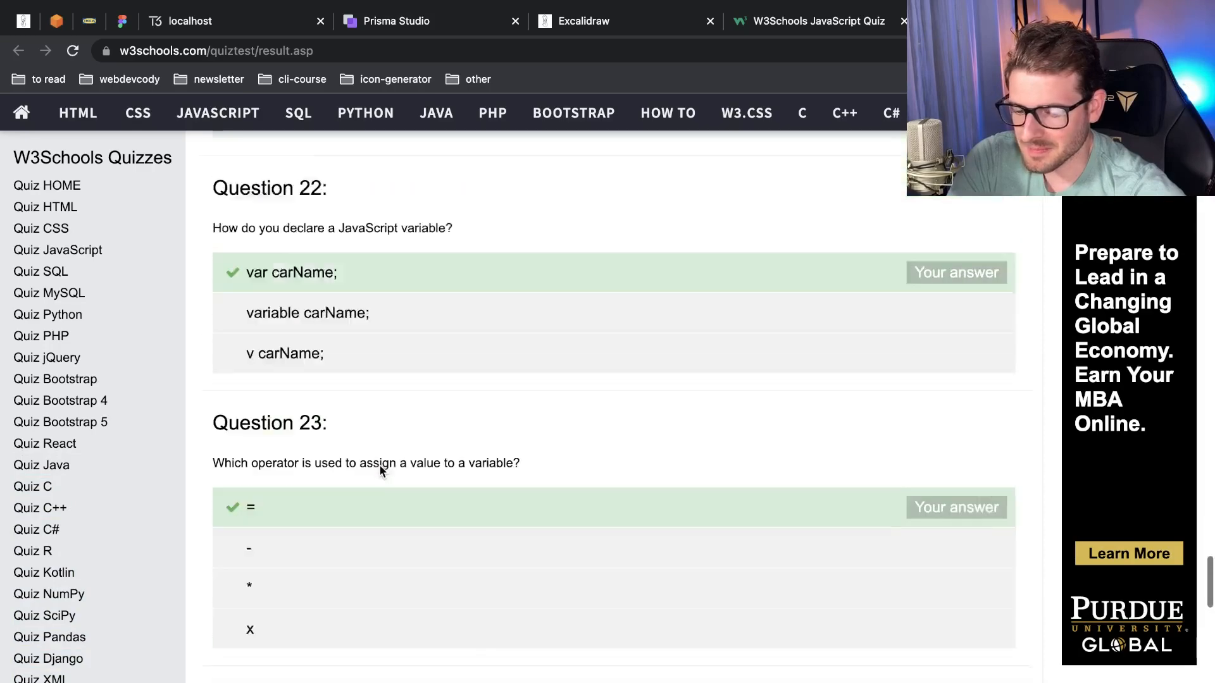
{"action": "scroll", "scroll_direction": "up", "scroll_amount": 3}
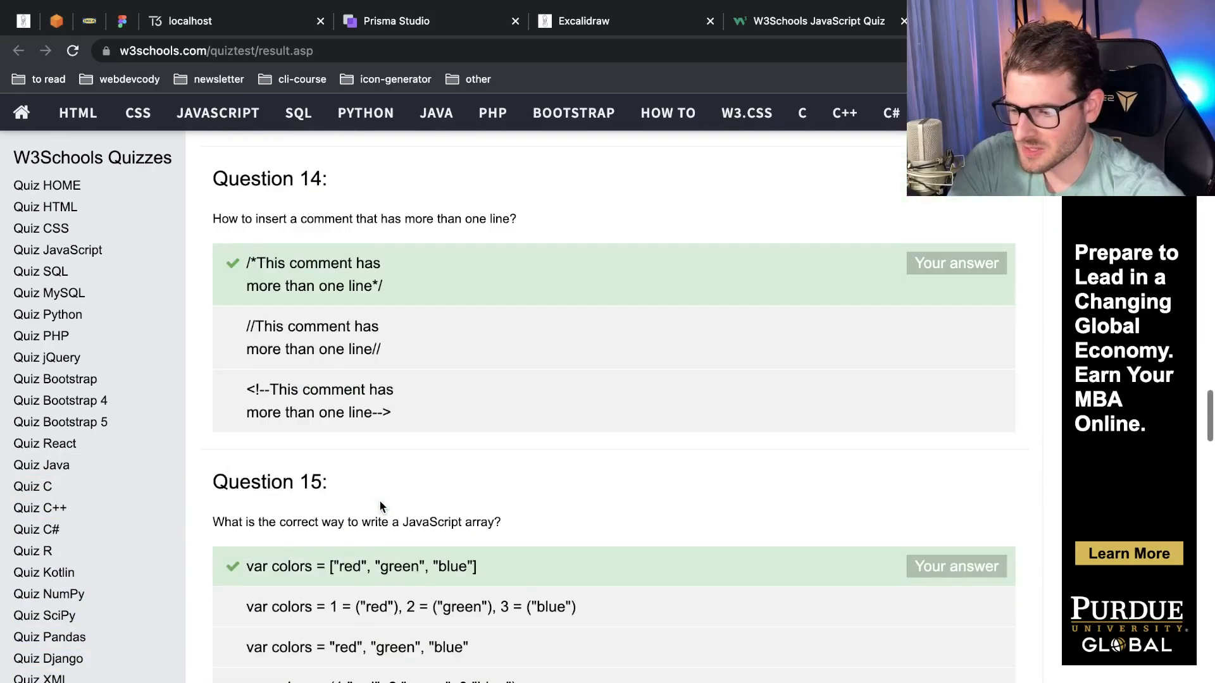
{"action": "scroll", "scroll_direction": "up", "scroll_amount": 3}
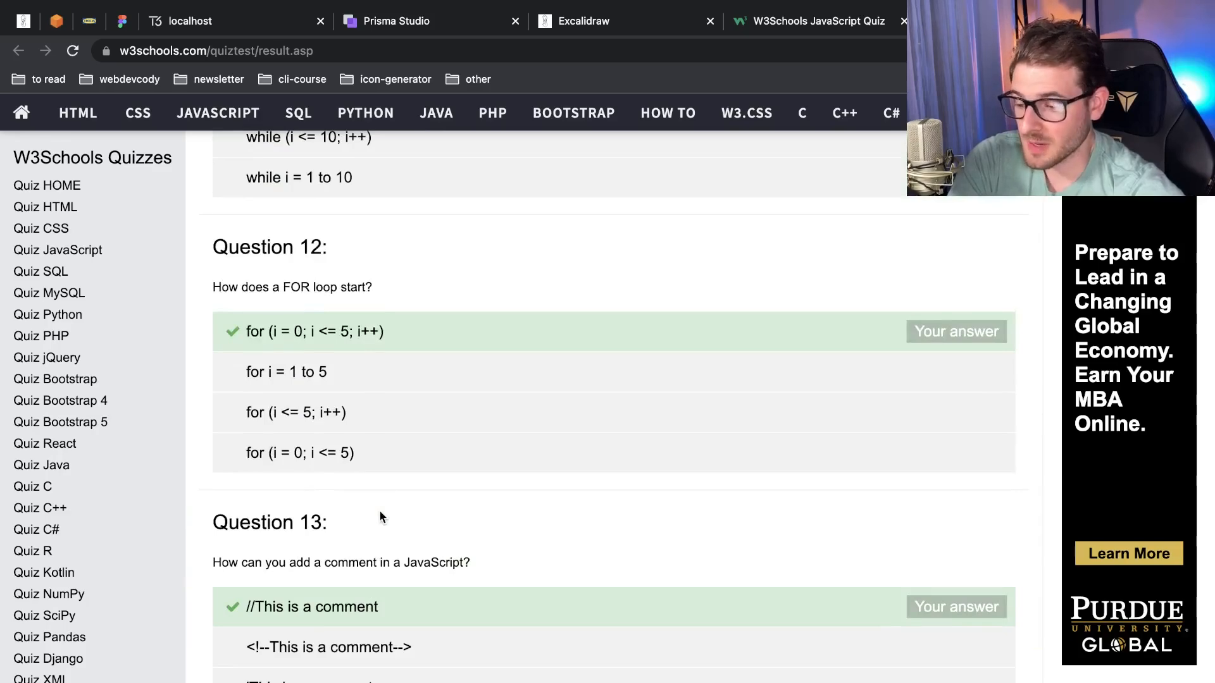
{"action": "scroll", "scroll_direction": "up", "scroll_amount": 3}
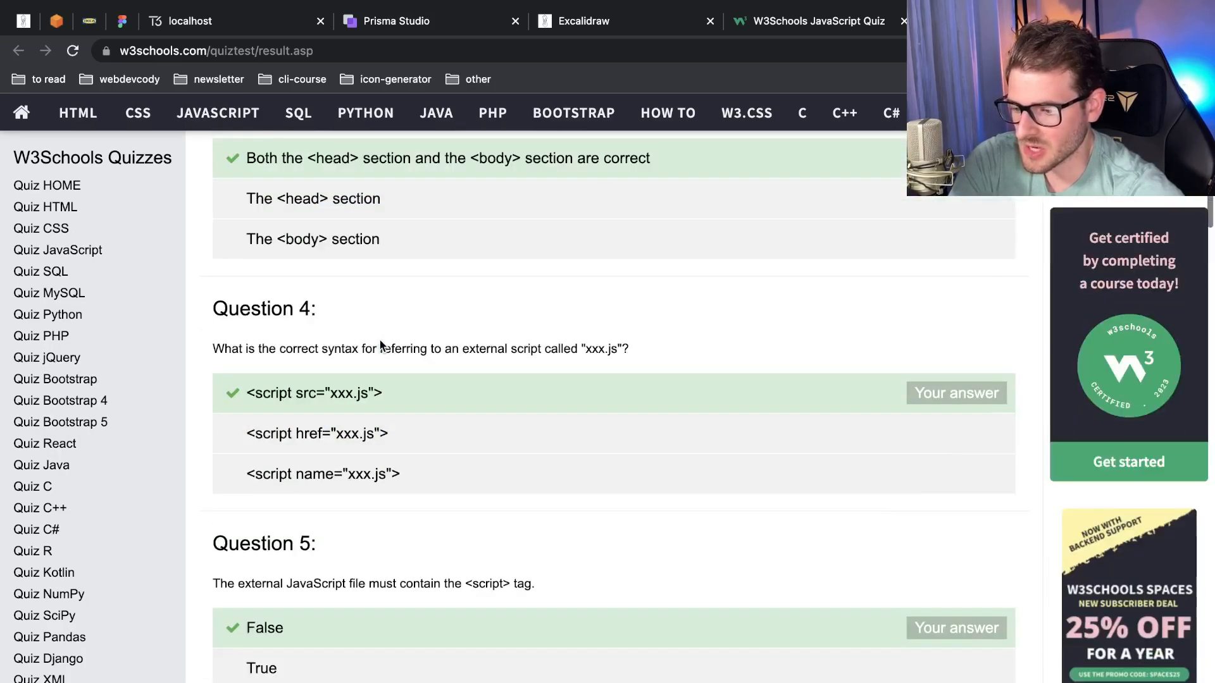
{"action": "scroll", "scroll_direction": "down", "scroll_amount": 3}
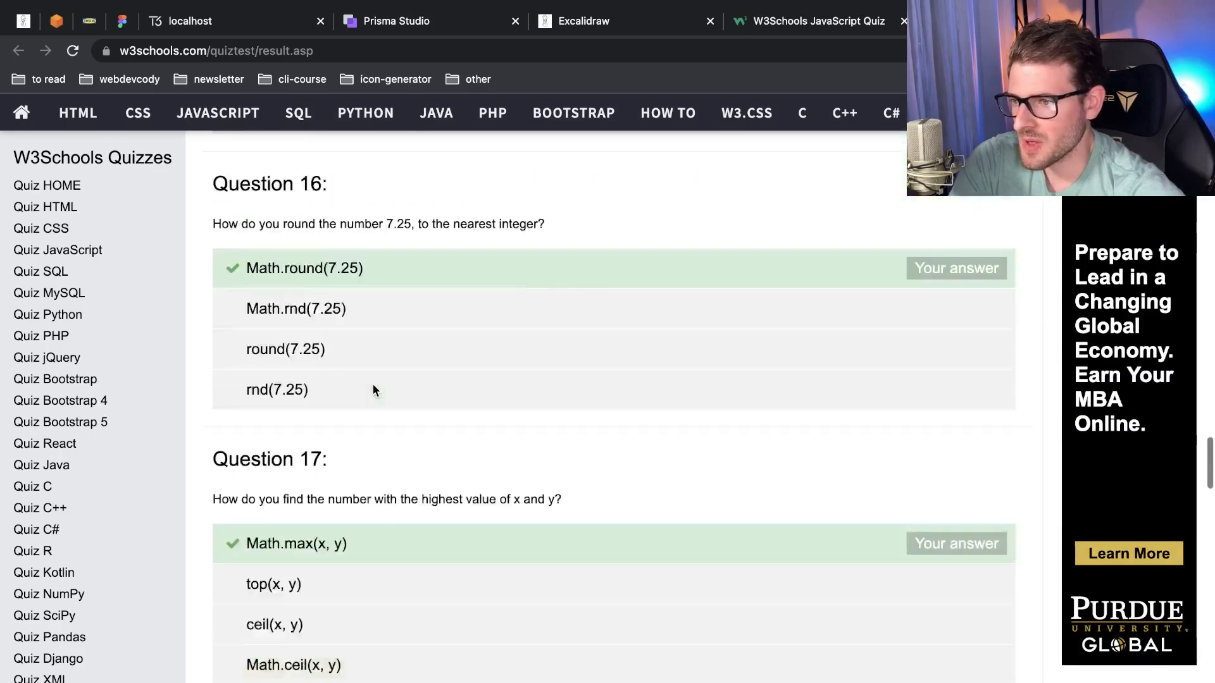
{"action": "scroll", "scroll_direction": "down", "scroll_amount": 3}
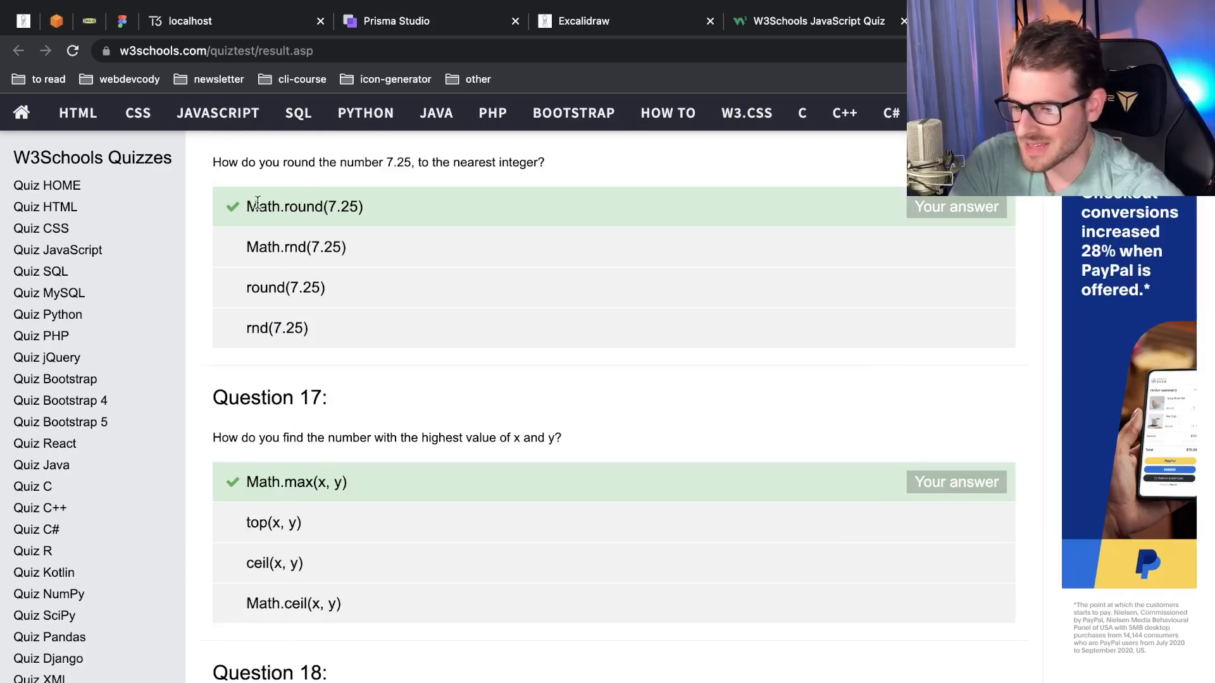
{"action": "scroll", "scroll_direction": "down", "scroll_amount": 3}
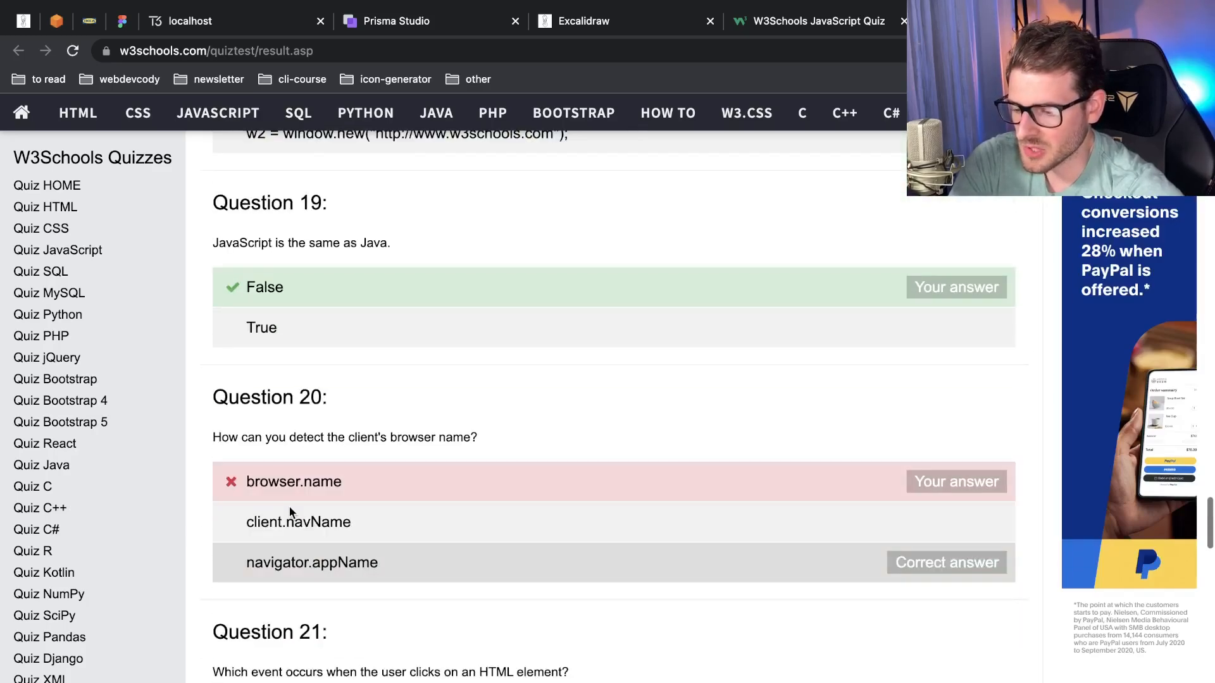
{"action": "scroll", "scroll_direction": "up", "scroll_amount": 3}
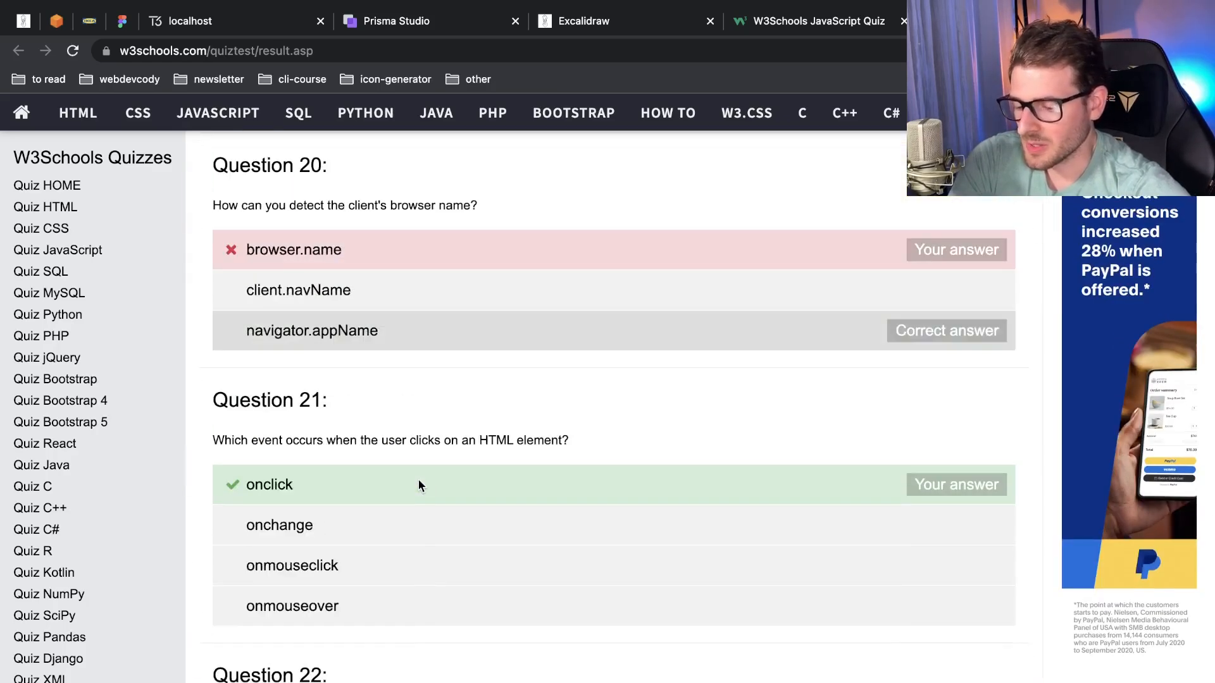
{"action": "mouse_move", "coordinate": [446, 424]}
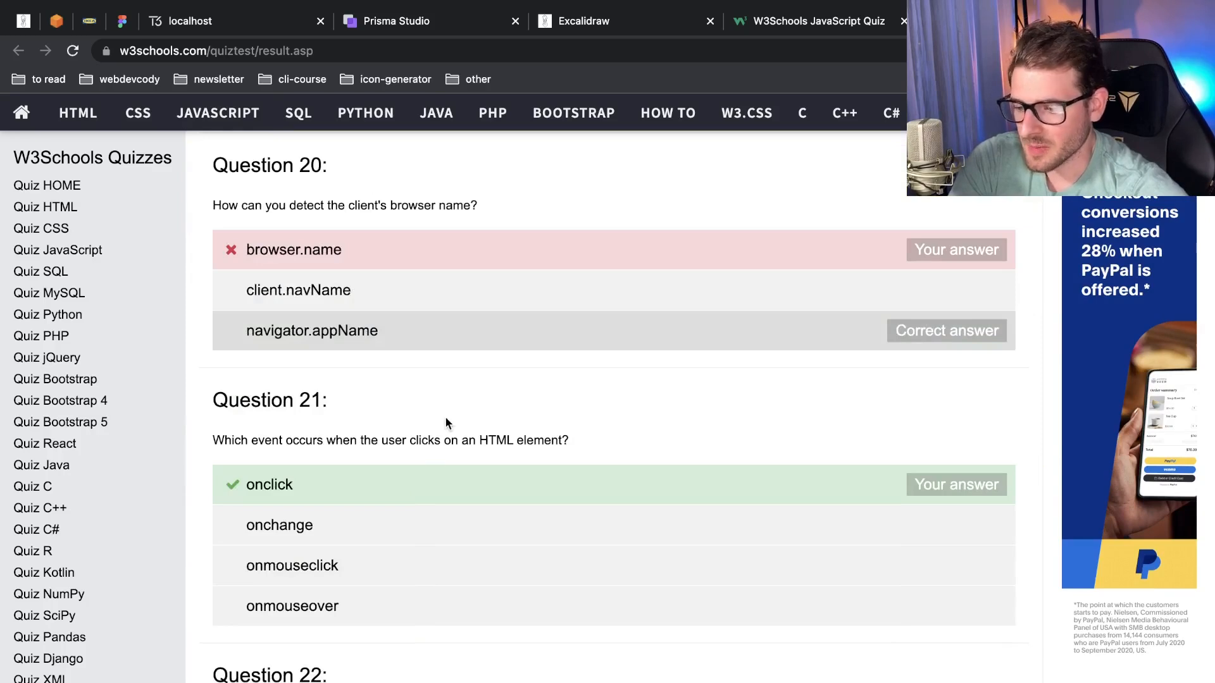
{"action": "scroll", "scroll_direction": "down", "scroll_amount": 3}
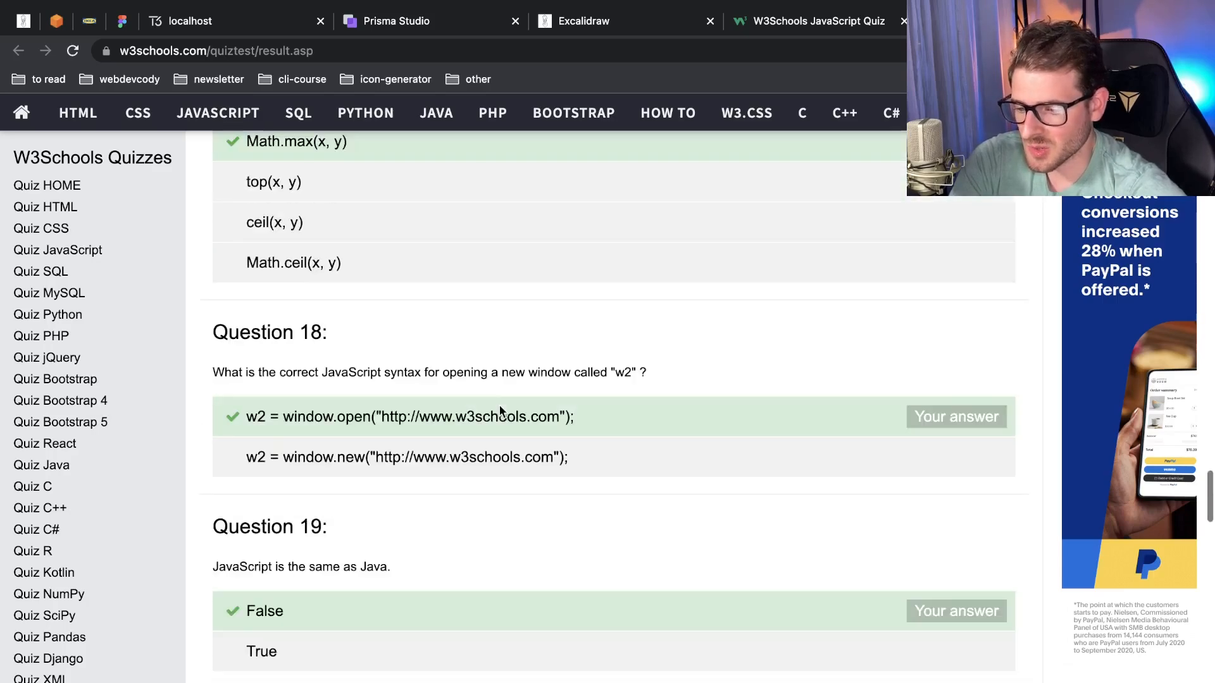
{"action": "mouse_move", "coordinate": [810, 23]}
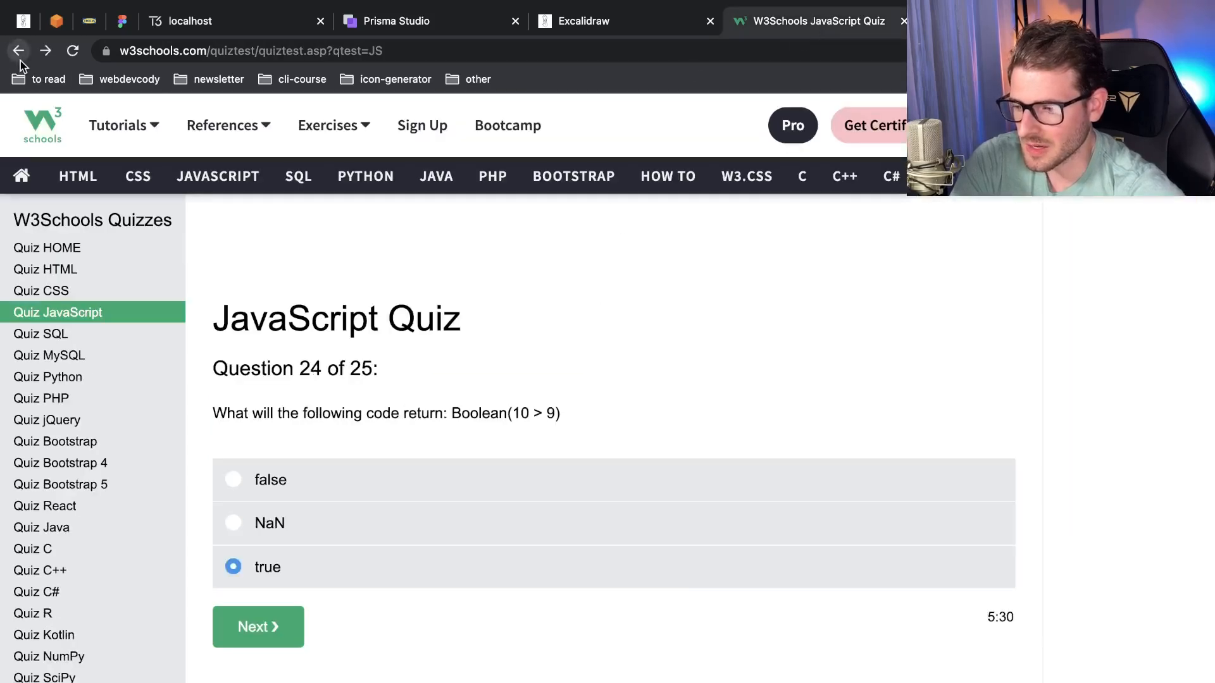
{"action": "left_click", "coordinate": [258, 627]}
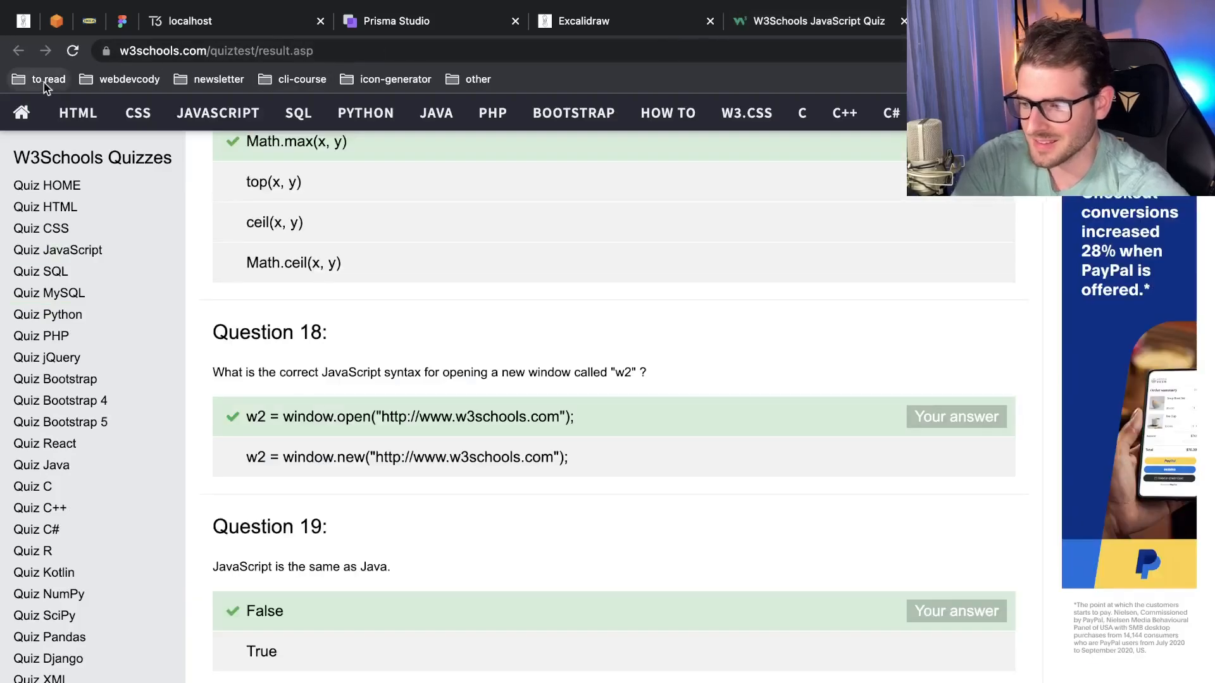
{"action": "mouse_move", "coordinate": [18, 50]}
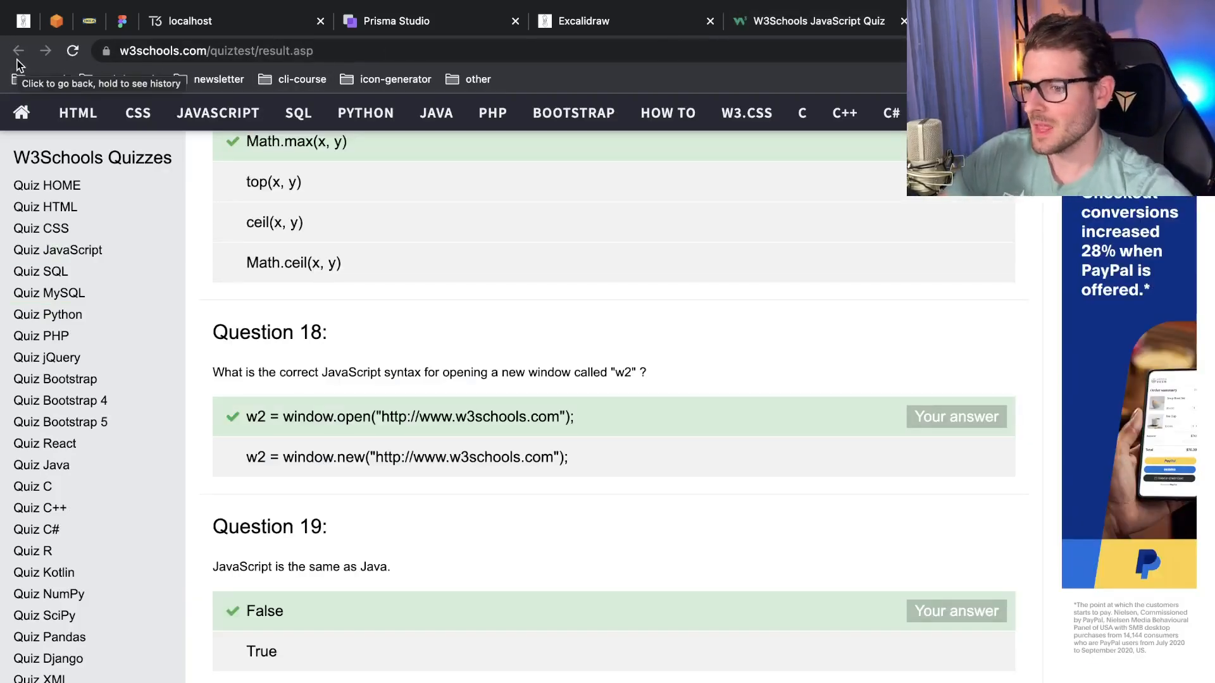